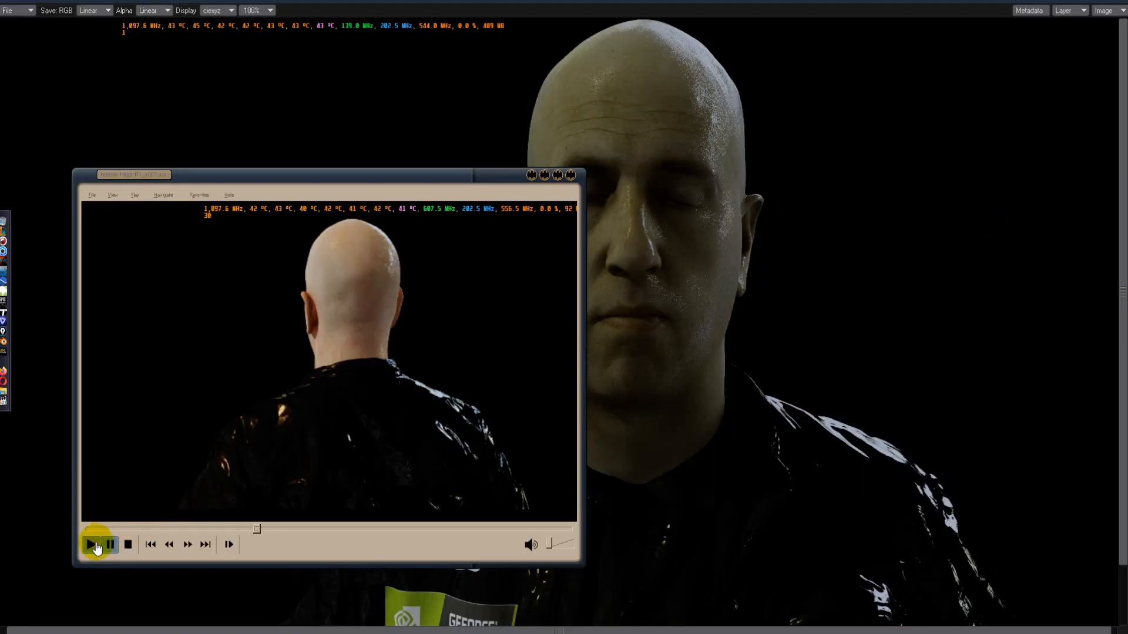
Step: Start playback of the head turntable clip in Media Player Classic
click(92, 544)
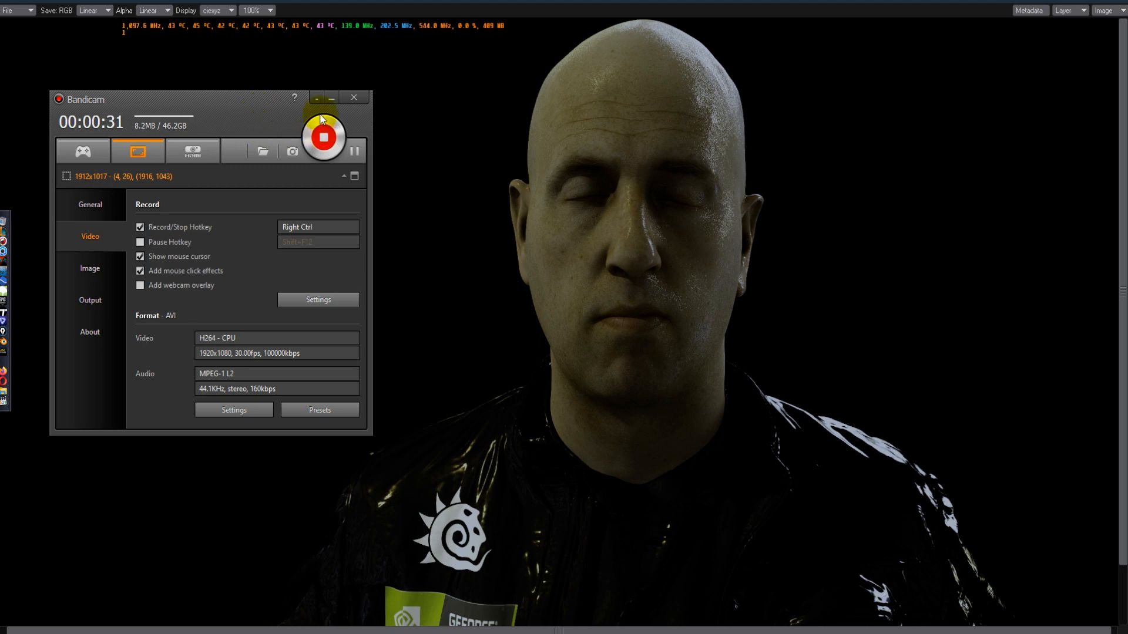
mouse_move(261, 134)
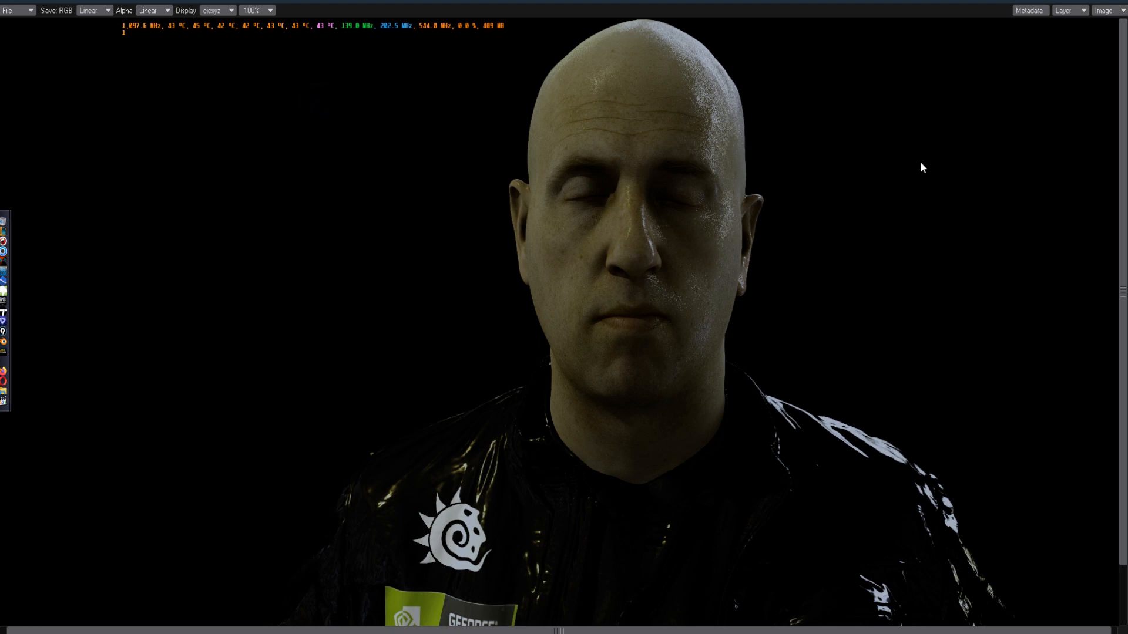
mouse_move(439, 85)
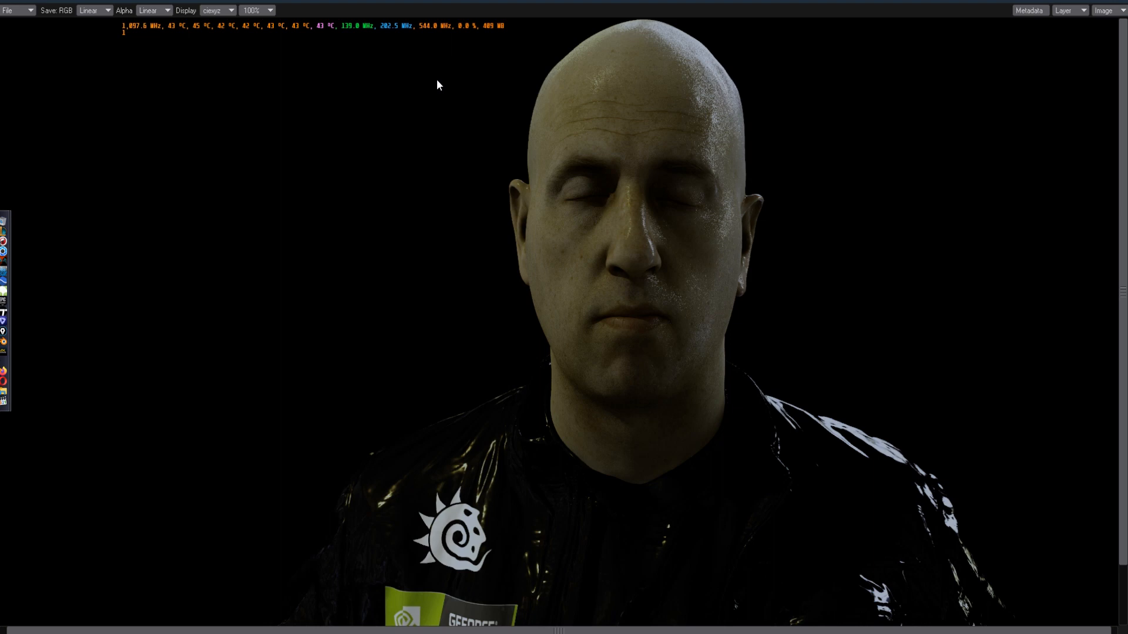
mouse_move(914, 590)
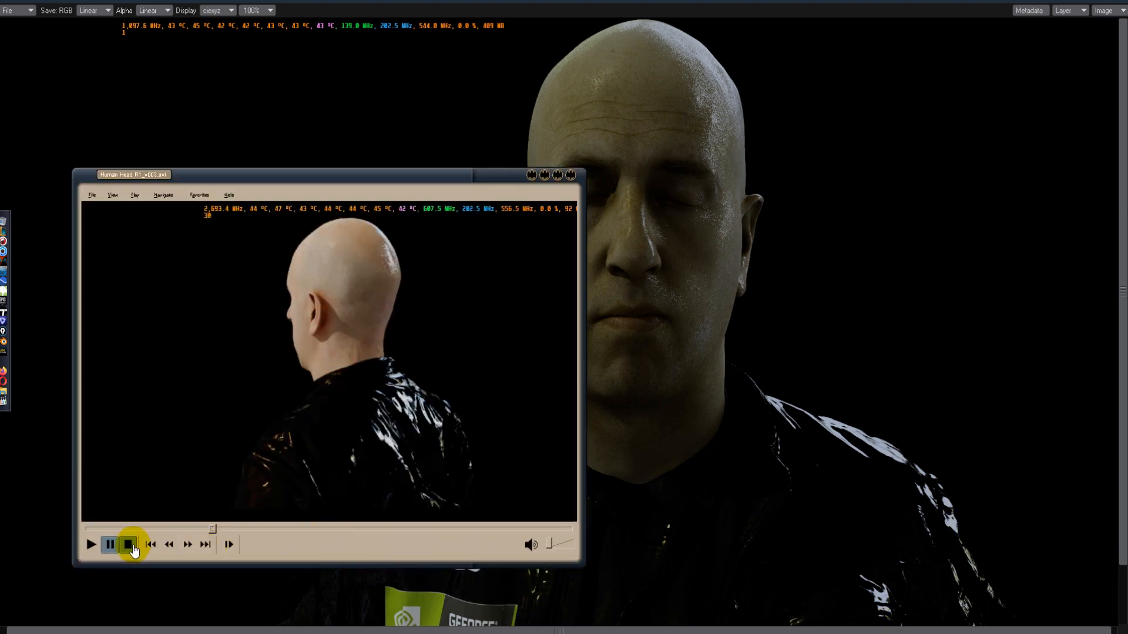
Step: Restart the turntable clip and pause on the front view of the head, then resume
click(127, 544)
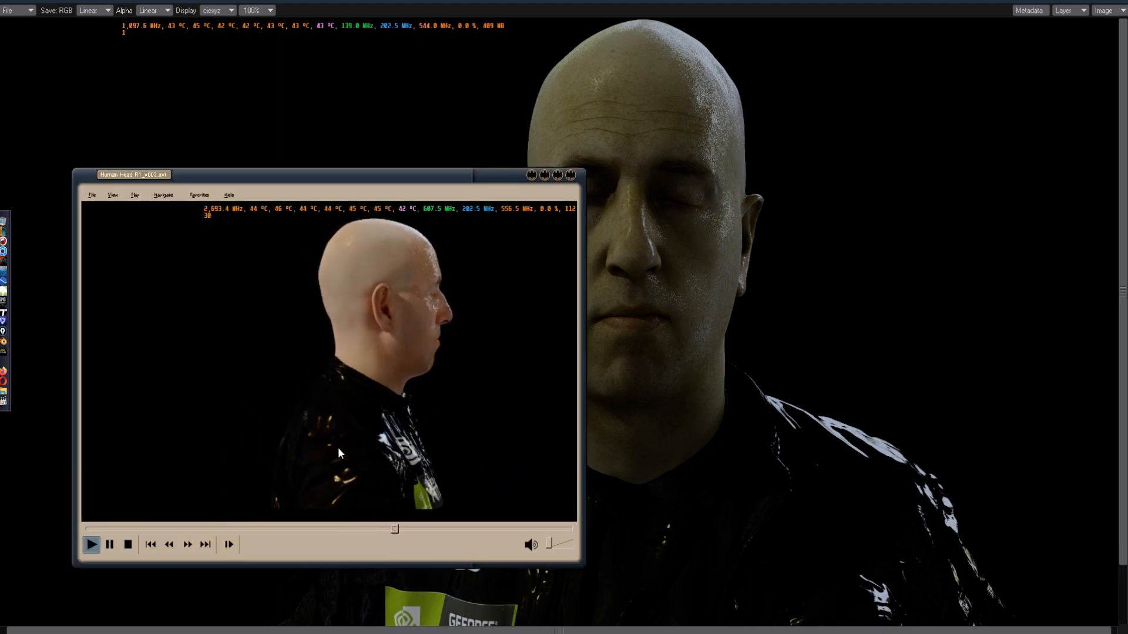
click(92, 544)
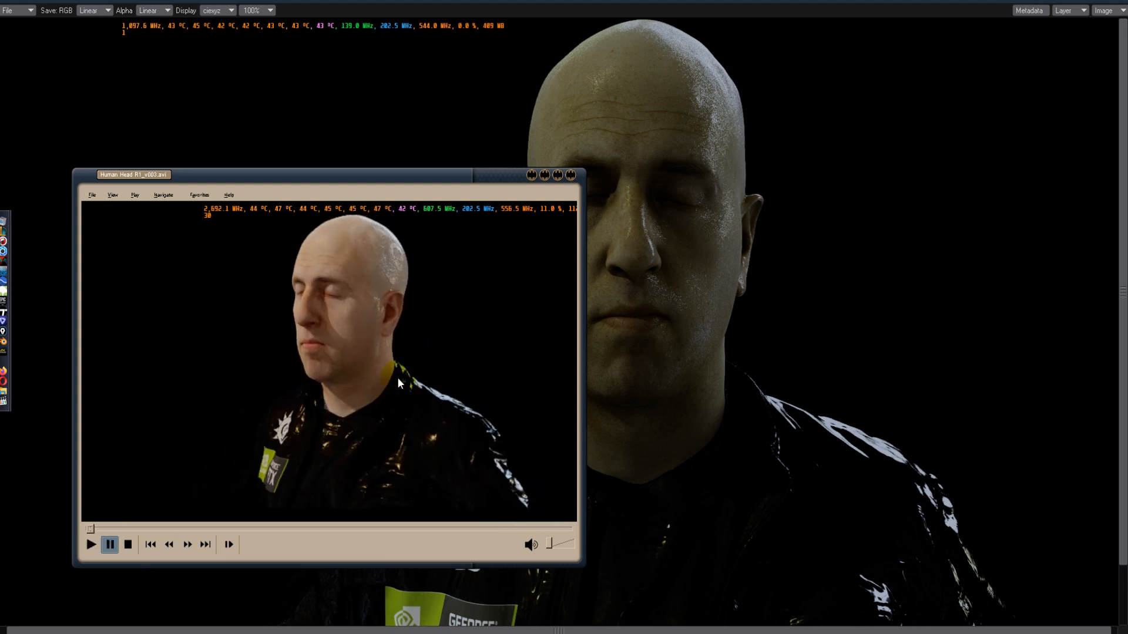
mouse_move(525, 280)
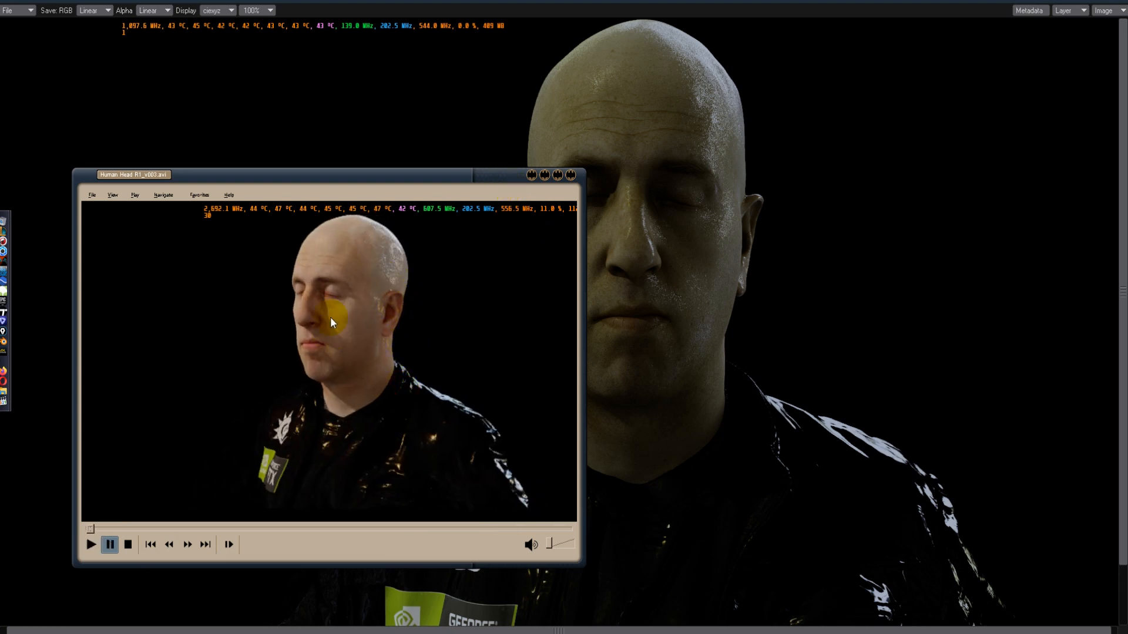
mouse_move(428, 335)
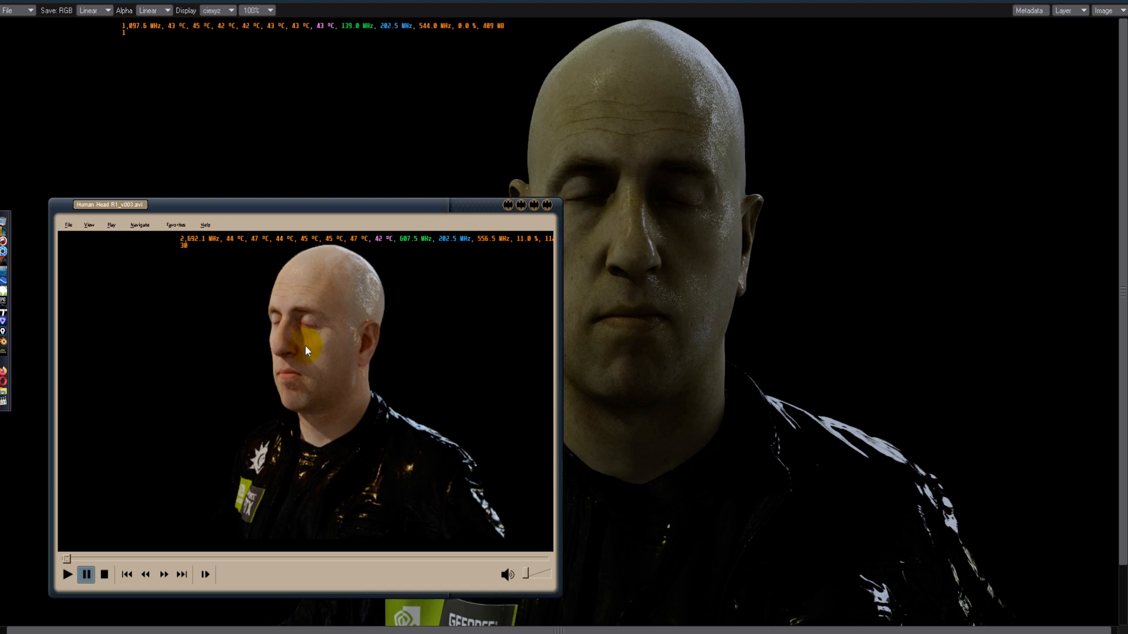
click(69, 575)
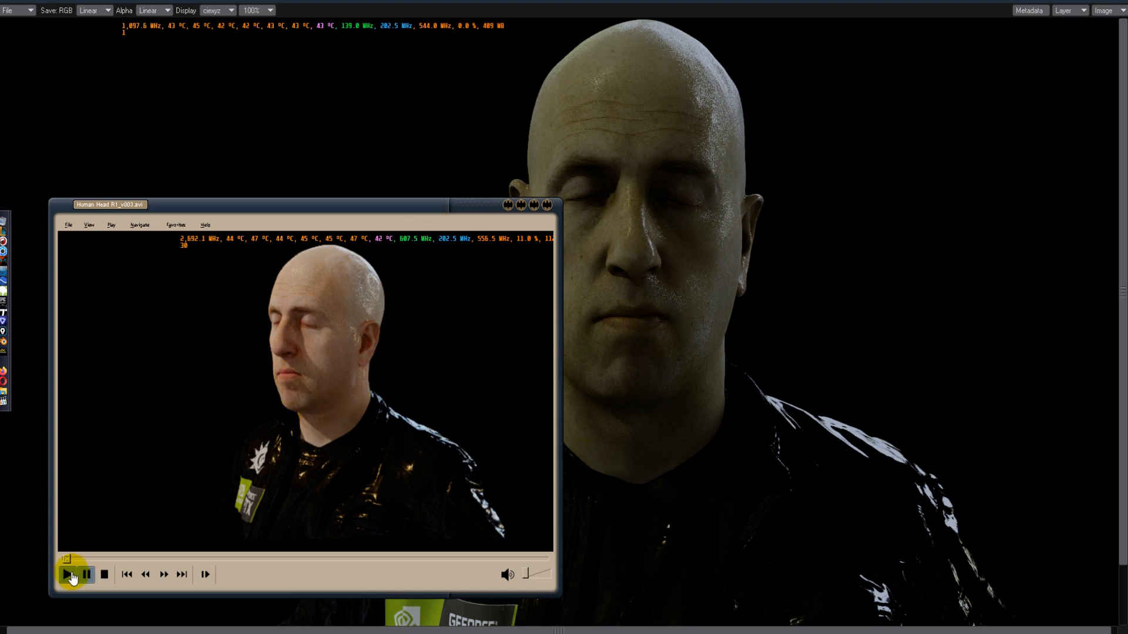
click(67, 574)
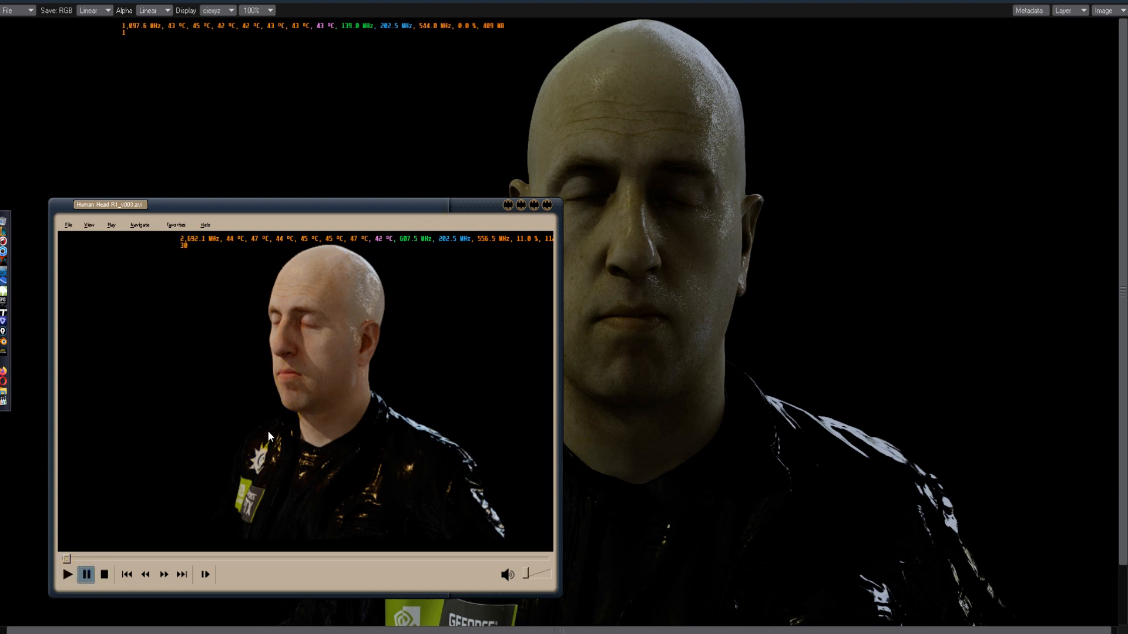
click(67, 575)
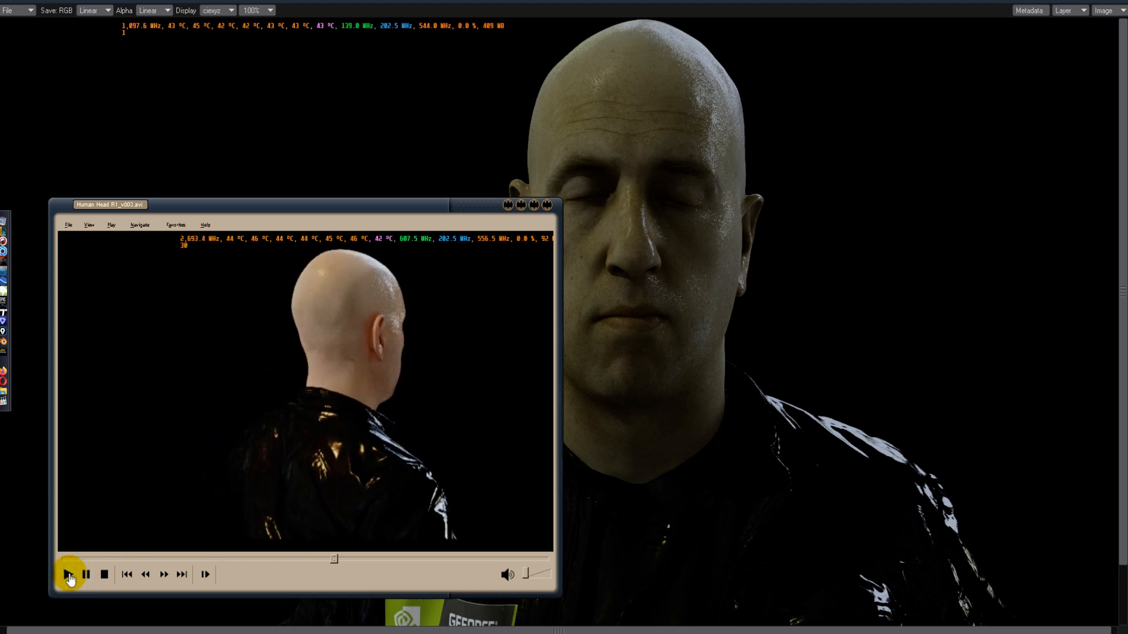
Step: Pause on the back of the head, rewind the clip, and bring the LightWave render forward
click(69, 575)
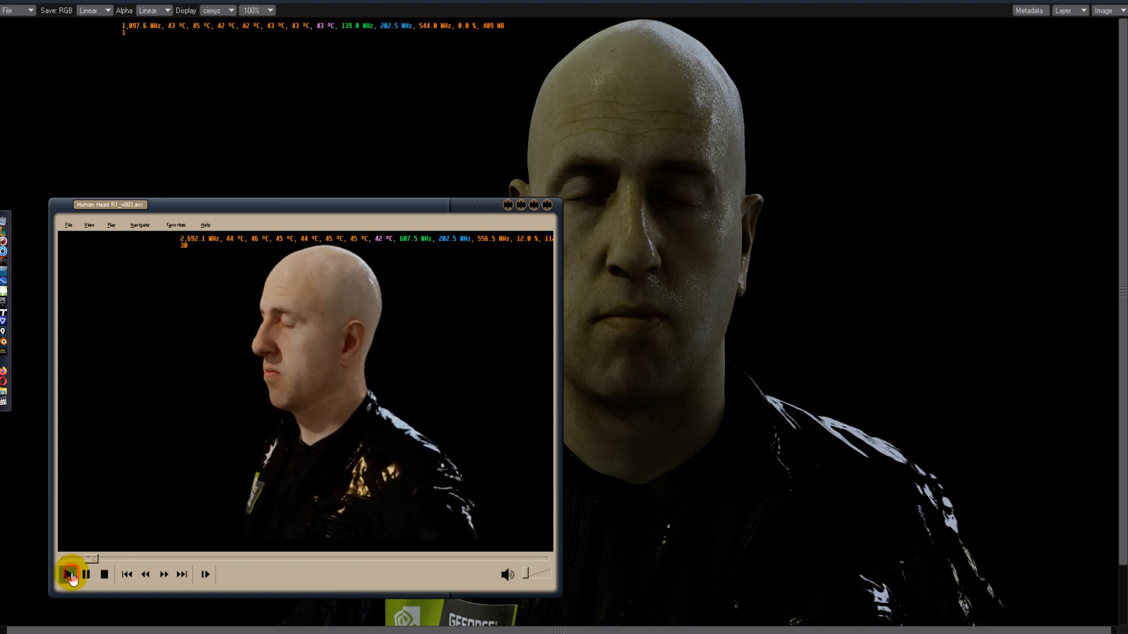
click(70, 574)
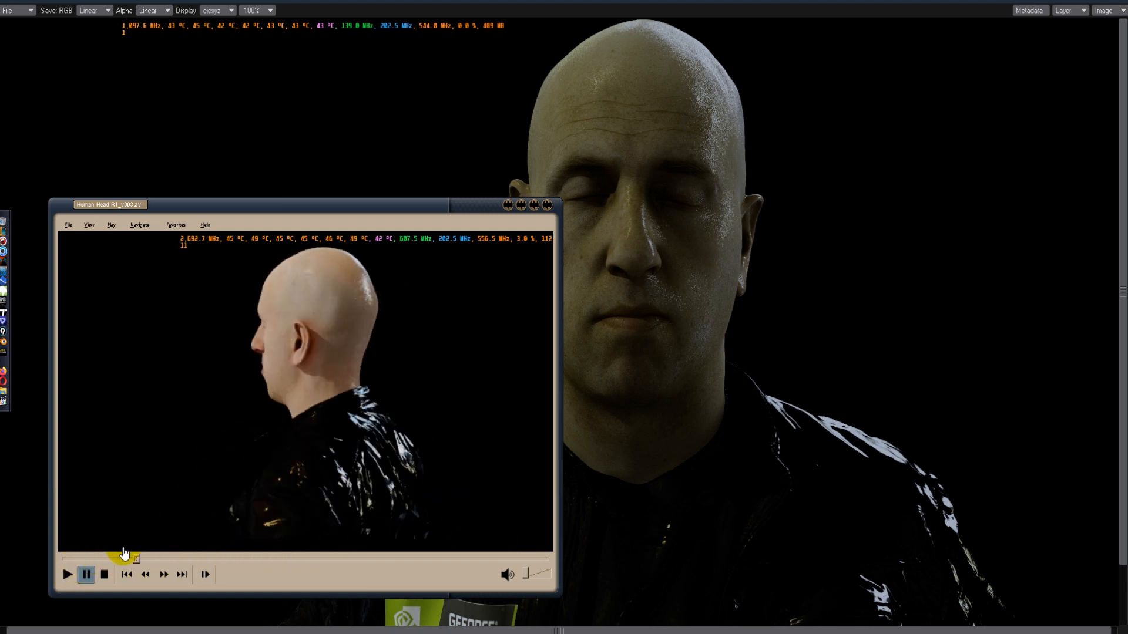
click(67, 574)
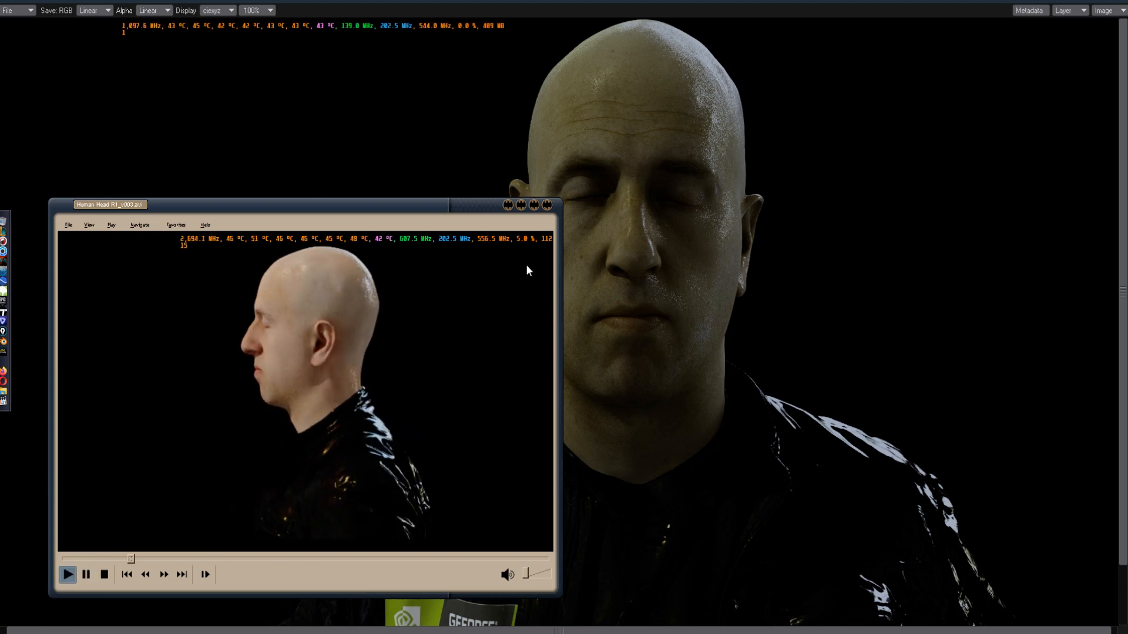
click(547, 204)
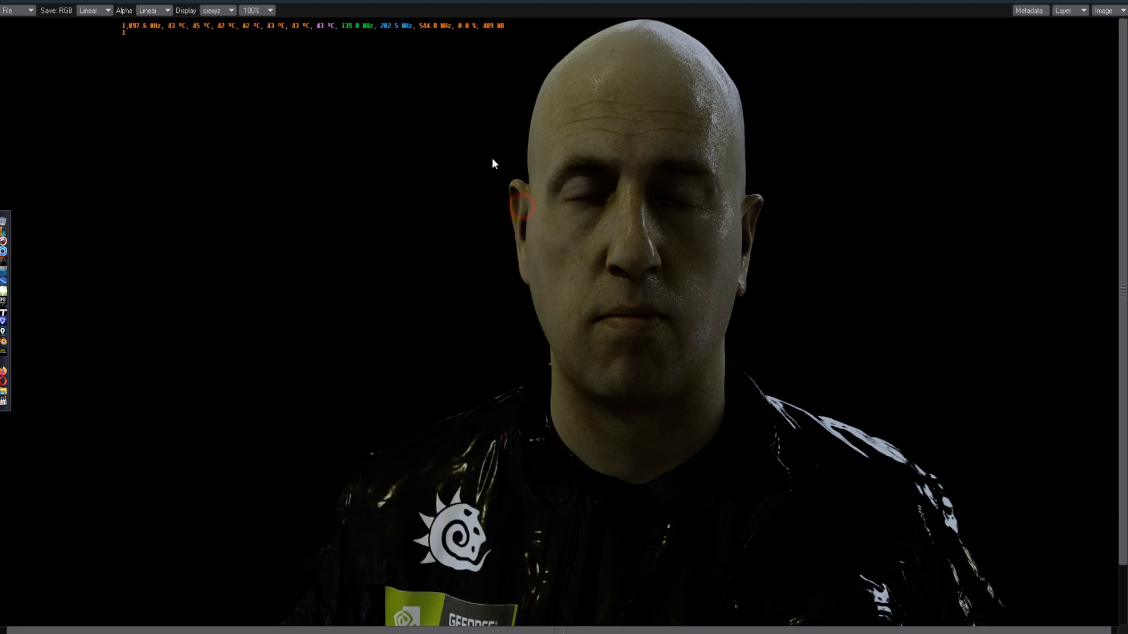
Step: Preview the front-view head render under sRGB and Linear display colour spaces
click(216, 11)
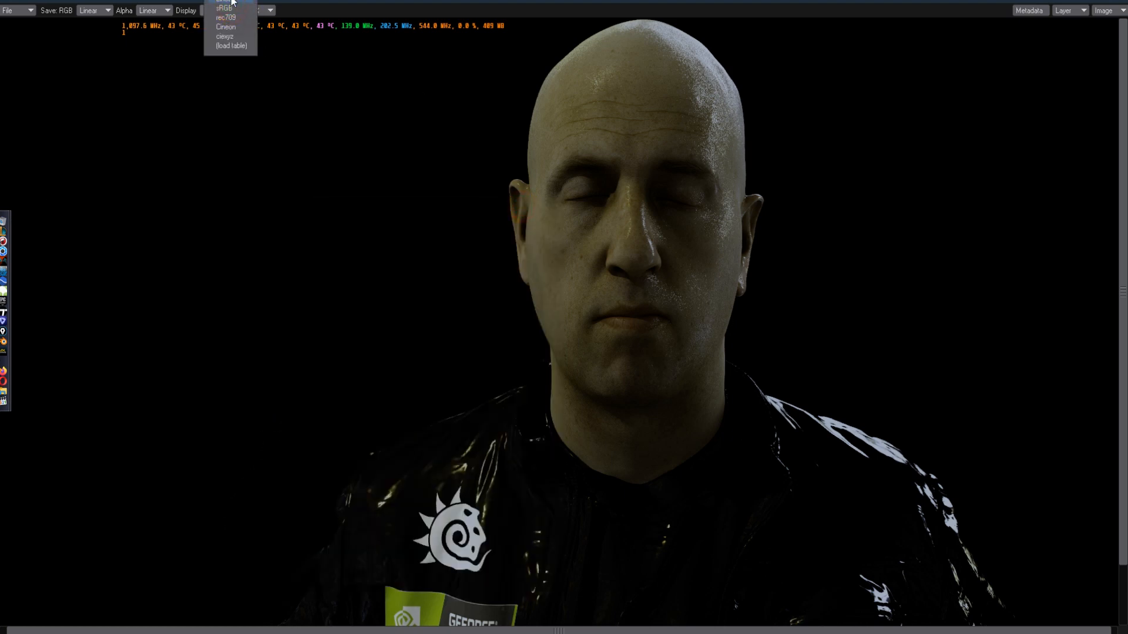
click(224, 36)
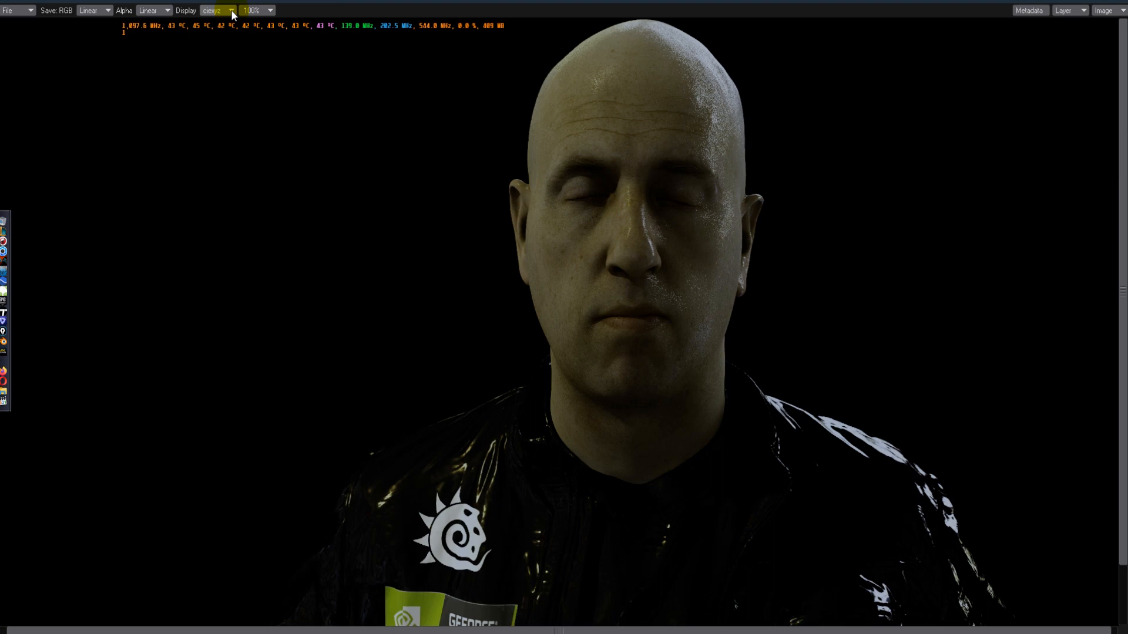
click(216, 10)
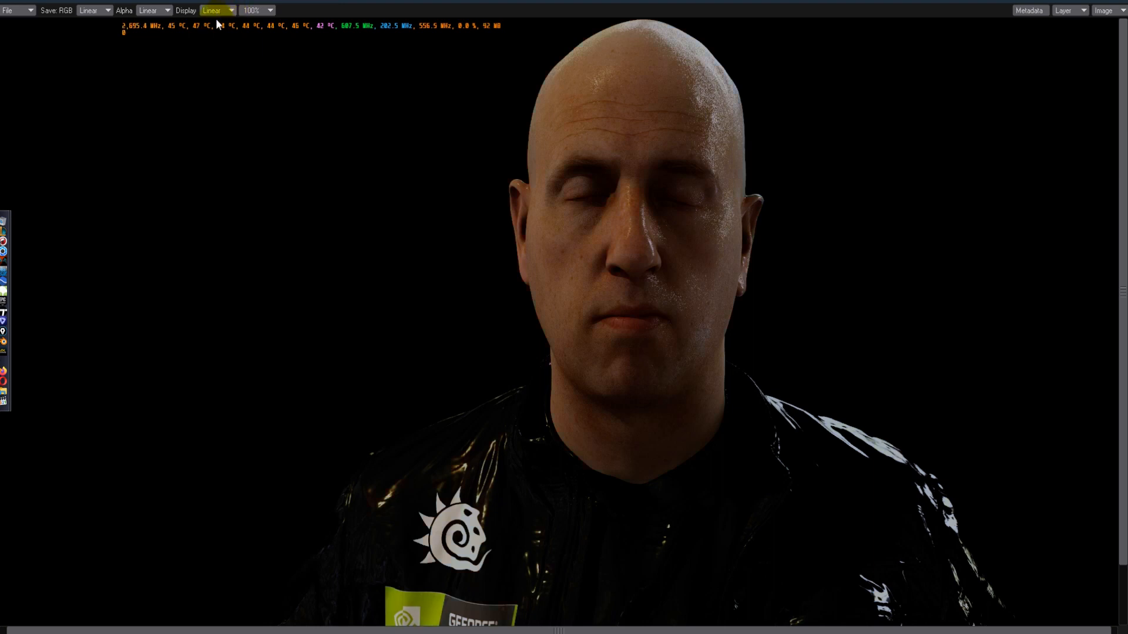
mouse_move(477, 178)
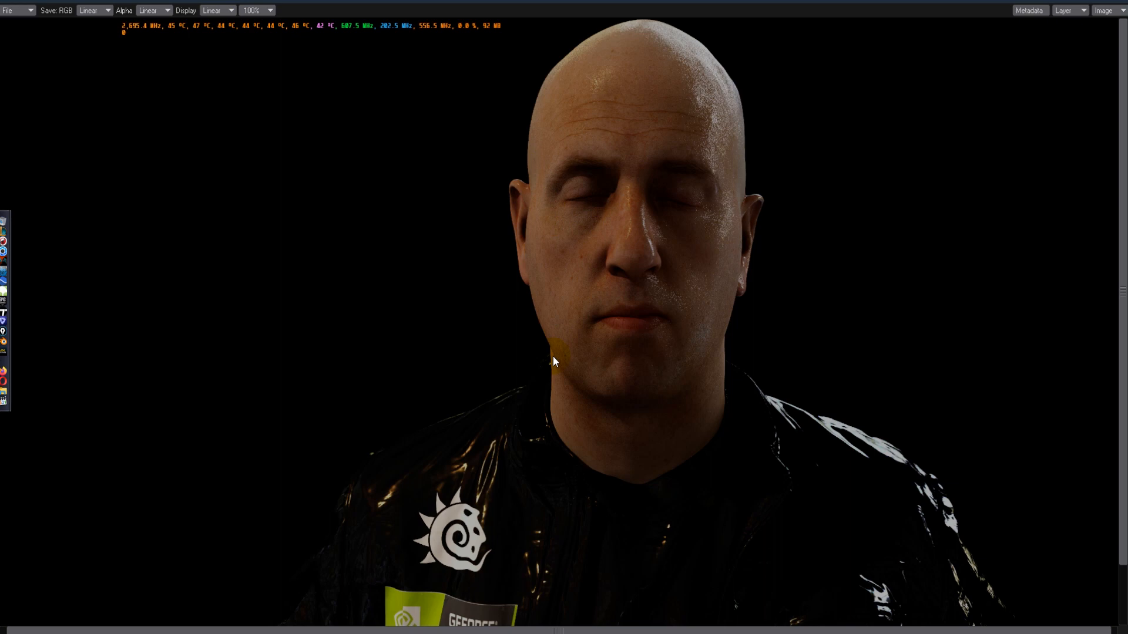
mouse_move(684, 157)
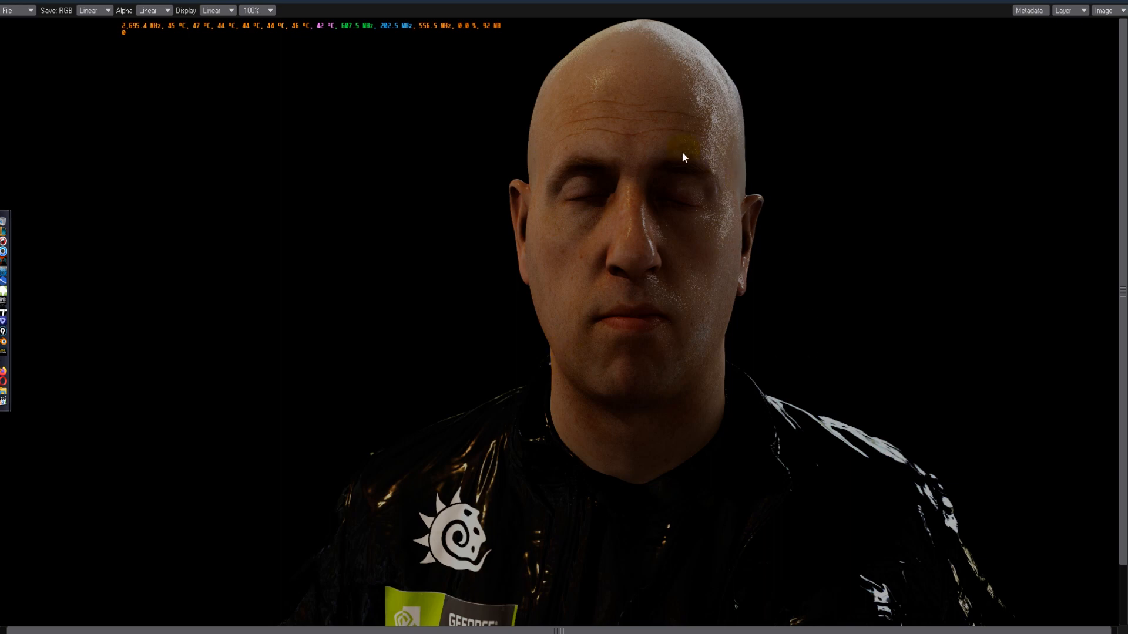
mouse_move(628, 495)
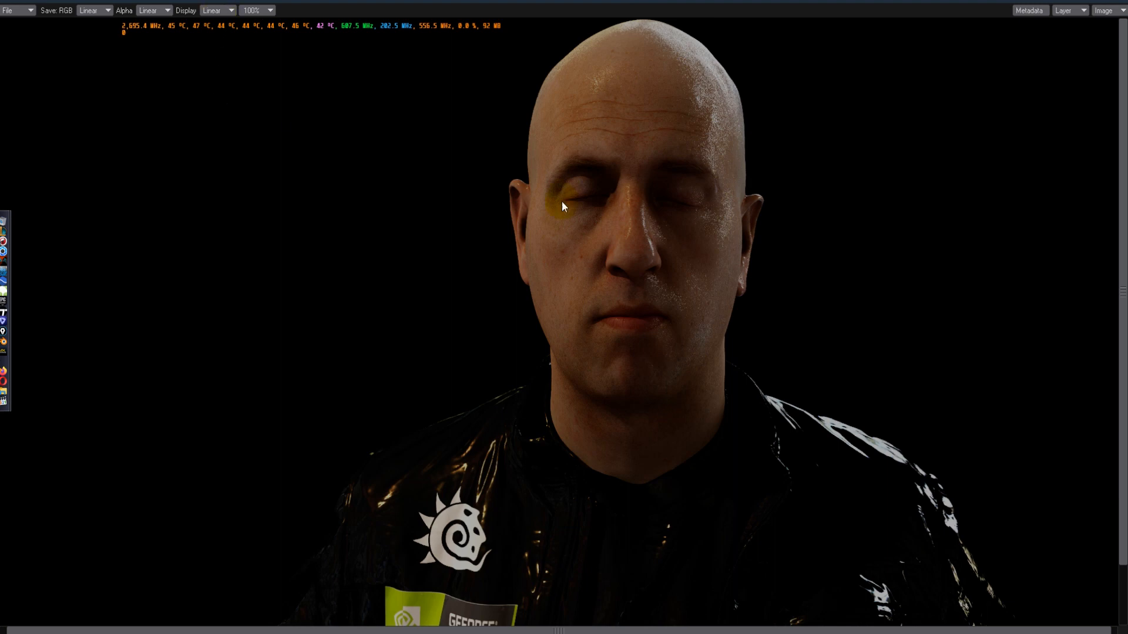
mouse_move(222, 42)
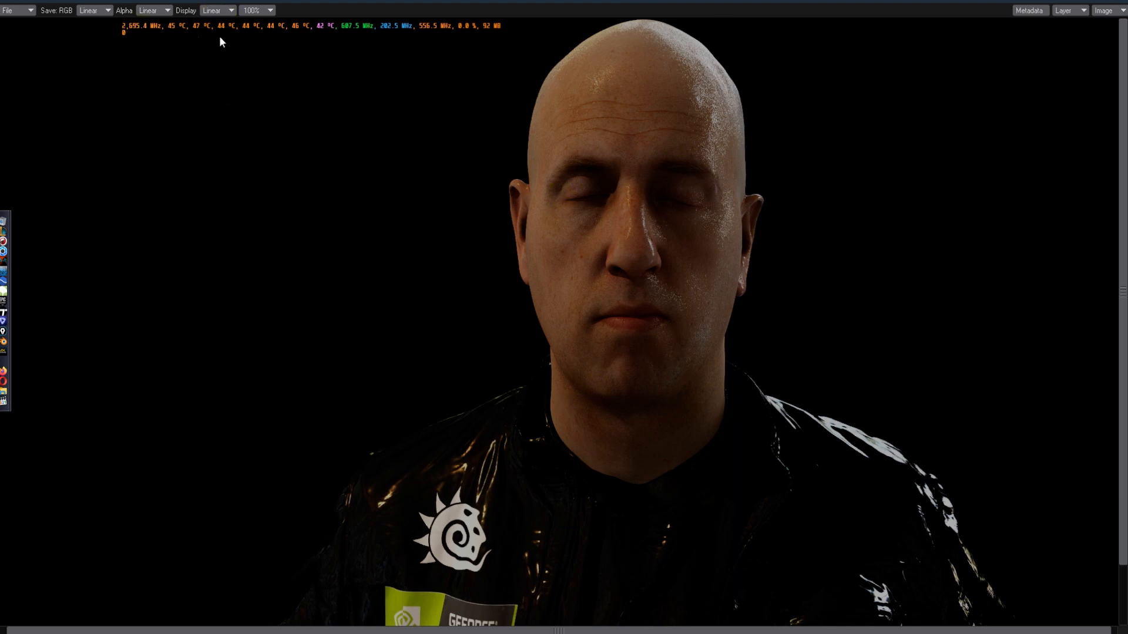
click(698, 101)
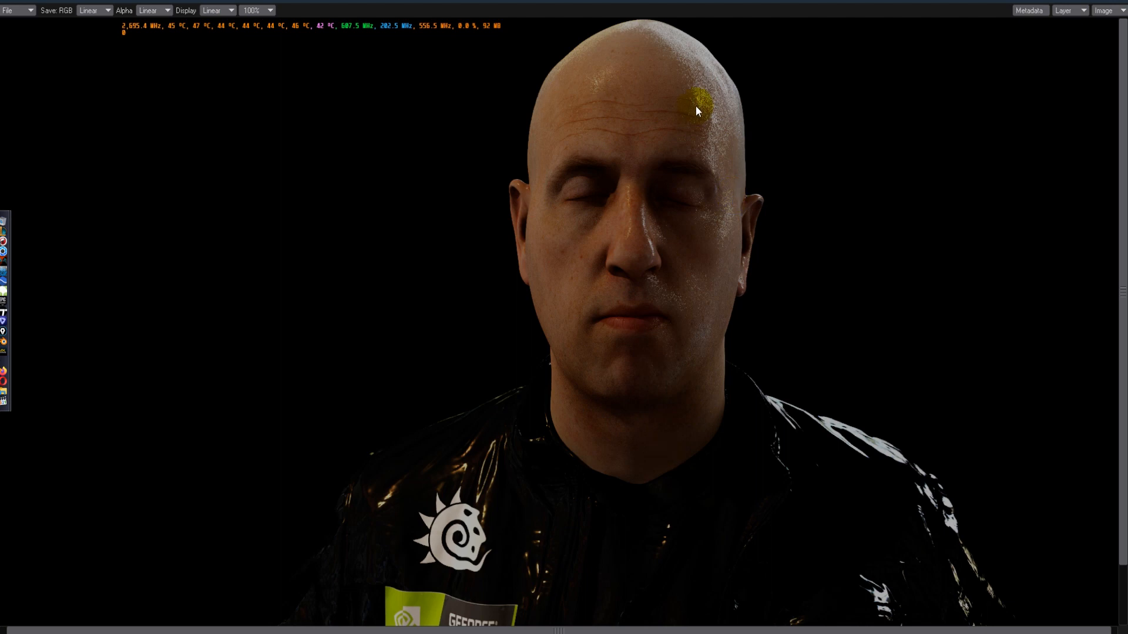
click(216, 11)
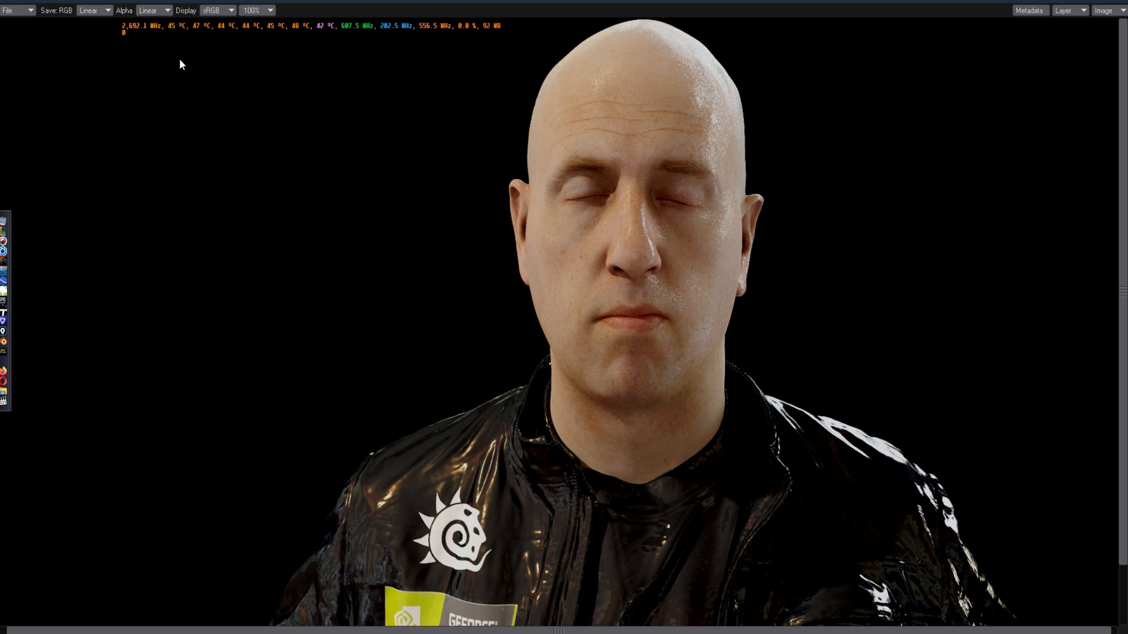
mouse_move(182, 55)
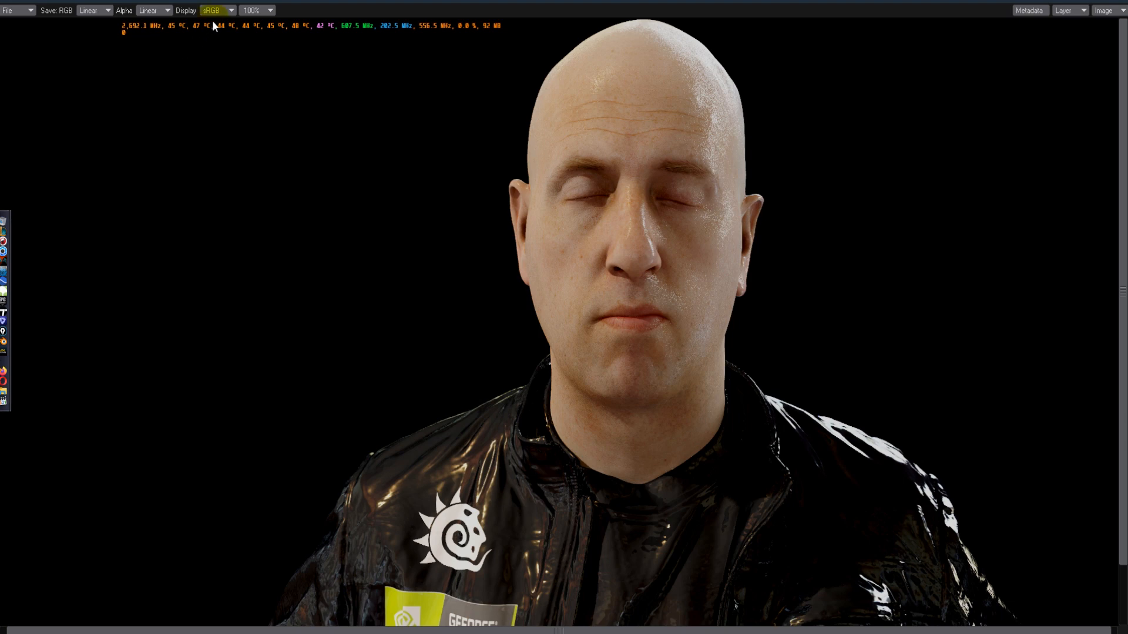
Step: Switch the render display between rec709 and sRGB colour spaces
click(217, 10)
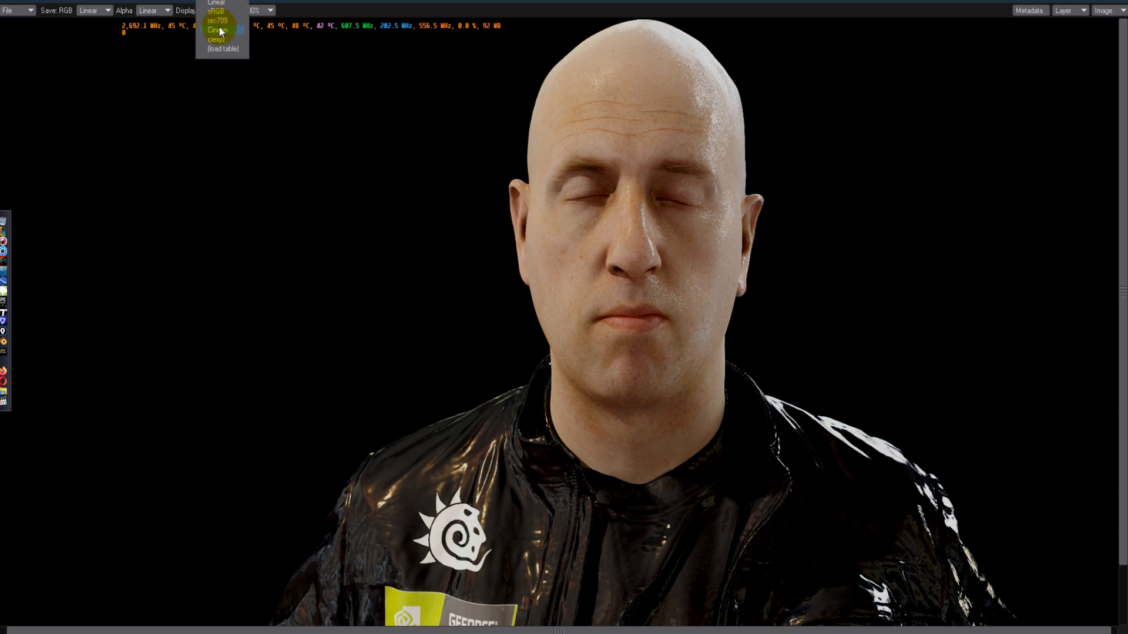
click(217, 21)
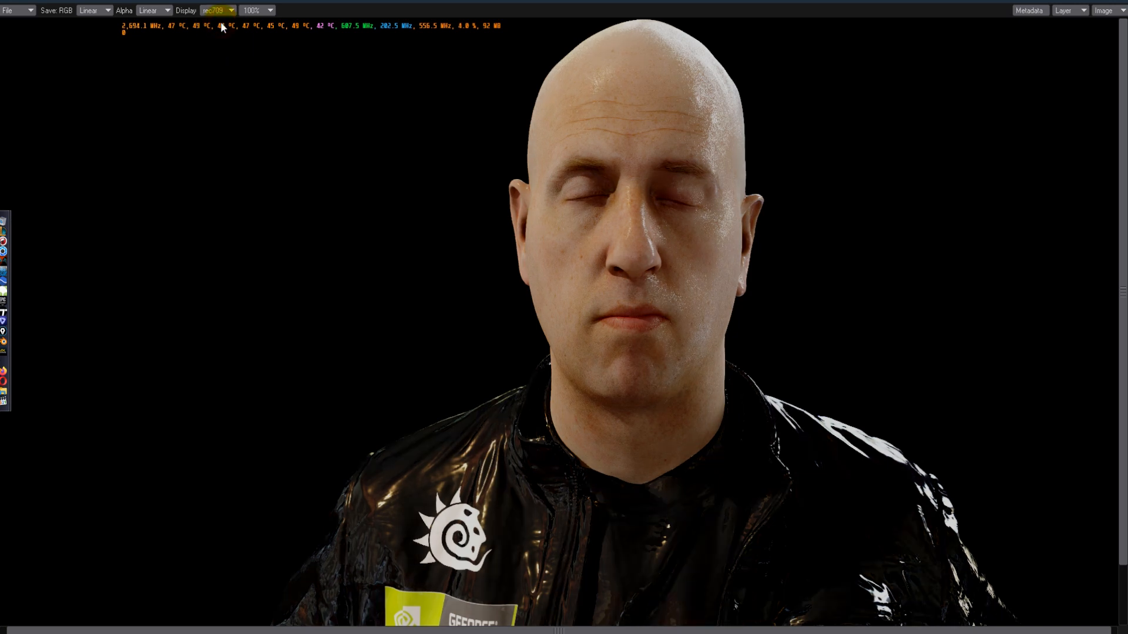
mouse_move(232, 8)
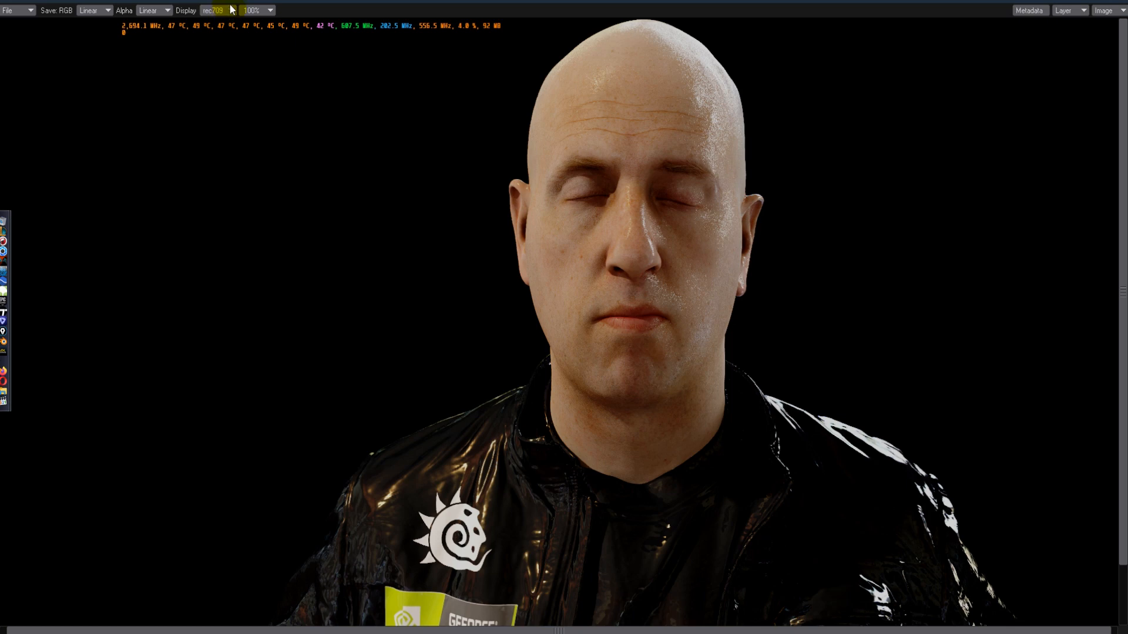
click(214, 11)
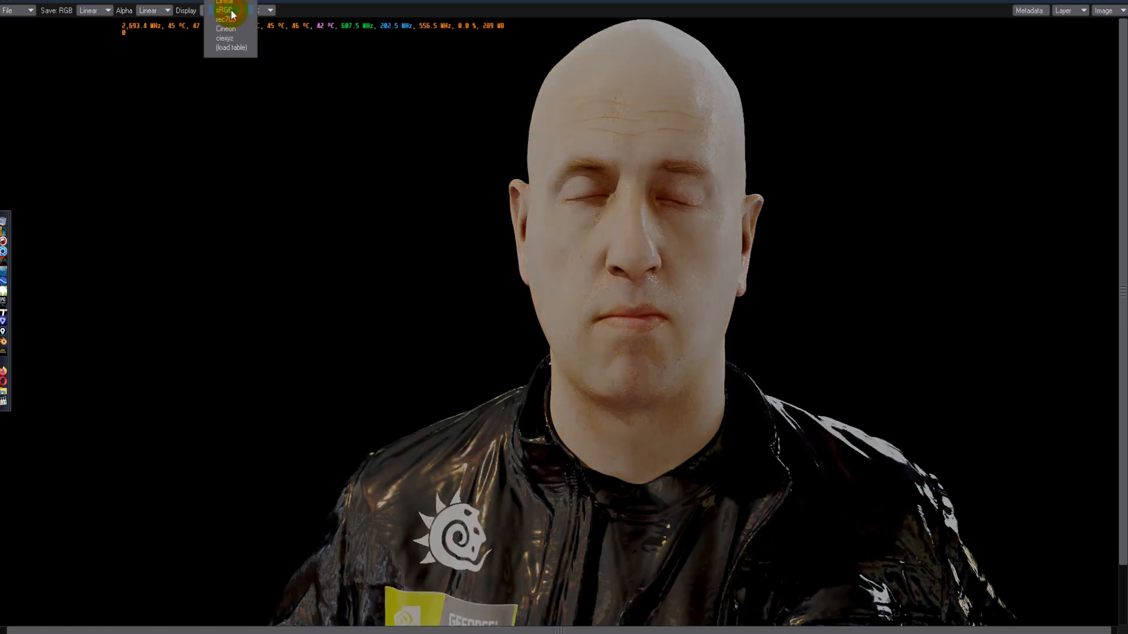
click(224, 38)
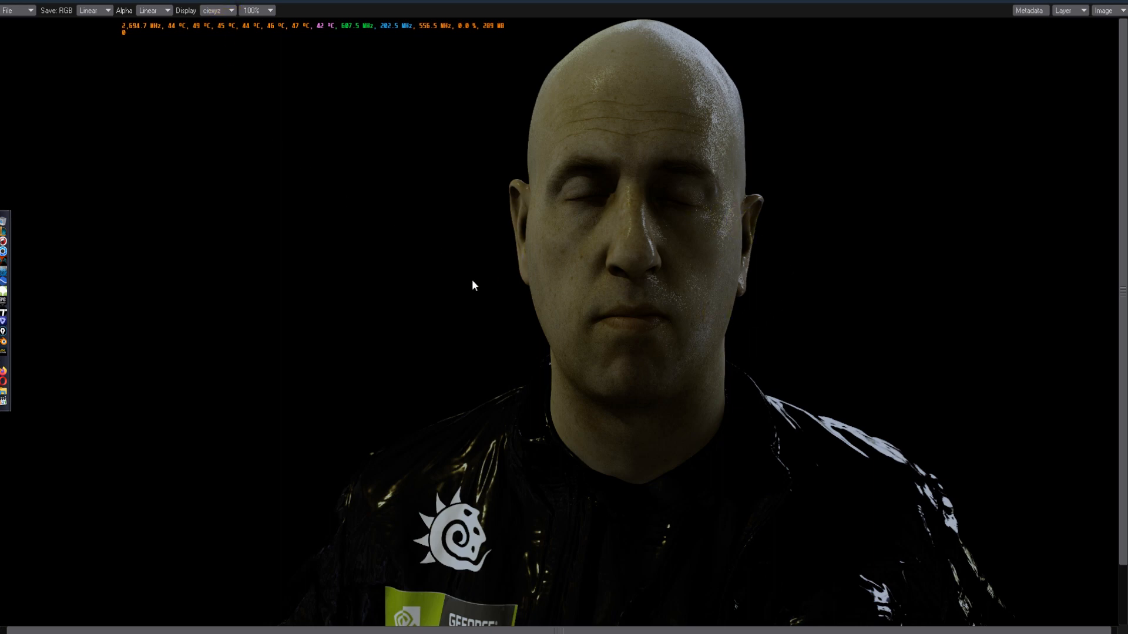
mouse_move(280, 49)
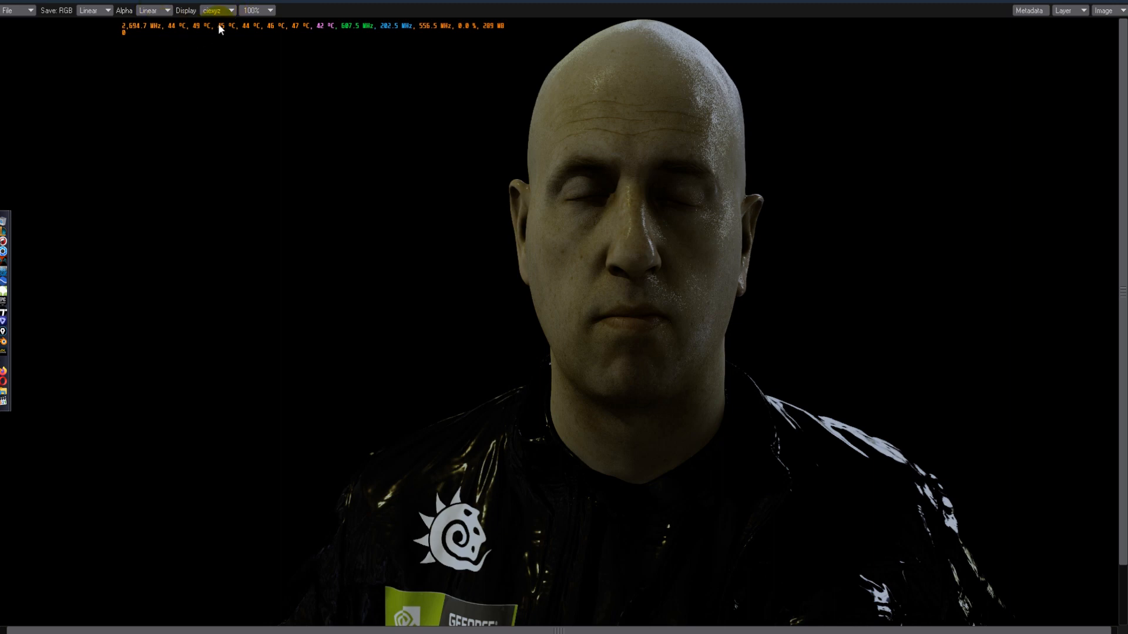
mouse_move(315, 40)
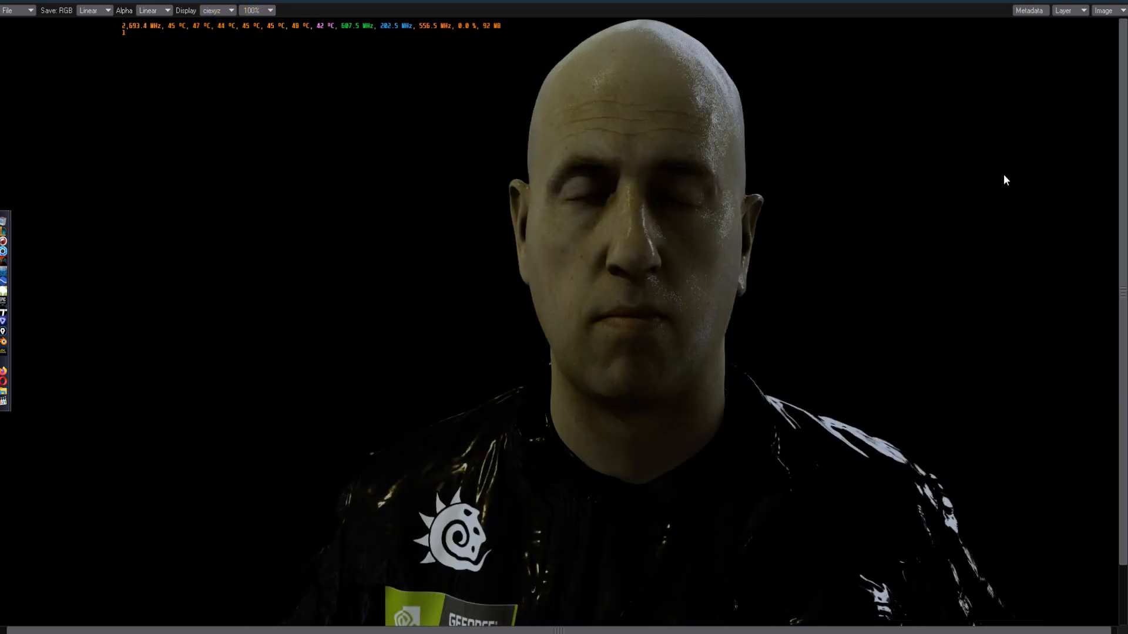
mouse_move(237, 60)
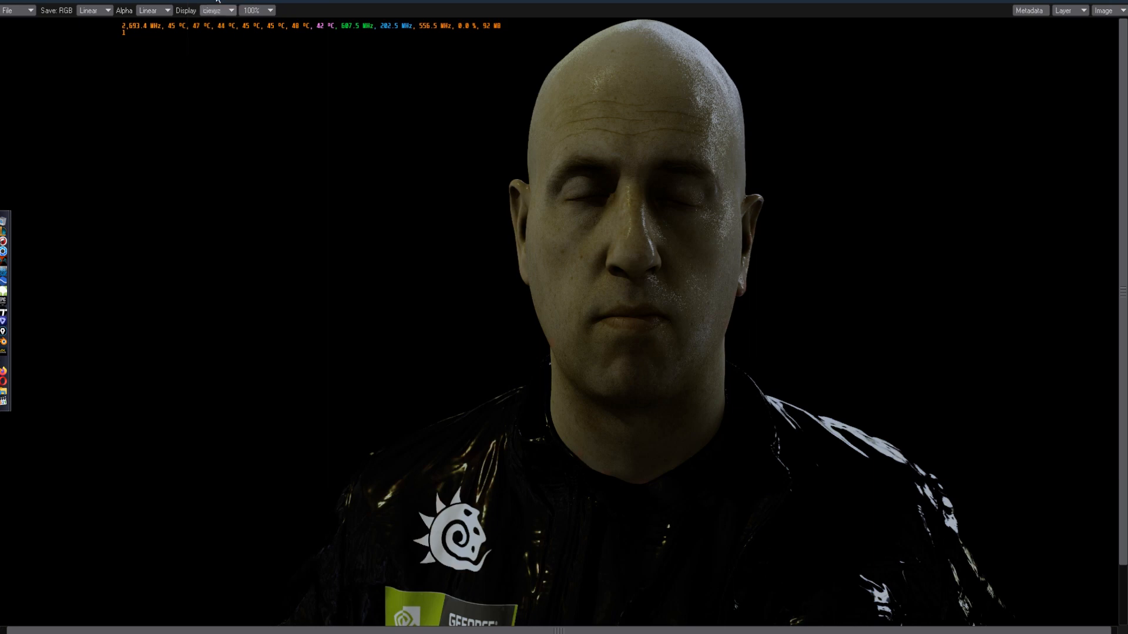
Step: Render the back-of-head frame and show it at 100% size in the Render Display
click(216, 10)
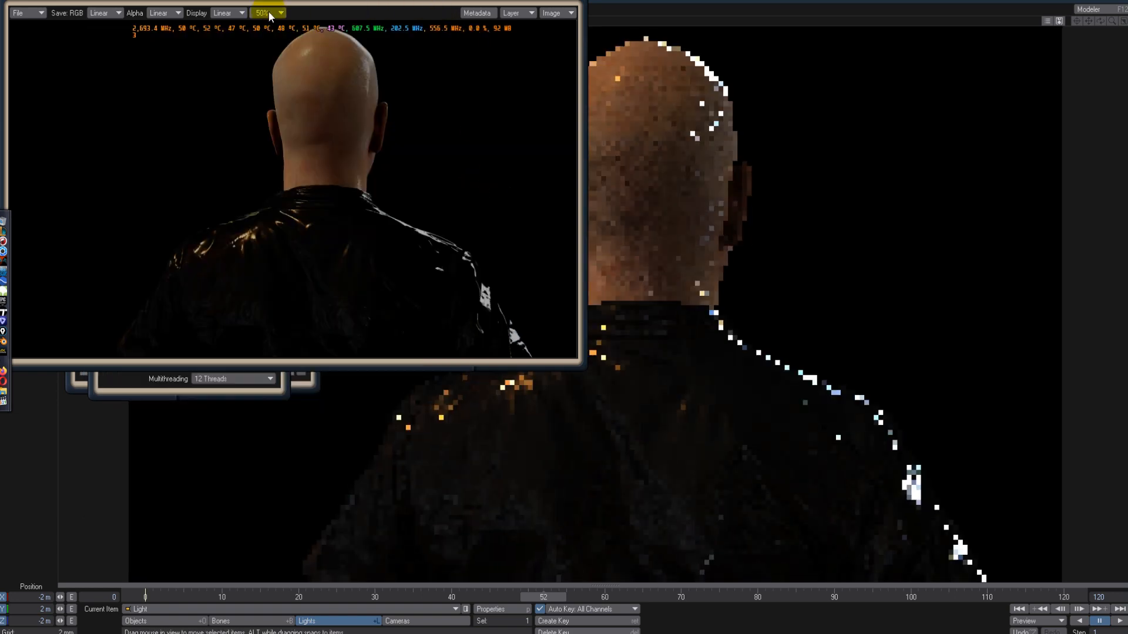
click(267, 12)
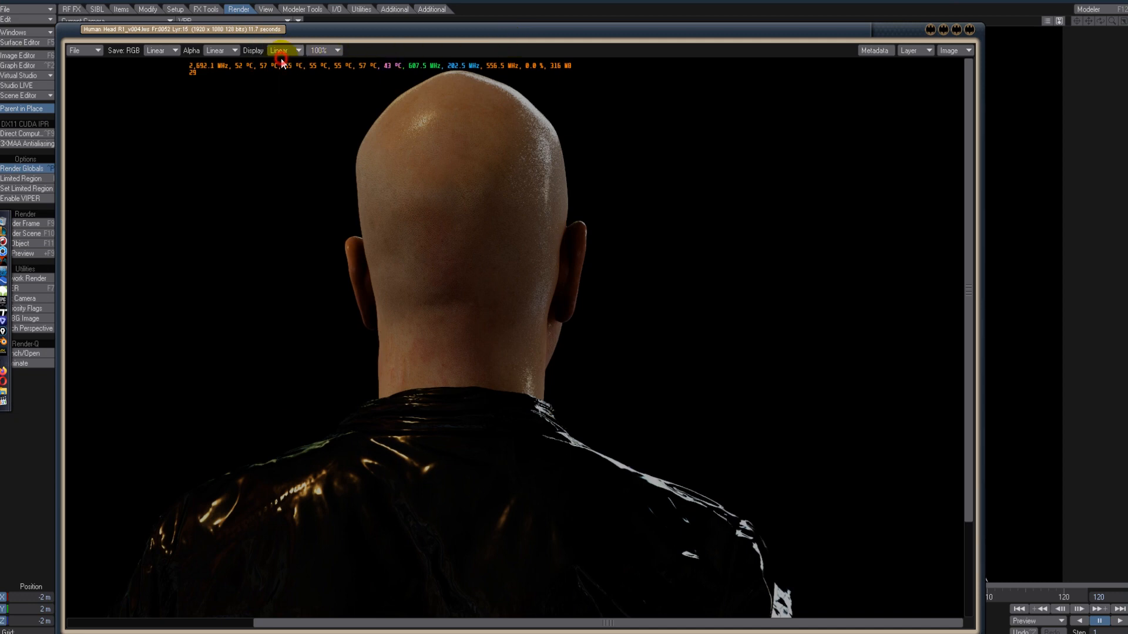
Step: Preview the back-of-head render in rec709, then in Linear display colour space
click(279, 50)
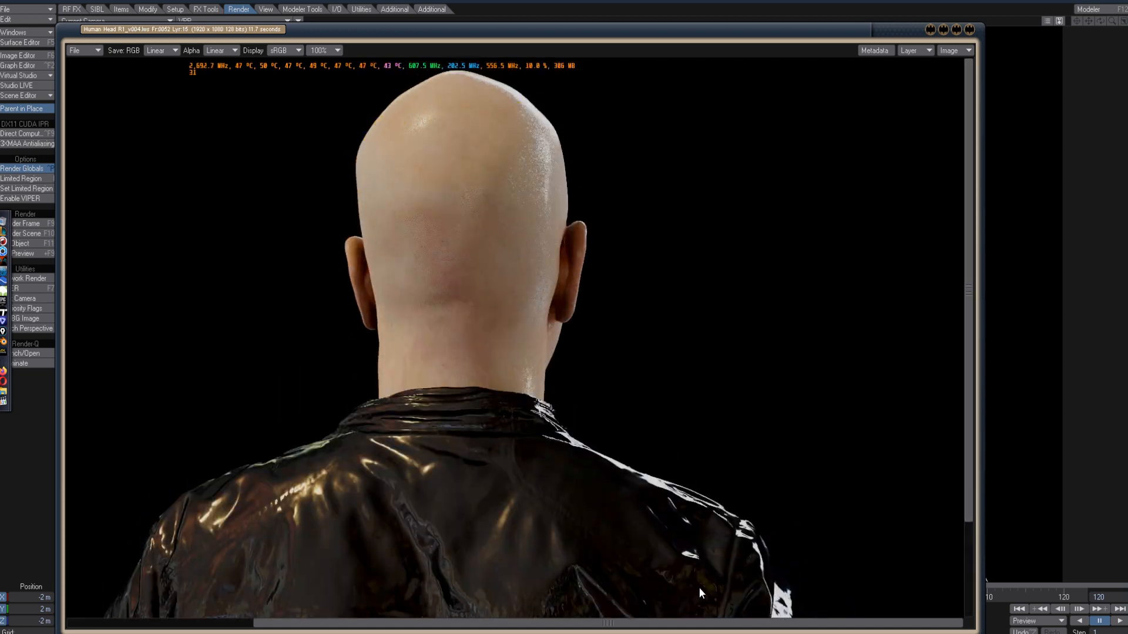
click(297, 51)
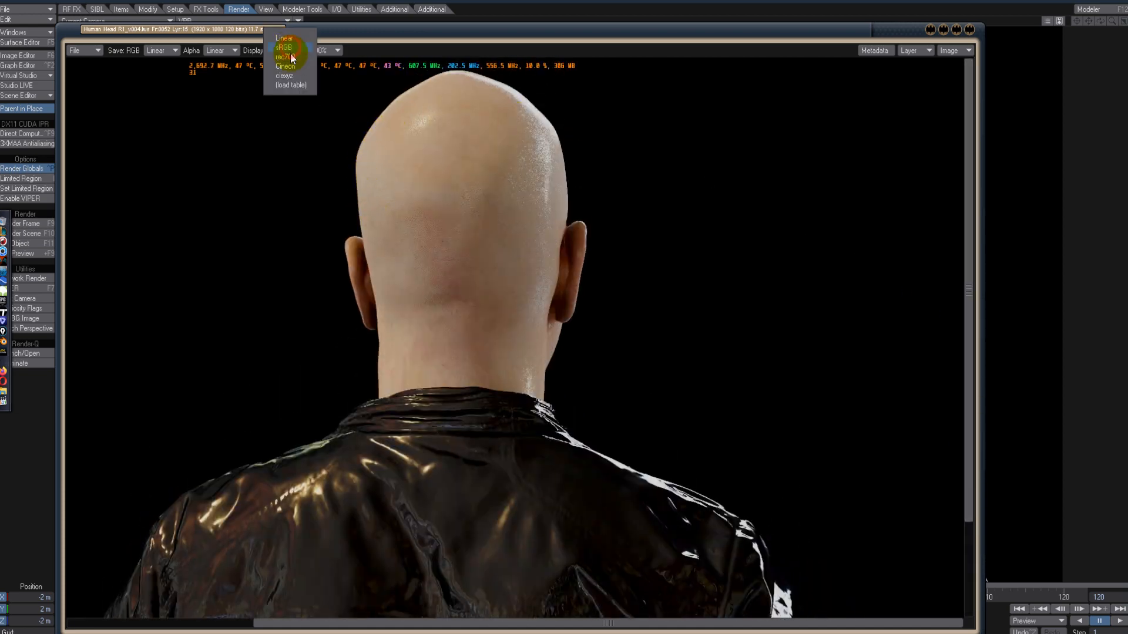
click(284, 57)
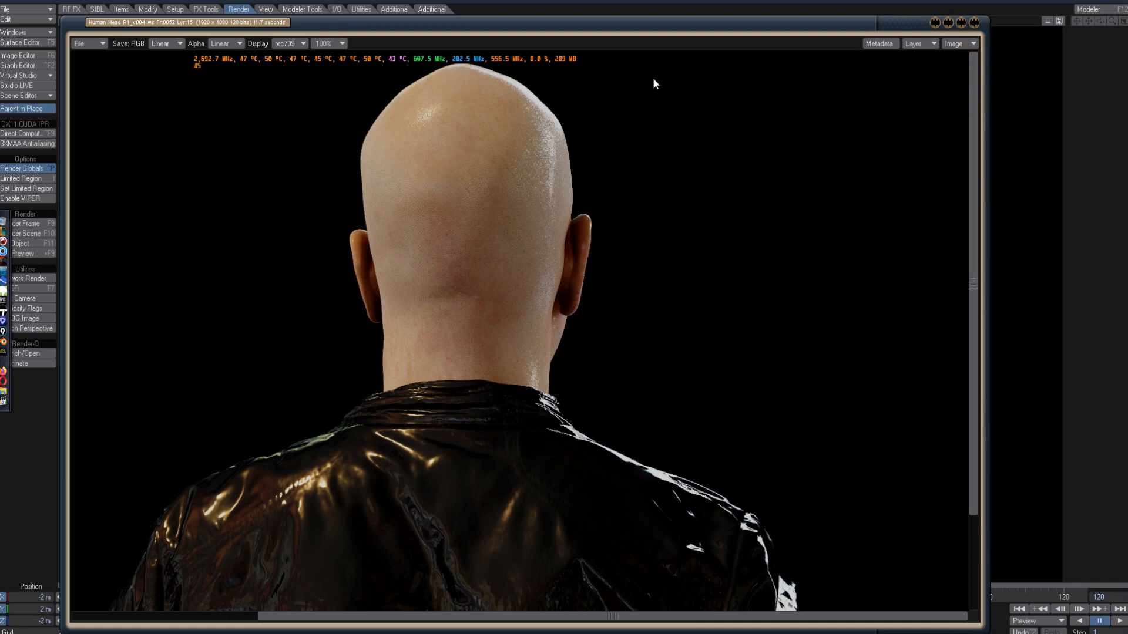
click(290, 43)
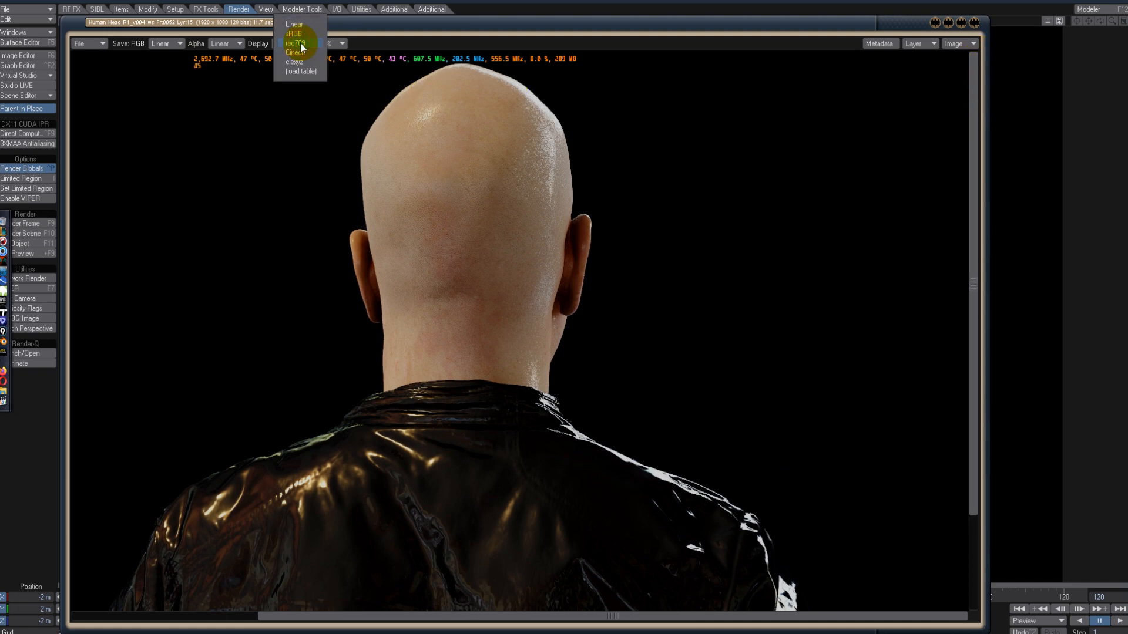
mouse_move(295, 50)
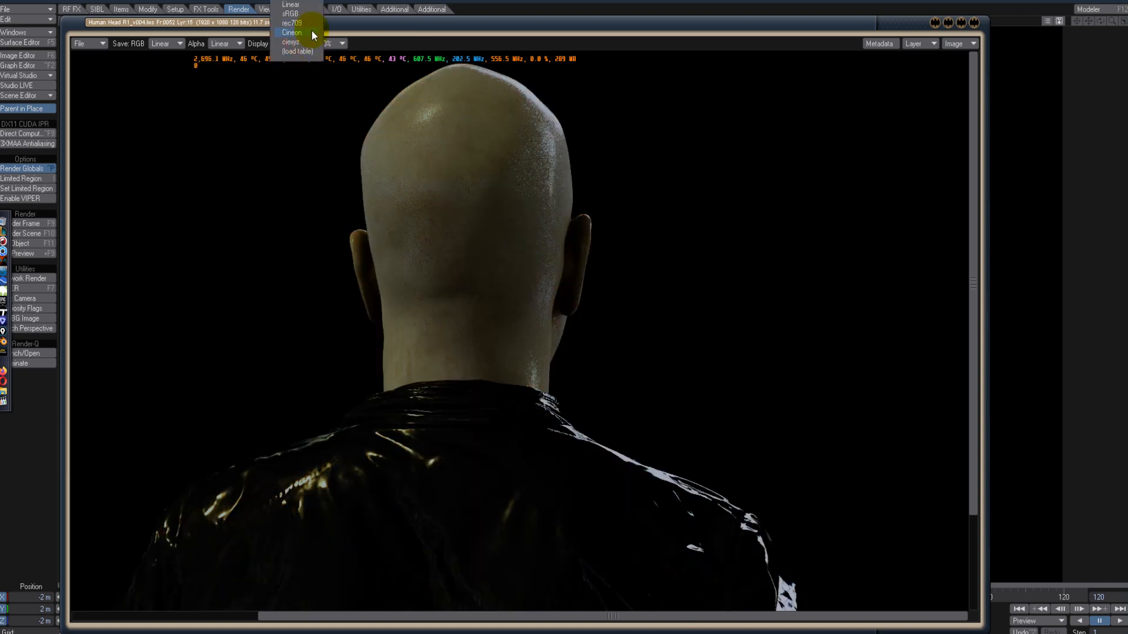
click(292, 24)
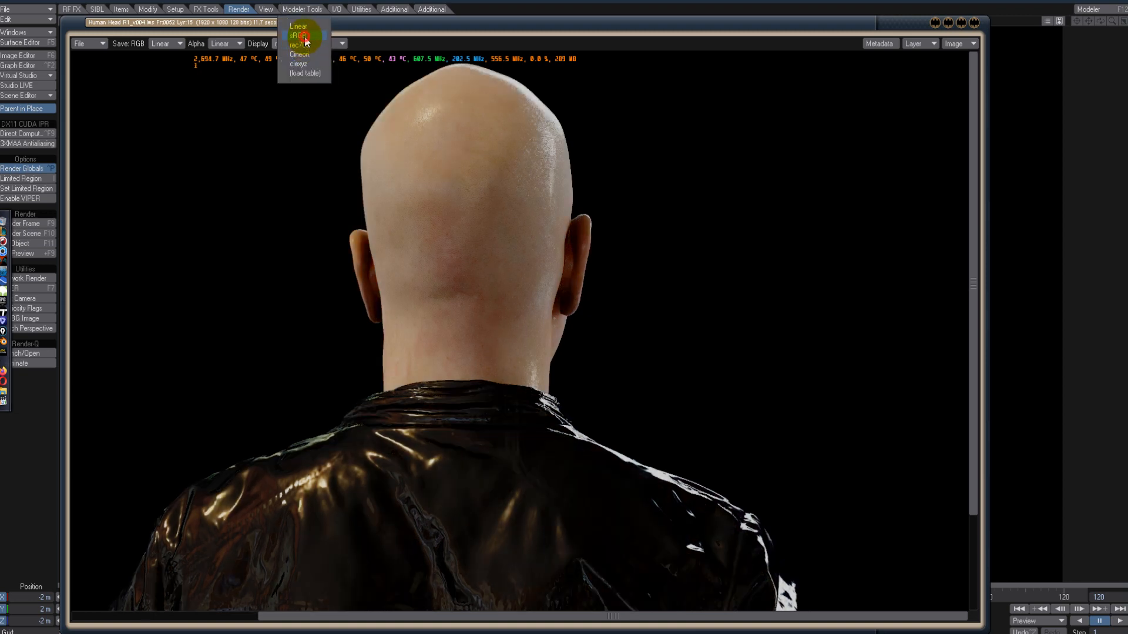
click(297, 26)
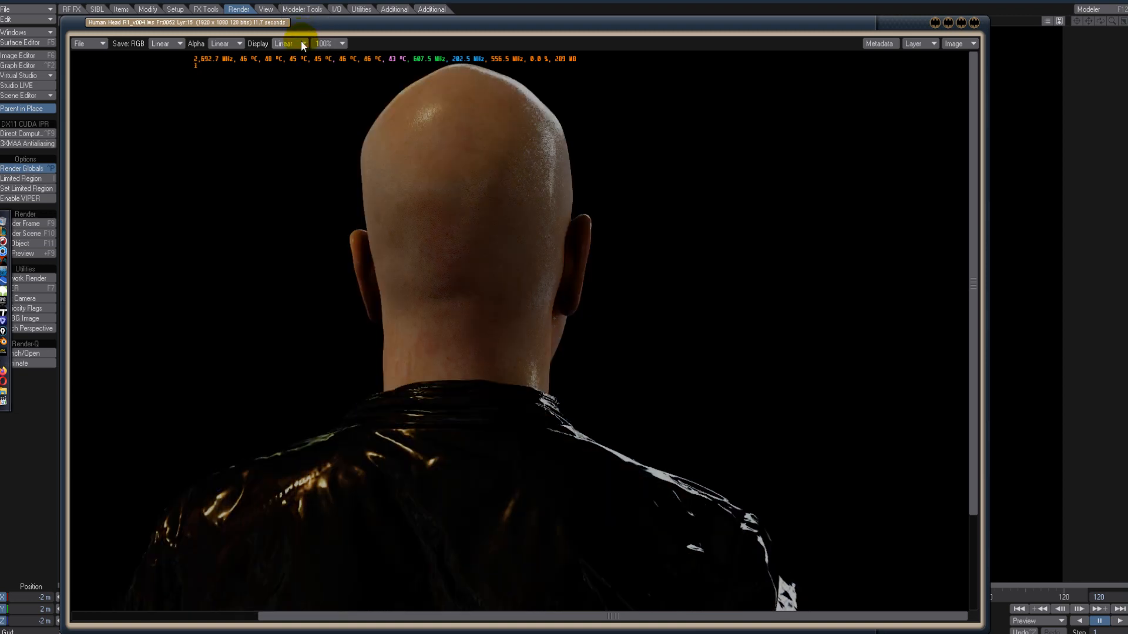
Step: Compare Linear and sRGB, and leave the render displayed in rec709
click(302, 43)
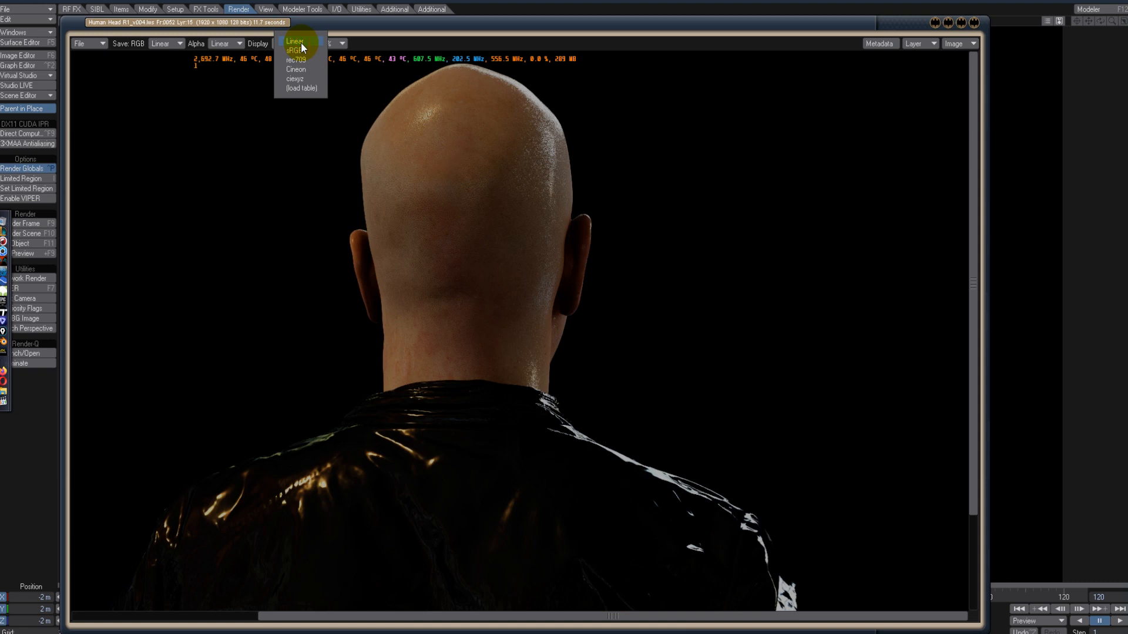
click(295, 40)
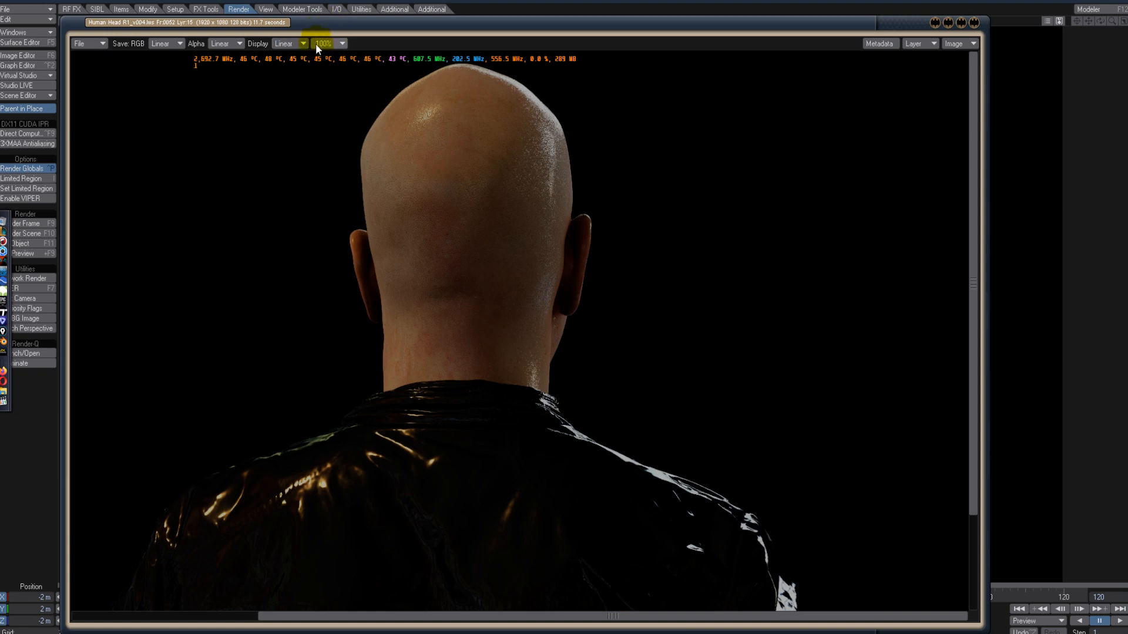
click(290, 44)
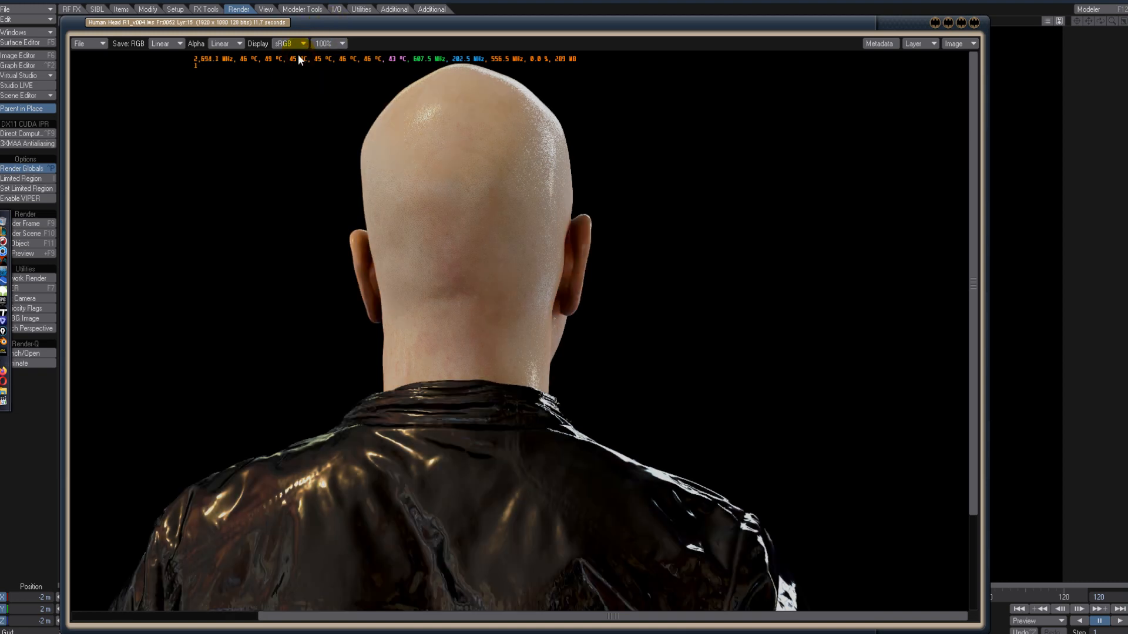
click(290, 44)
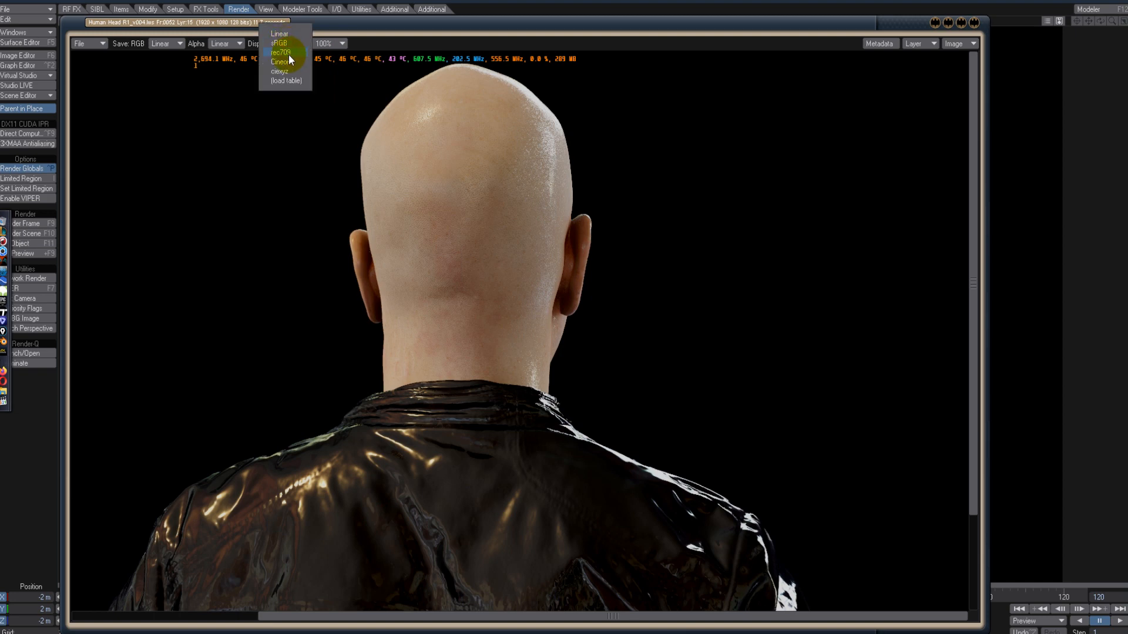
click(282, 52)
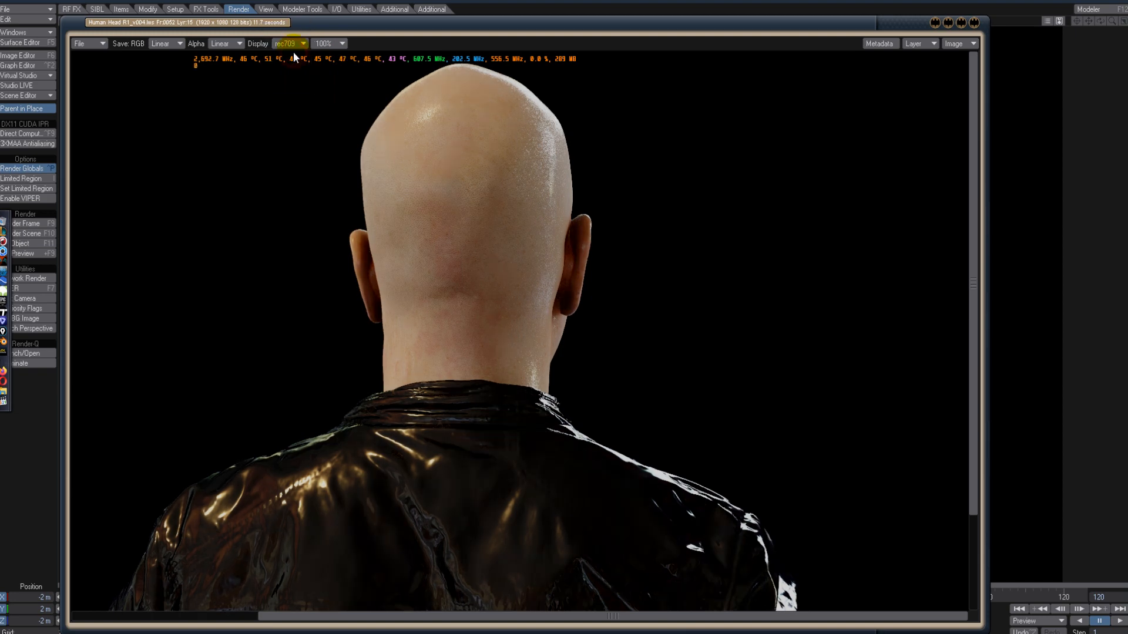
click(23, 168)
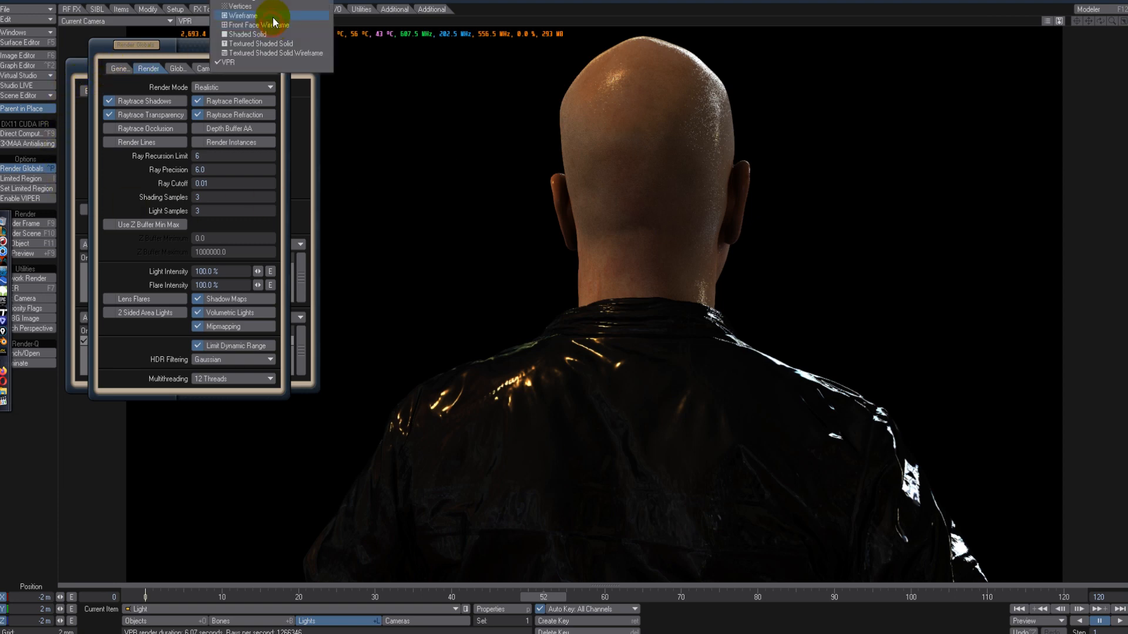
Step: Show the viewport as vertices only and check the Jacket object's polygon count in Object Properties
click(240, 7)
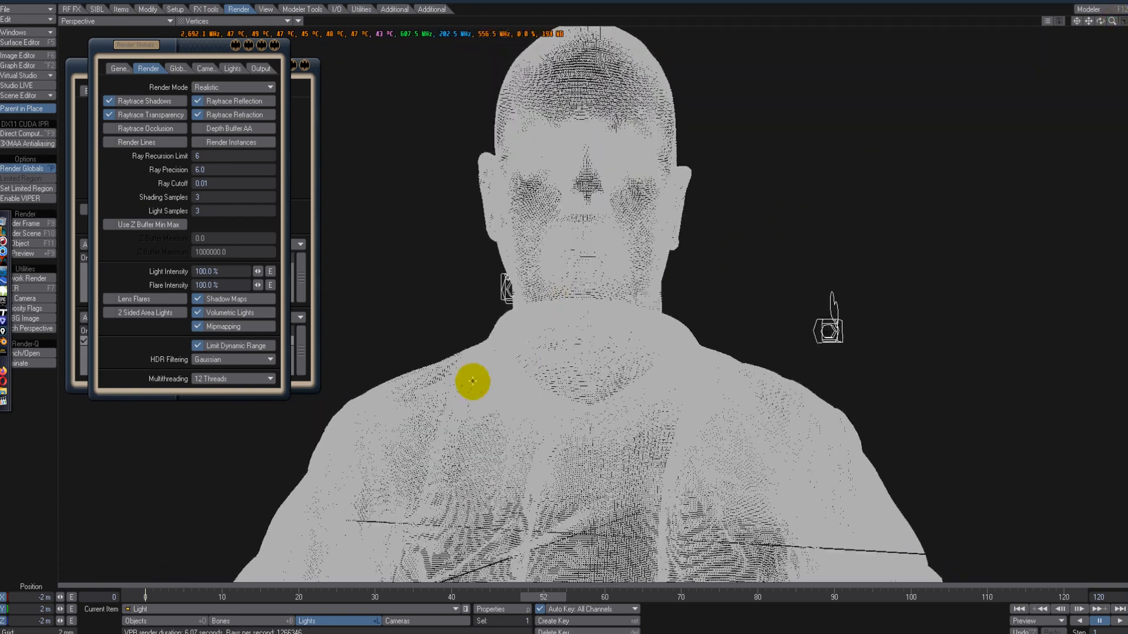
click(471, 381)
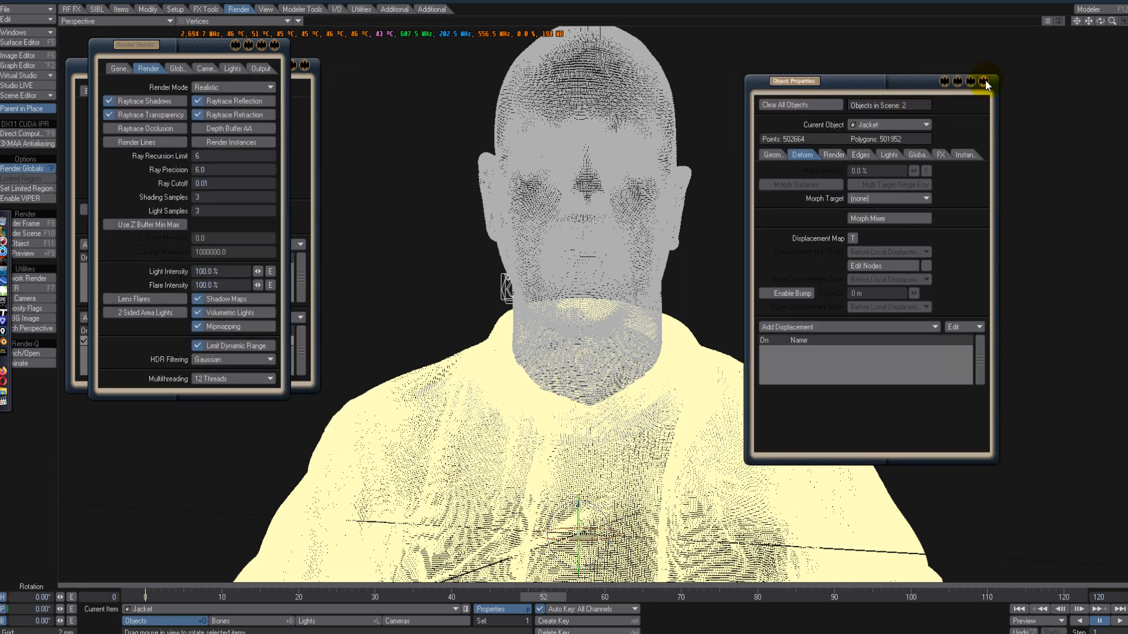
click(986, 84)
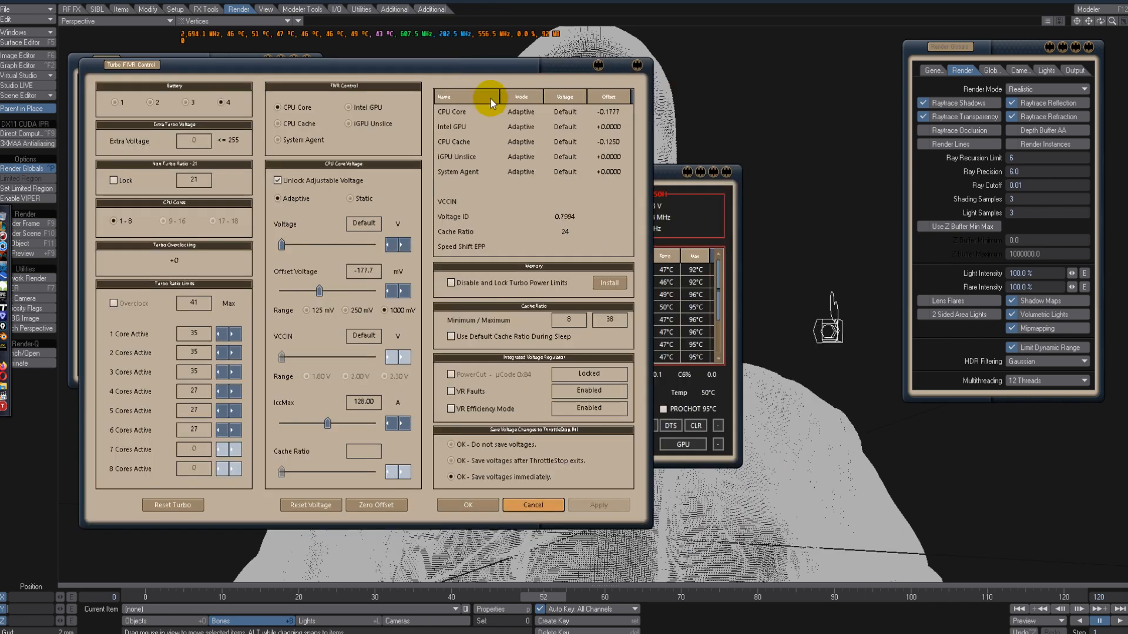
mouse_move(695, 197)
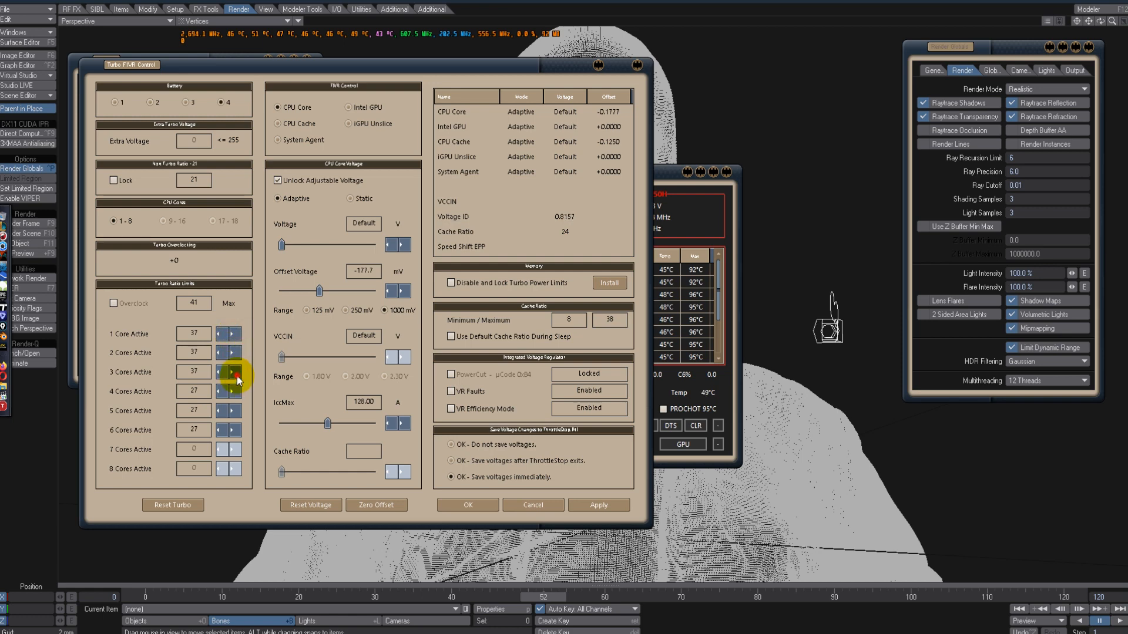
Step: Raise ThrottleStop turbo ratio limits to 37 (35 for six cores) and apply them
click(233, 396)
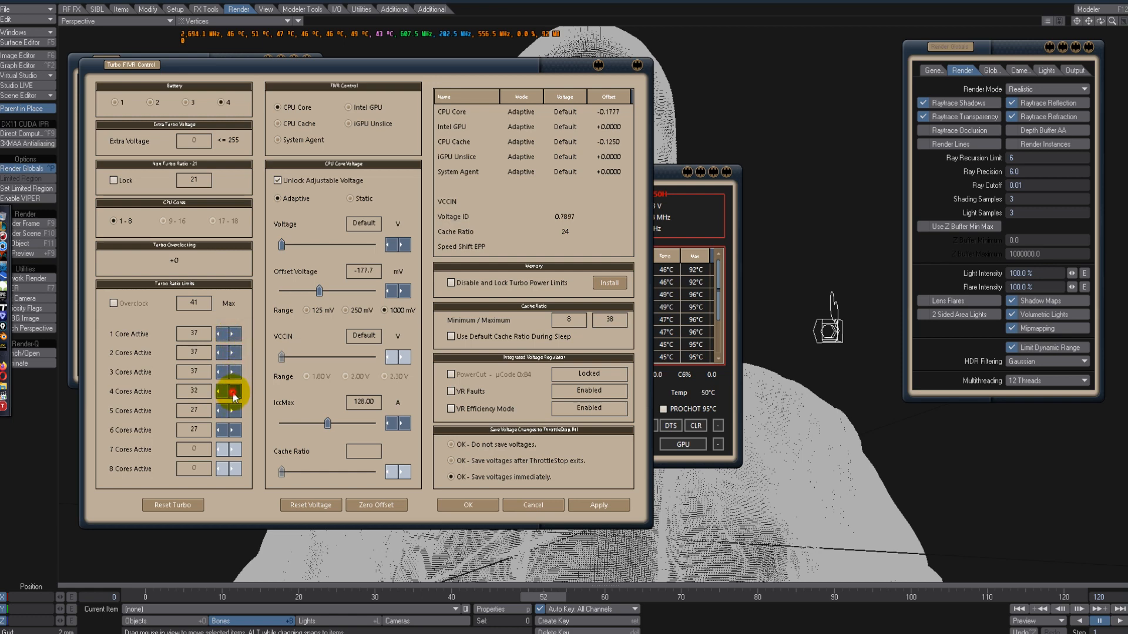
click(233, 388)
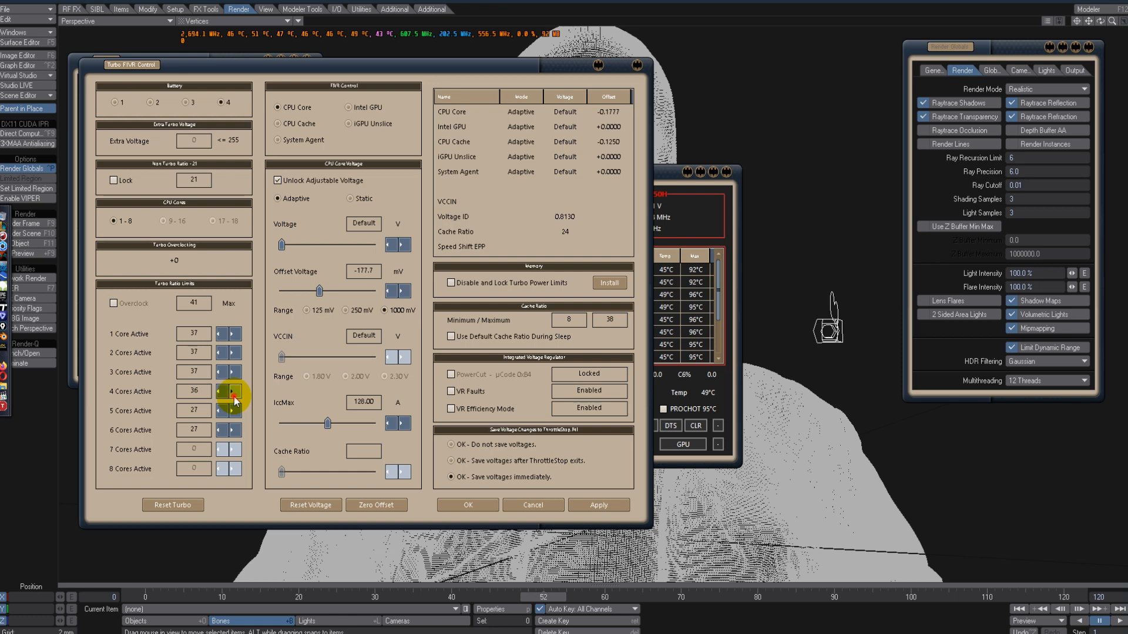
click(234, 413)
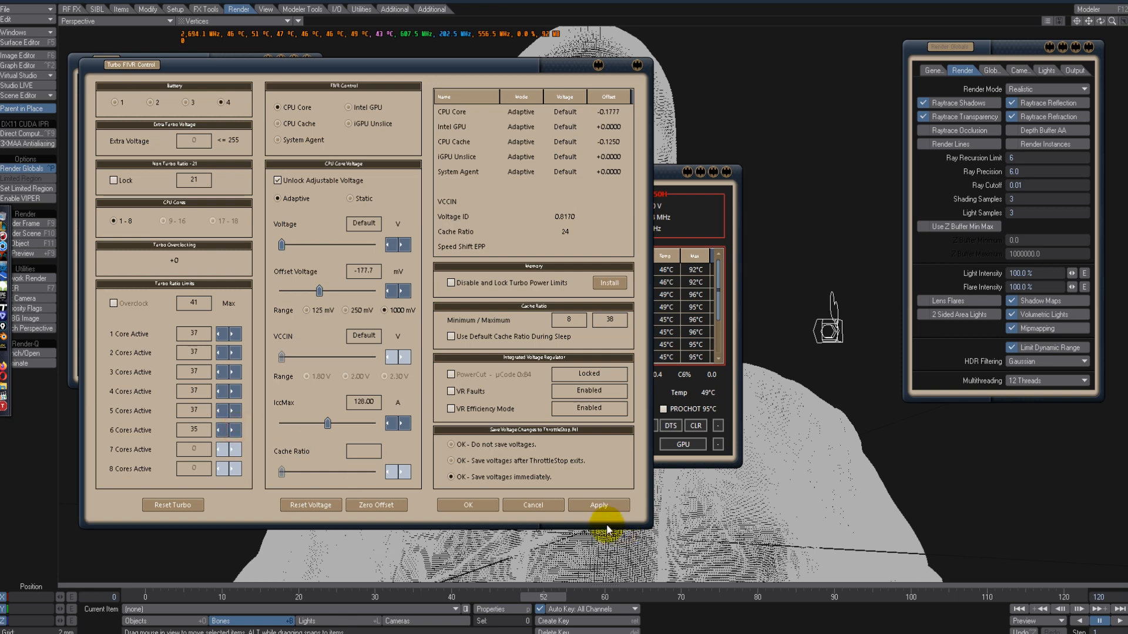
click(598, 505)
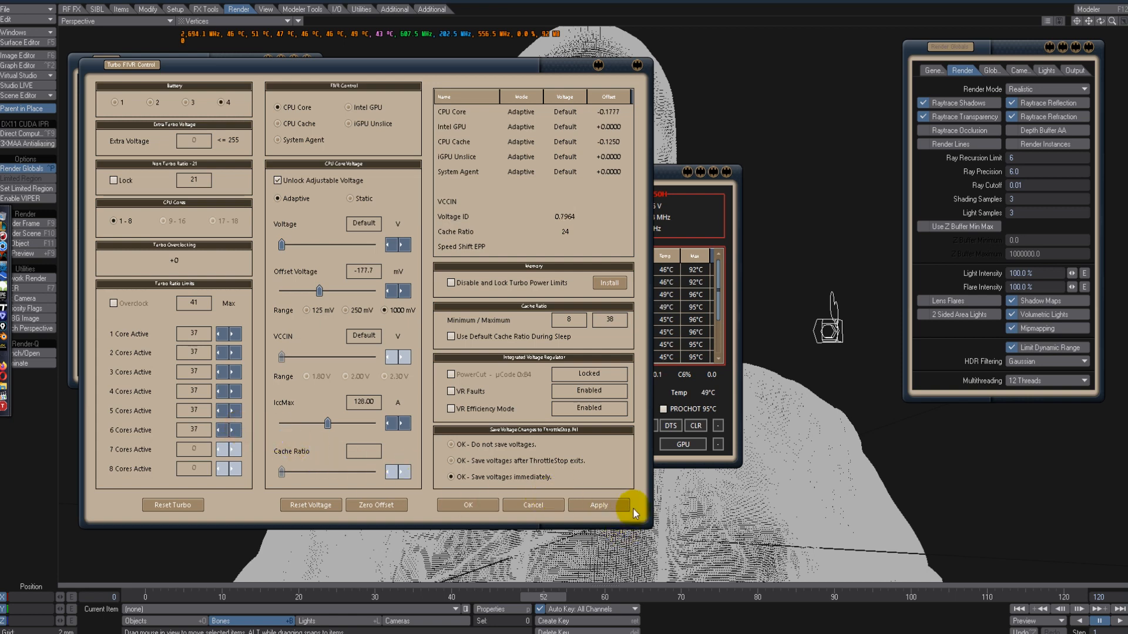
click(598, 504)
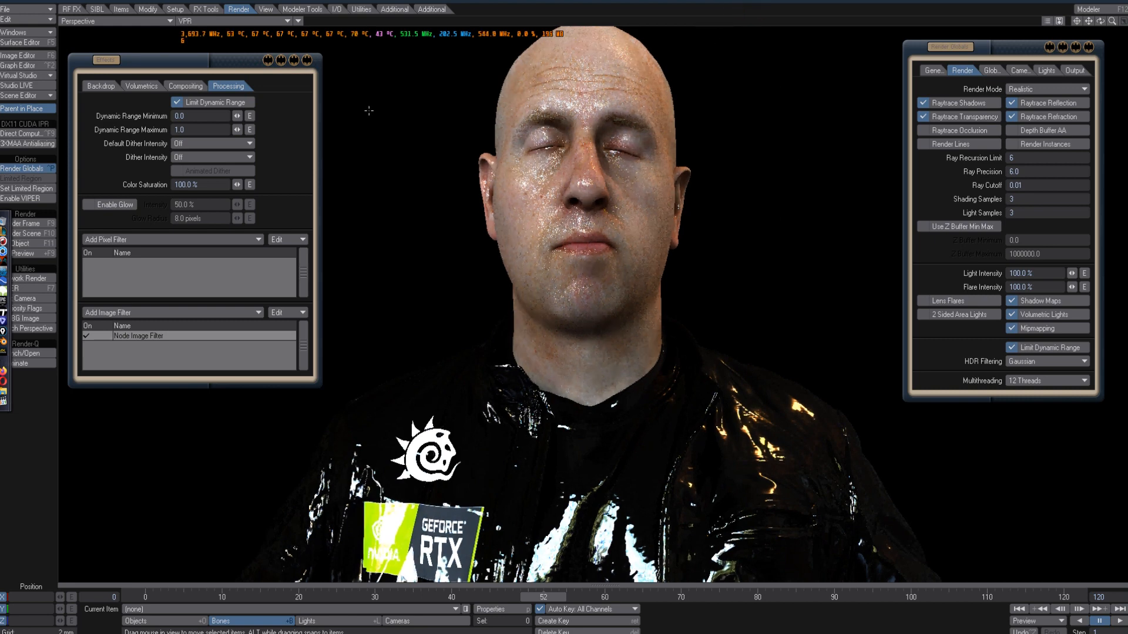
Step: Render frame 52 of the back-of-head view at 1920×1080 and enlarge the render window
click(25, 224)
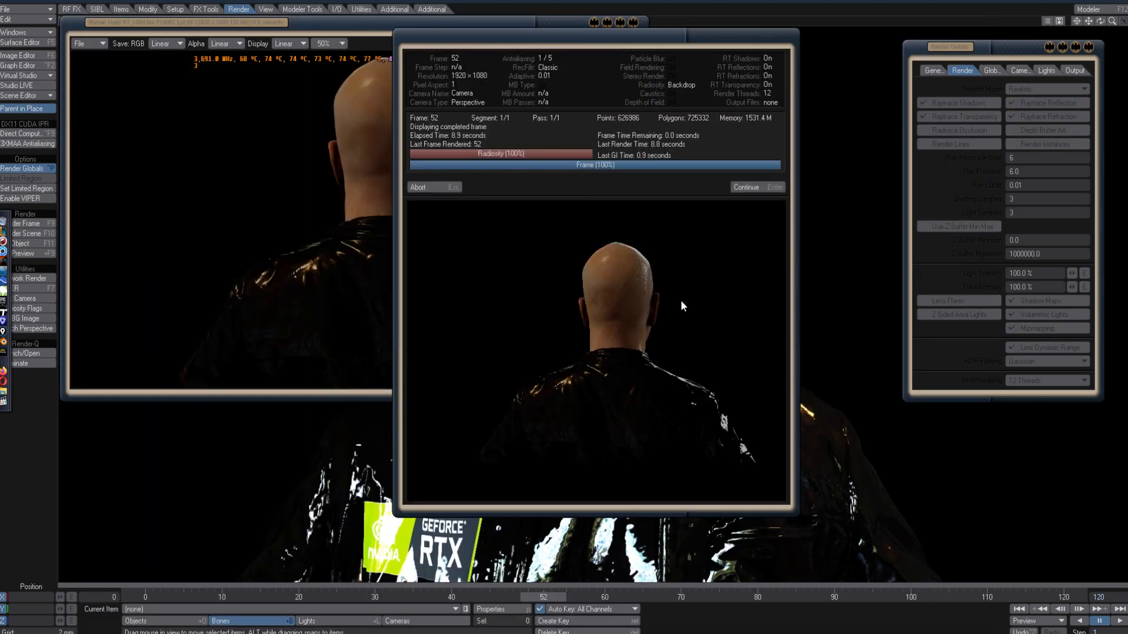
mouse_move(750, 219)
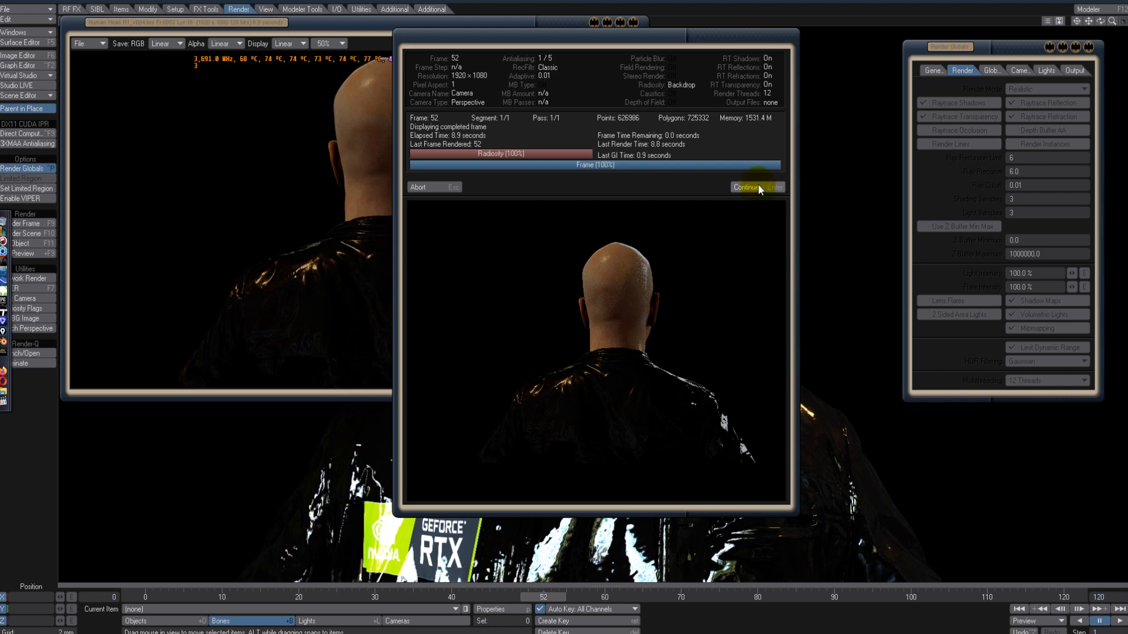
click(751, 189)
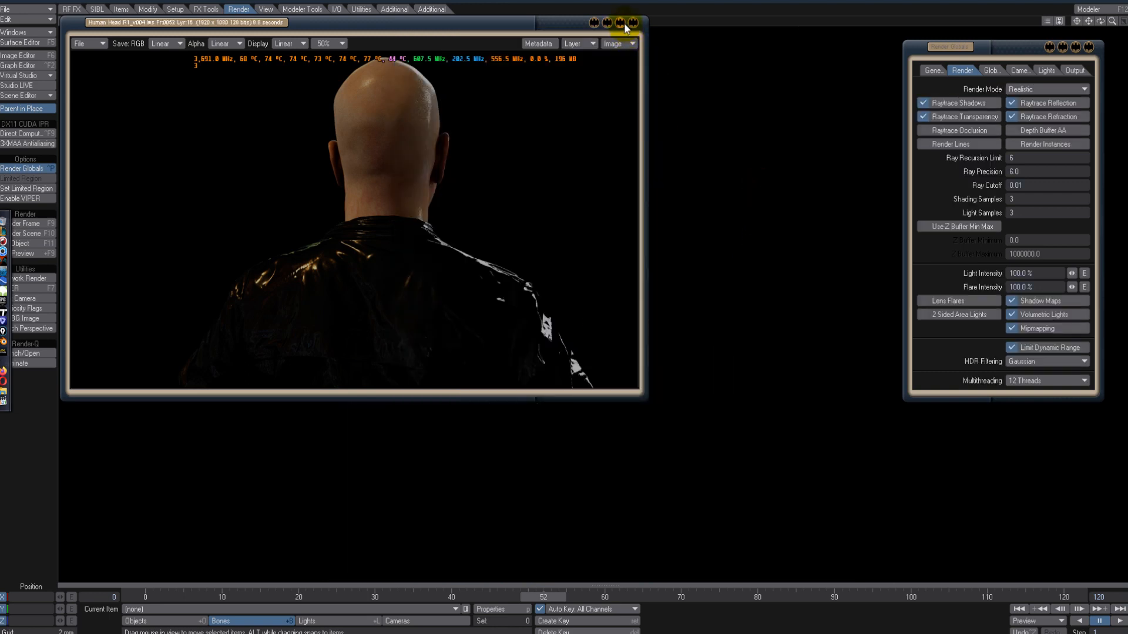
Step: Show the render at 100% and preview it under rec709 and ciexyz display colour spaces
click(325, 43)
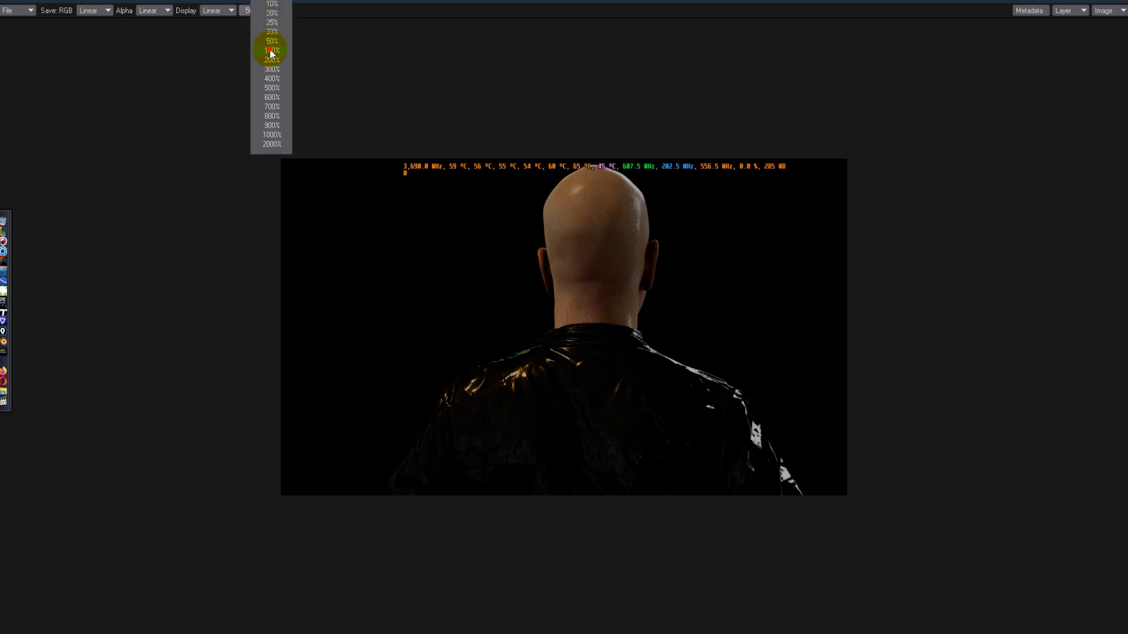
click(271, 49)
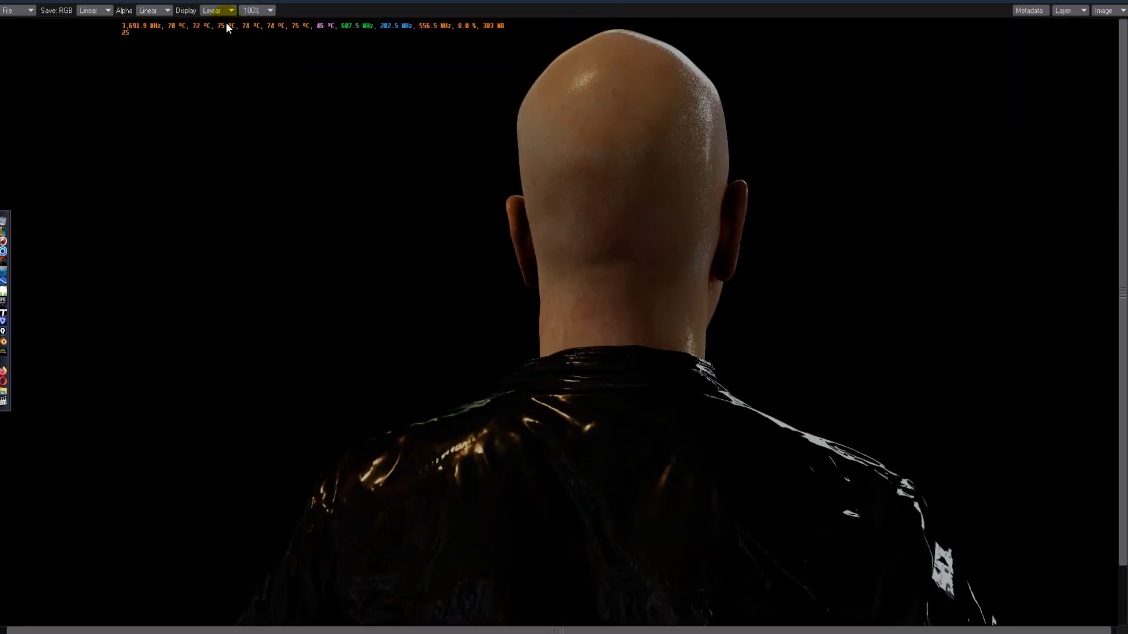
click(217, 10)
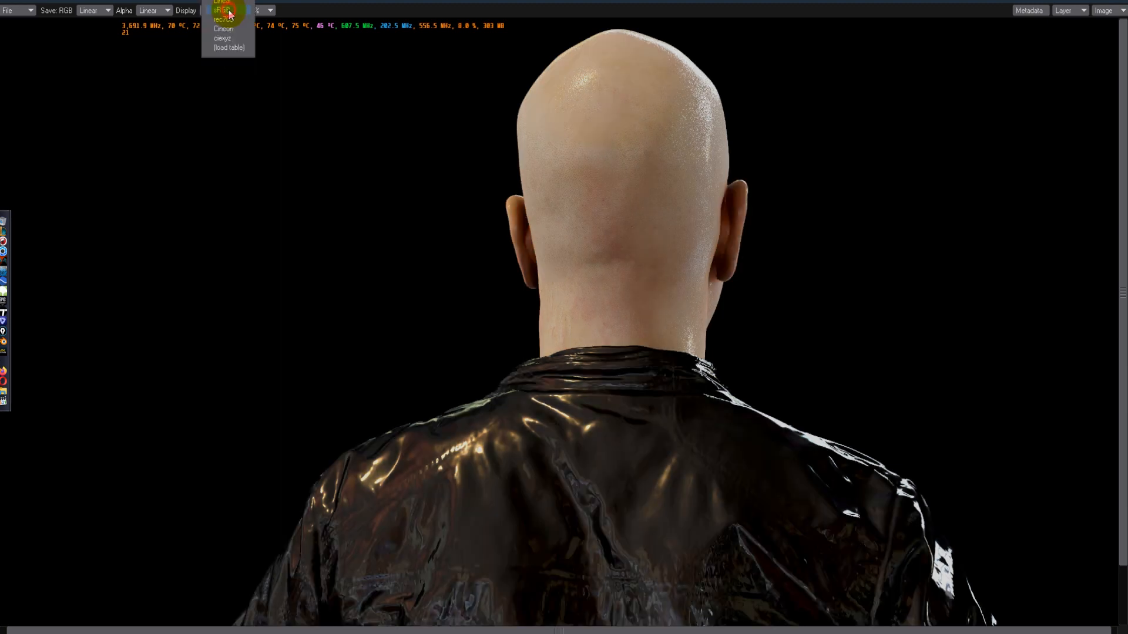
click(224, 28)
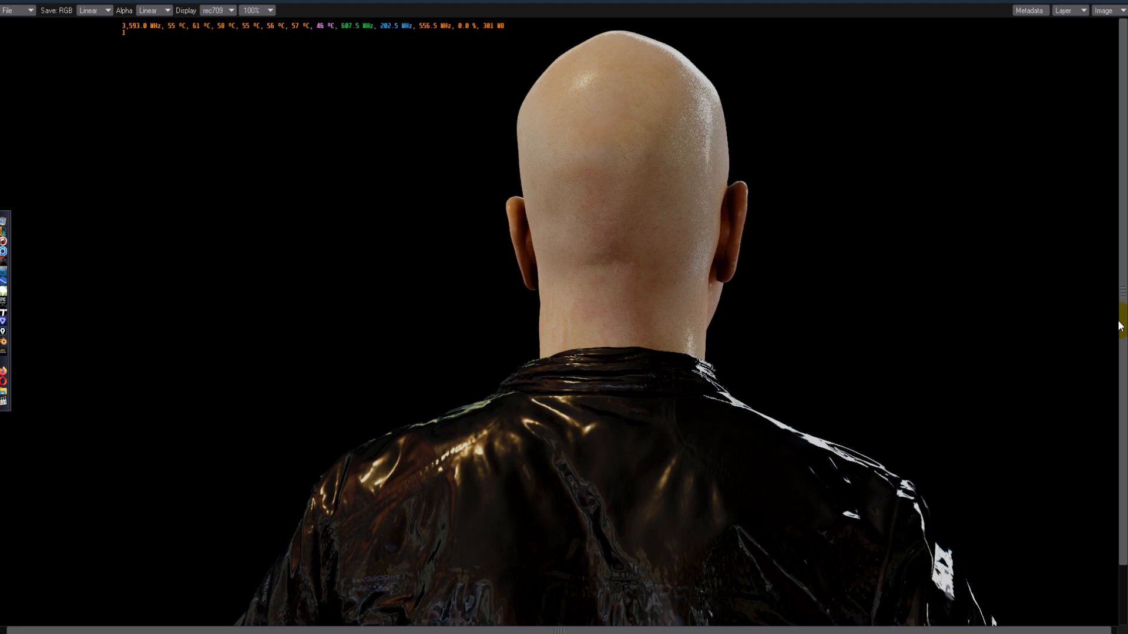
mouse_move(1106, 363)
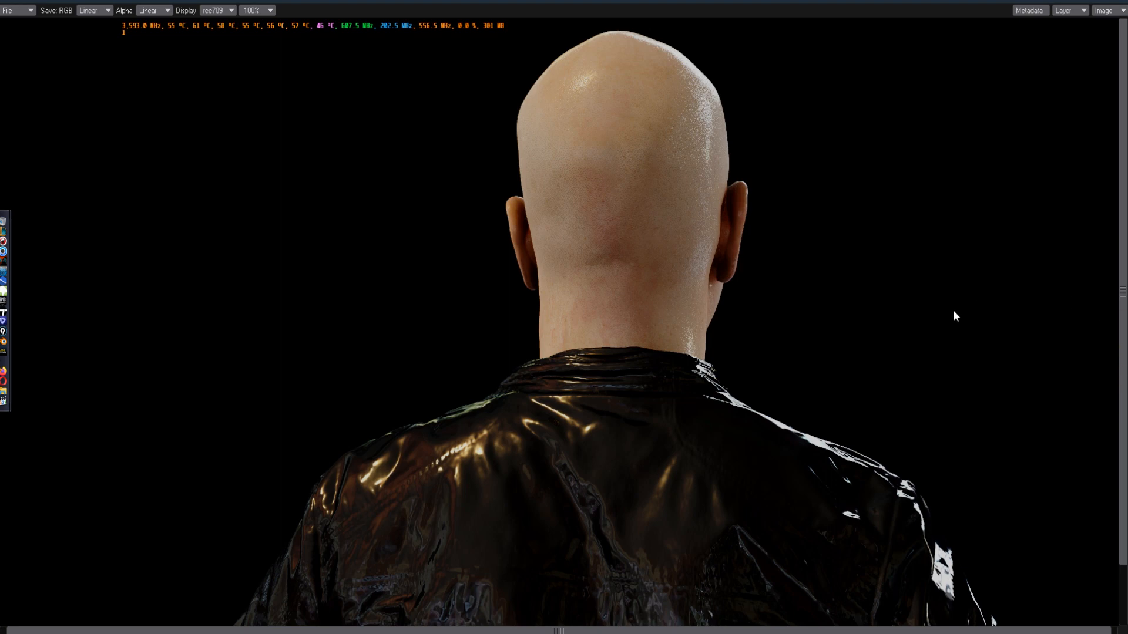
mouse_move(777, 446)
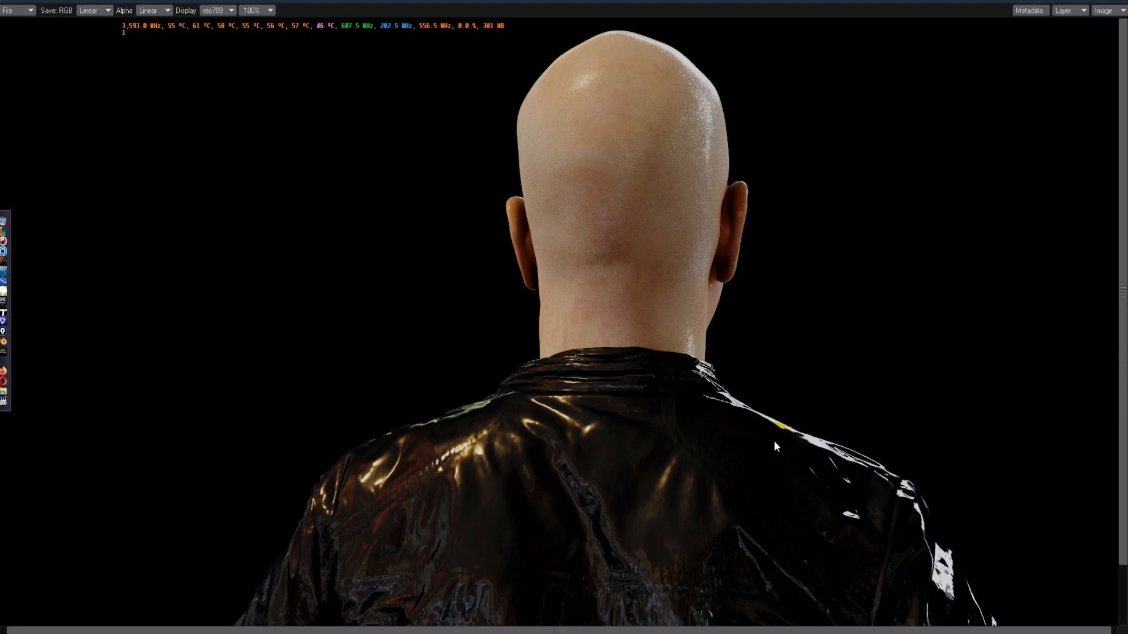
mouse_move(871, 256)
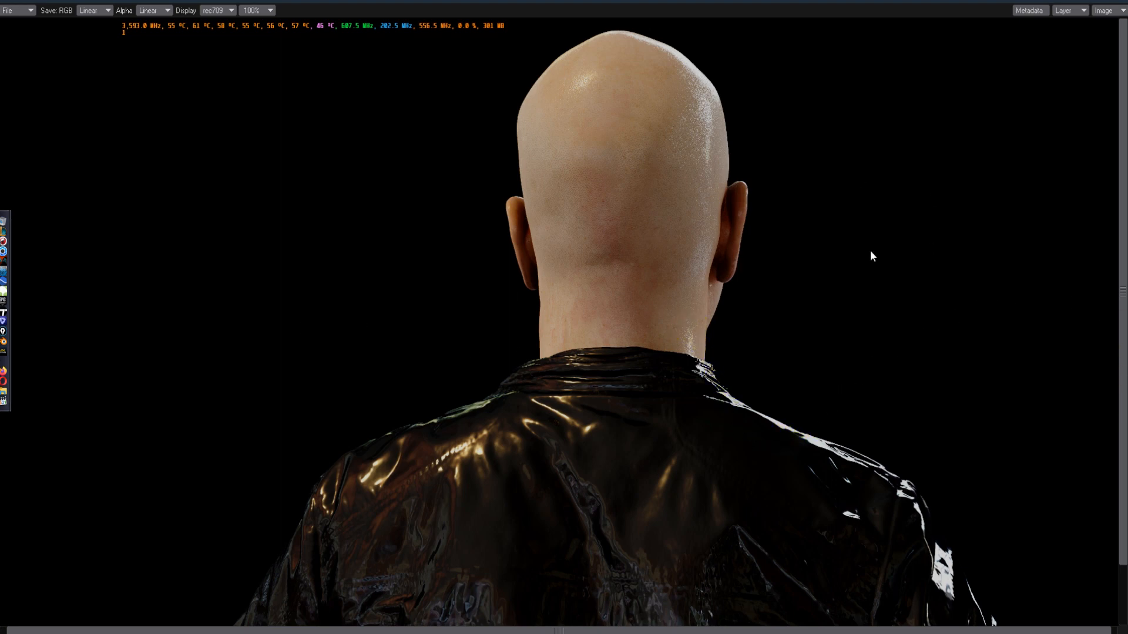
mouse_move(866, 244)
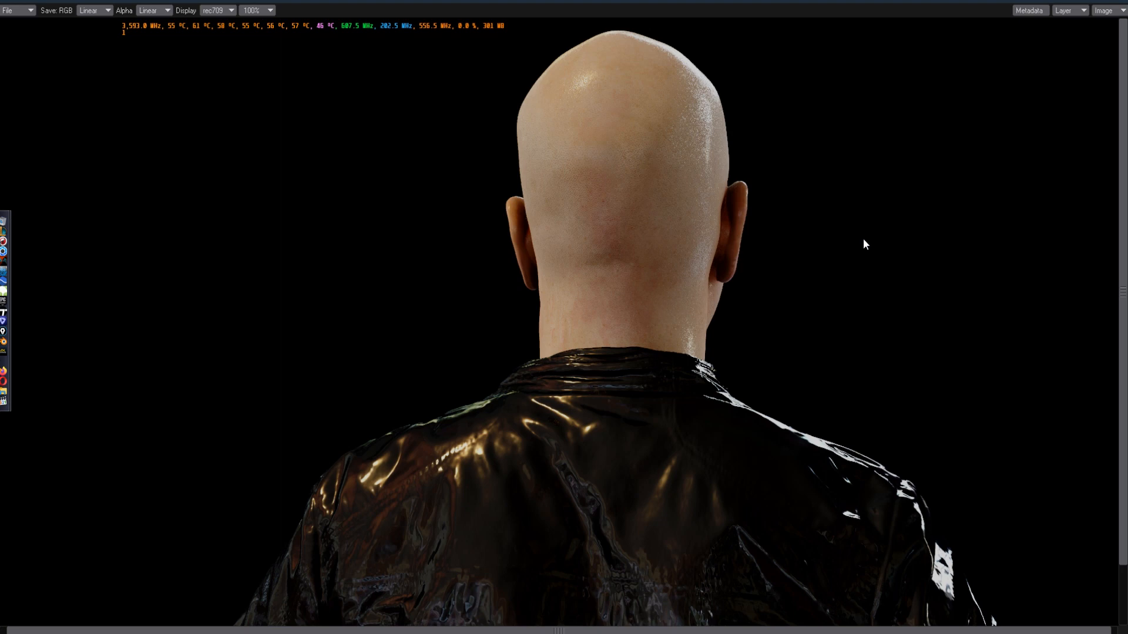
mouse_move(906, 239)
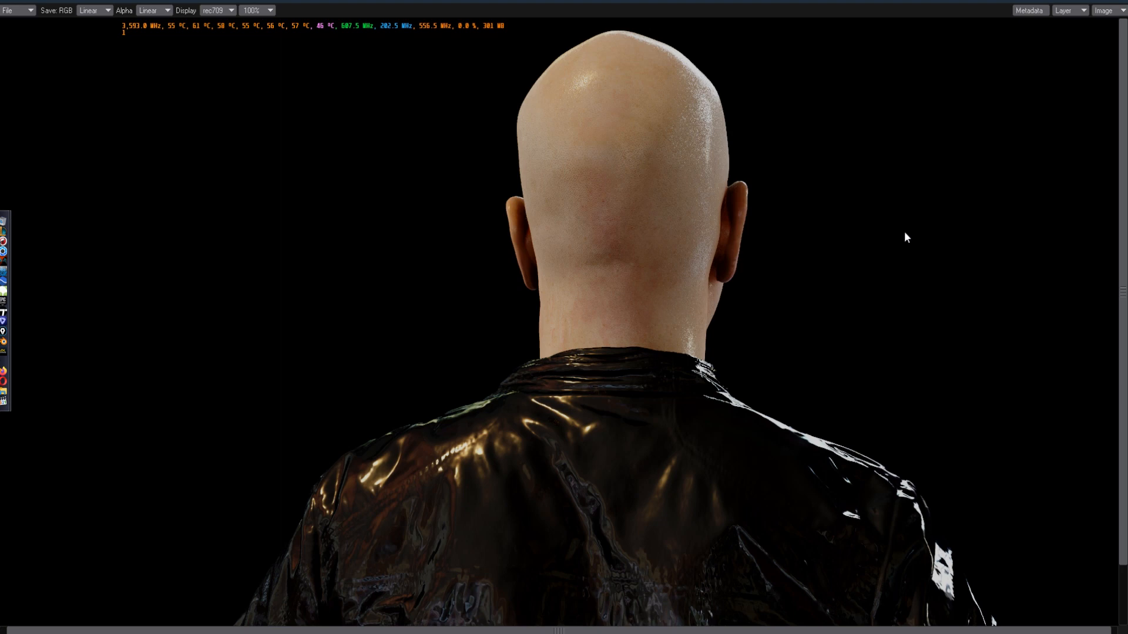
mouse_move(1097, 134)
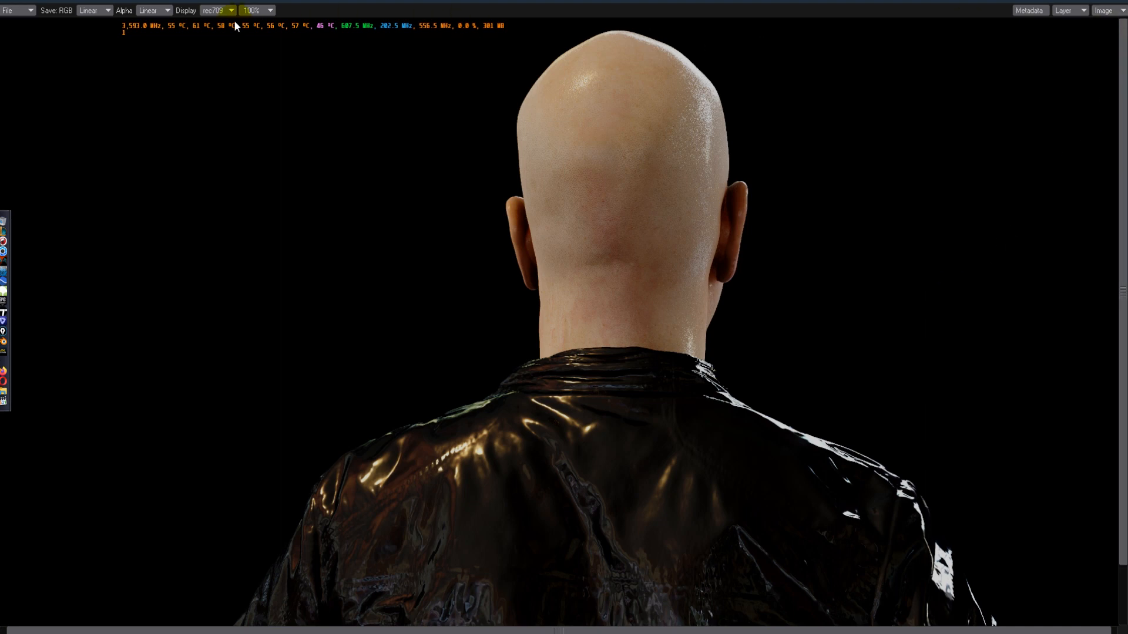
click(217, 11)
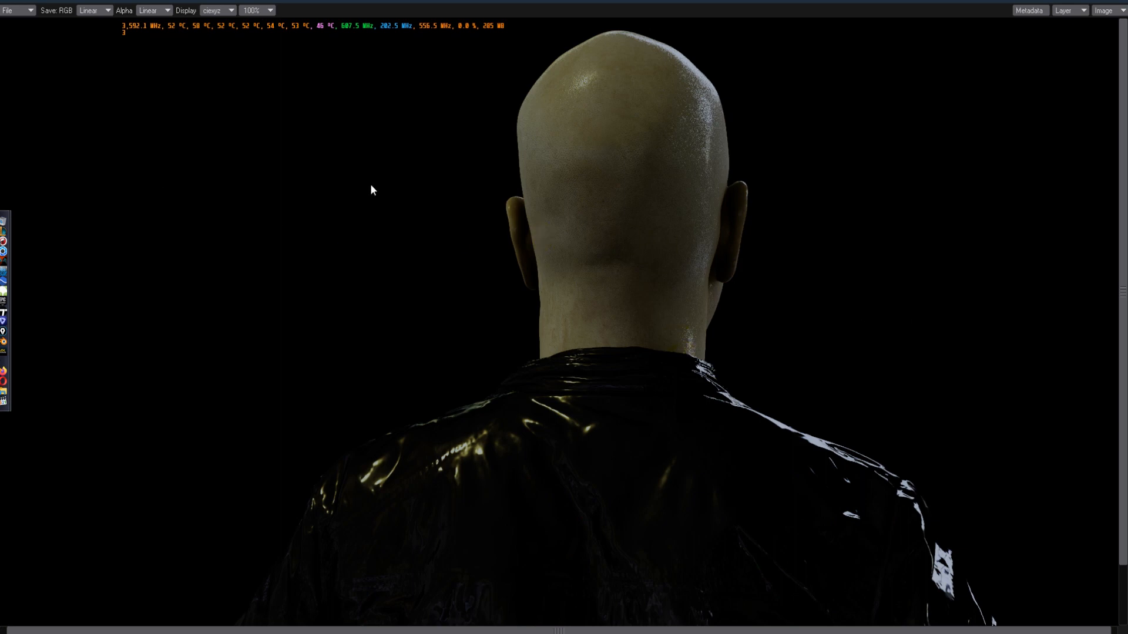
mouse_move(318, 298)
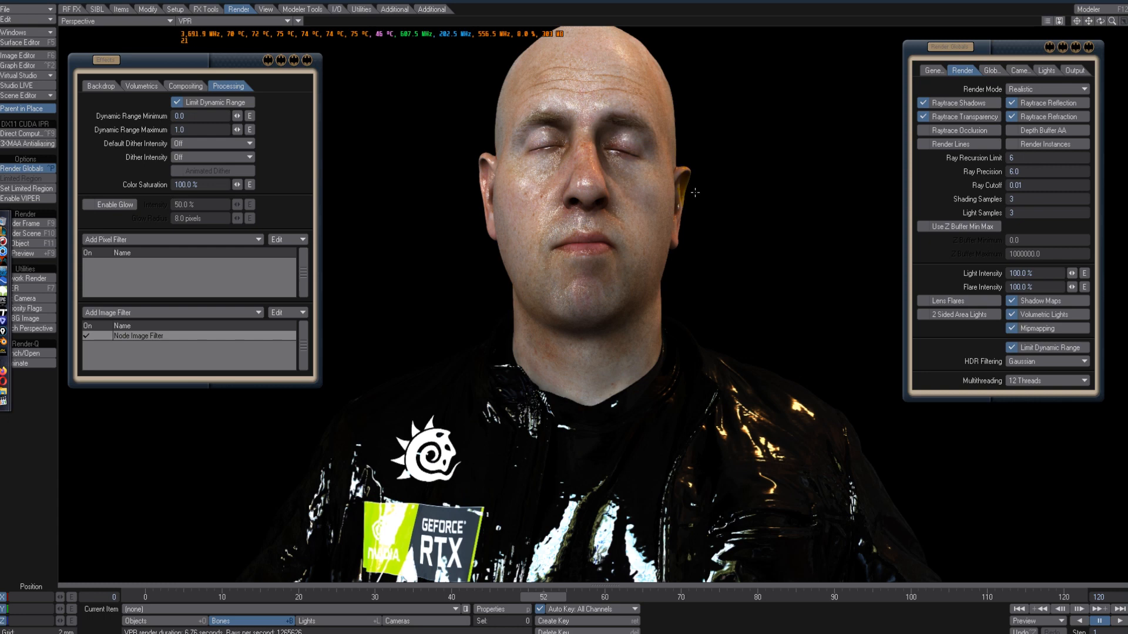
mouse_move(886, 153)
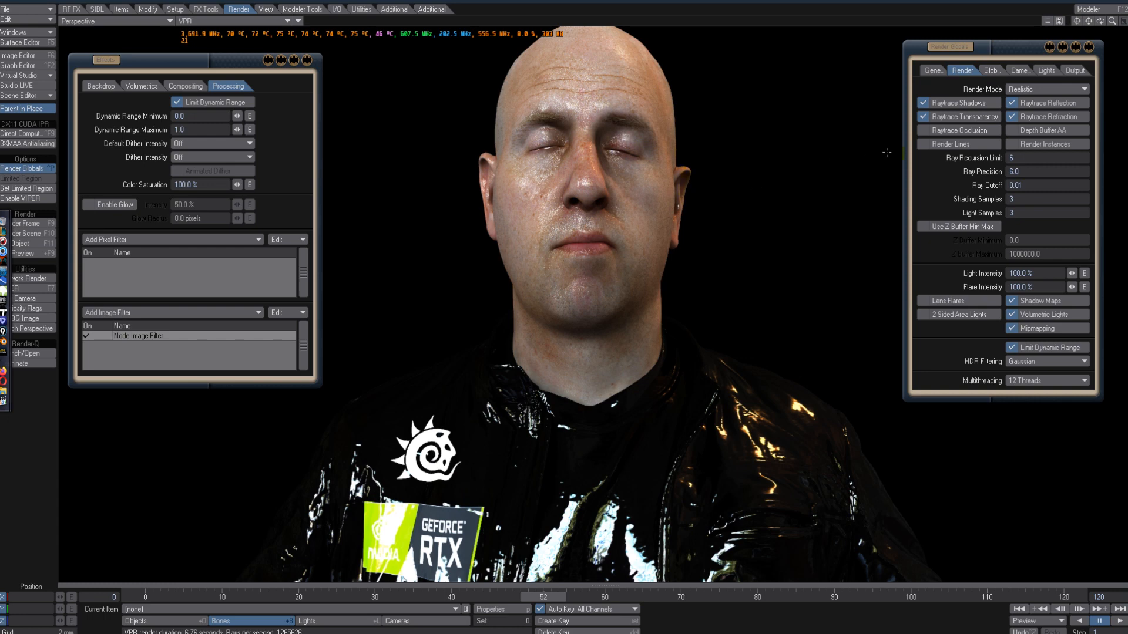
mouse_move(833, 3)
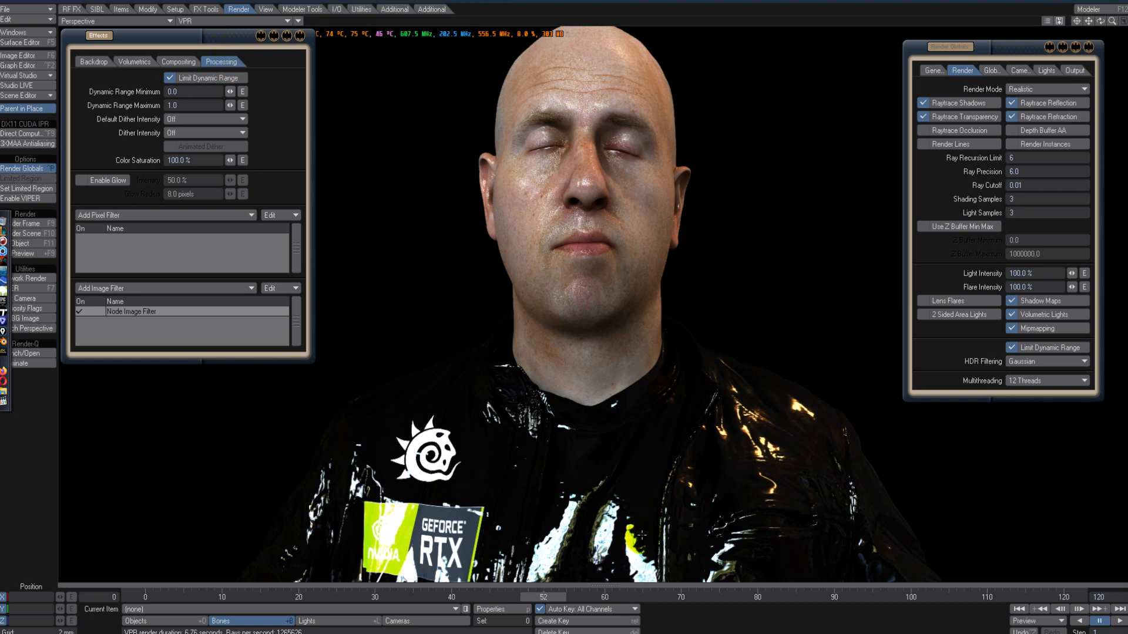
mouse_move(129, 272)
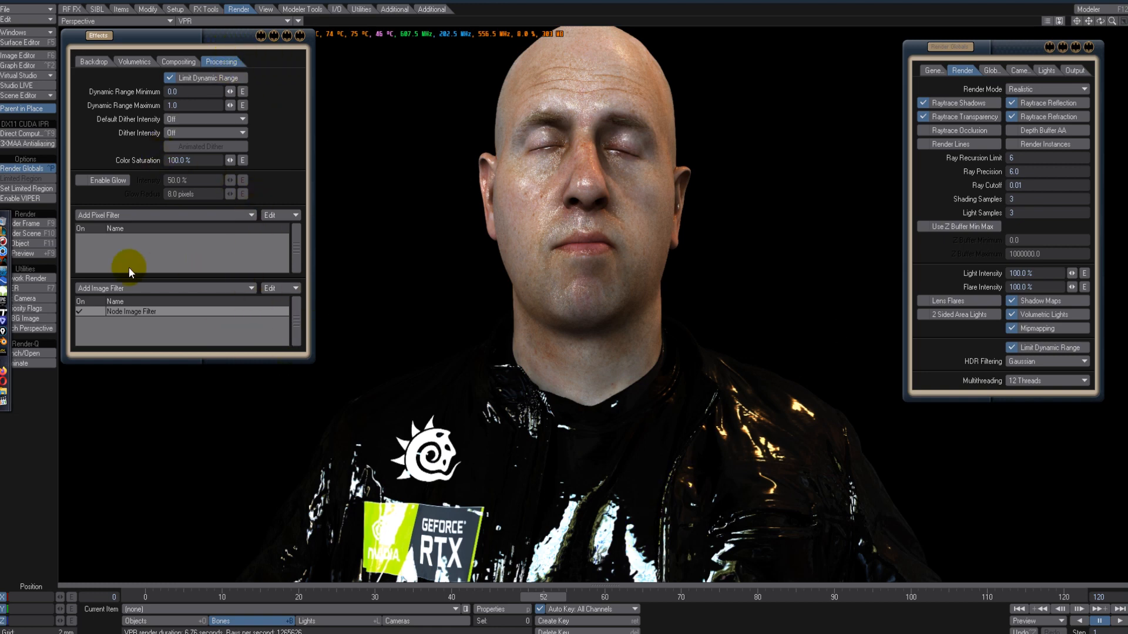
mouse_move(160, 27)
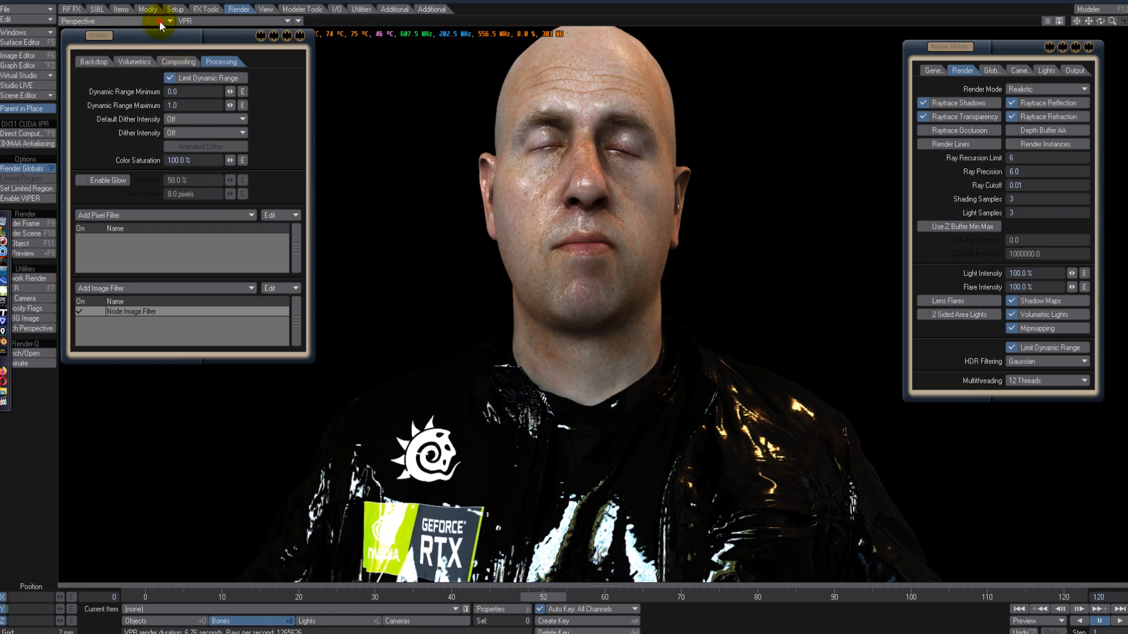
Step: Set the viewport to the camera view for a front-view frame render
click(115, 20)
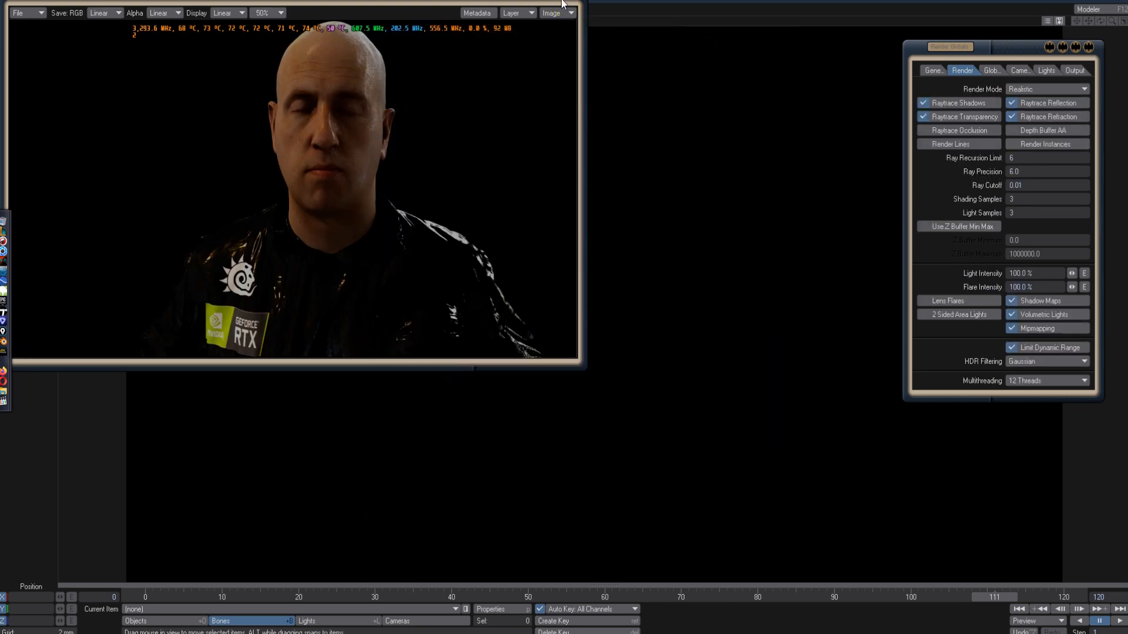
Step: View the front render maximized at 100% and preview it in sRGB, rec709 and Cineon
click(268, 12)
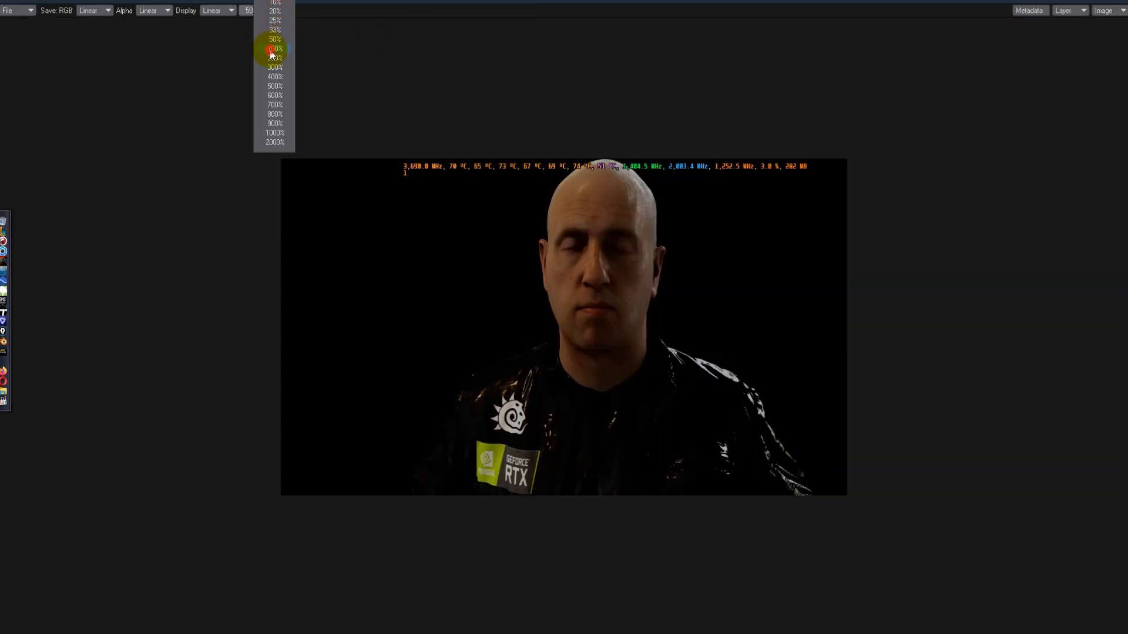
click(274, 48)
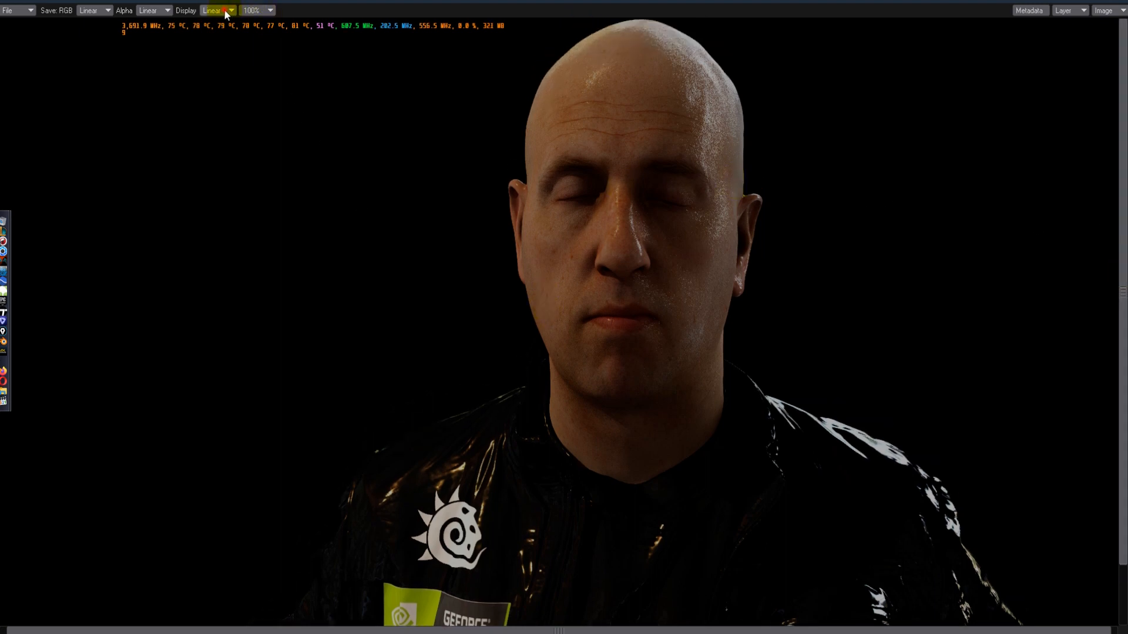
click(217, 11)
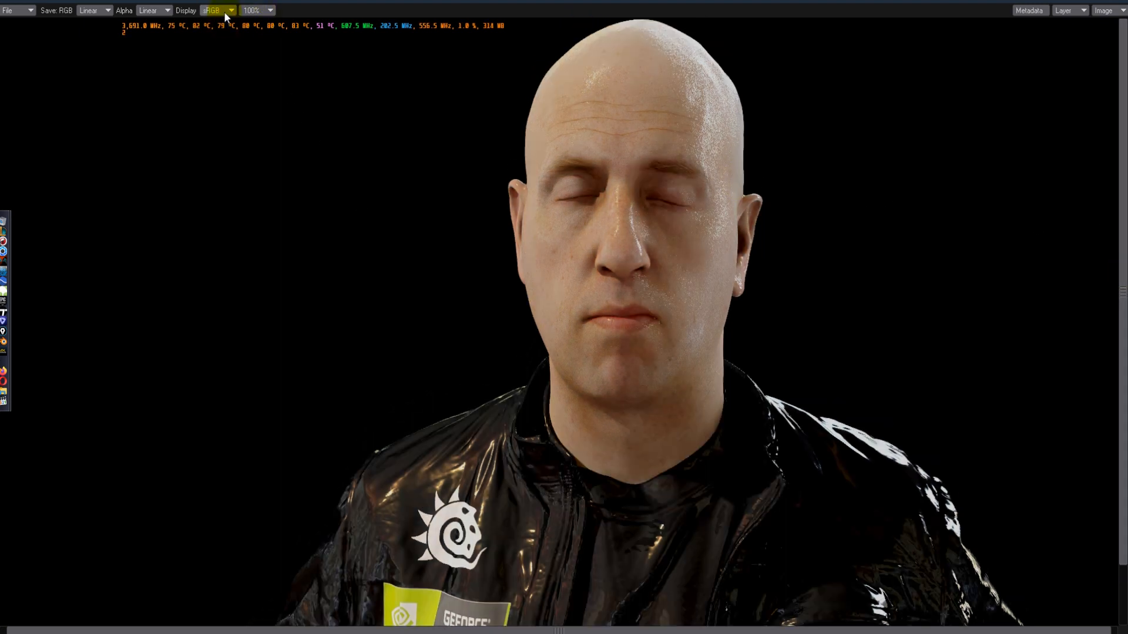
click(216, 10)
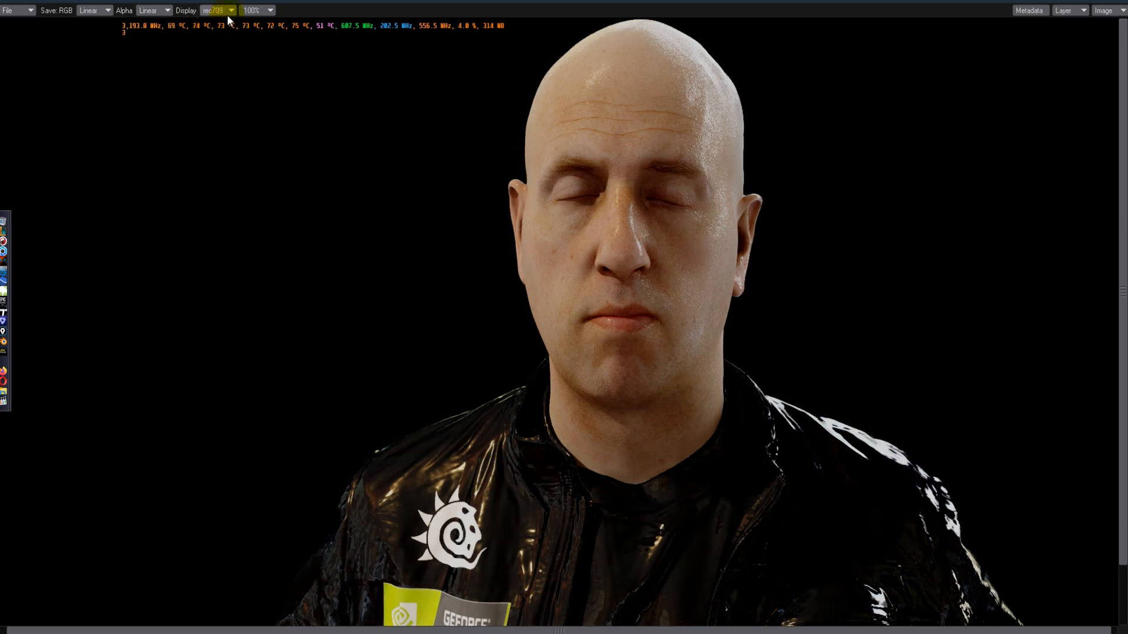
click(216, 11)
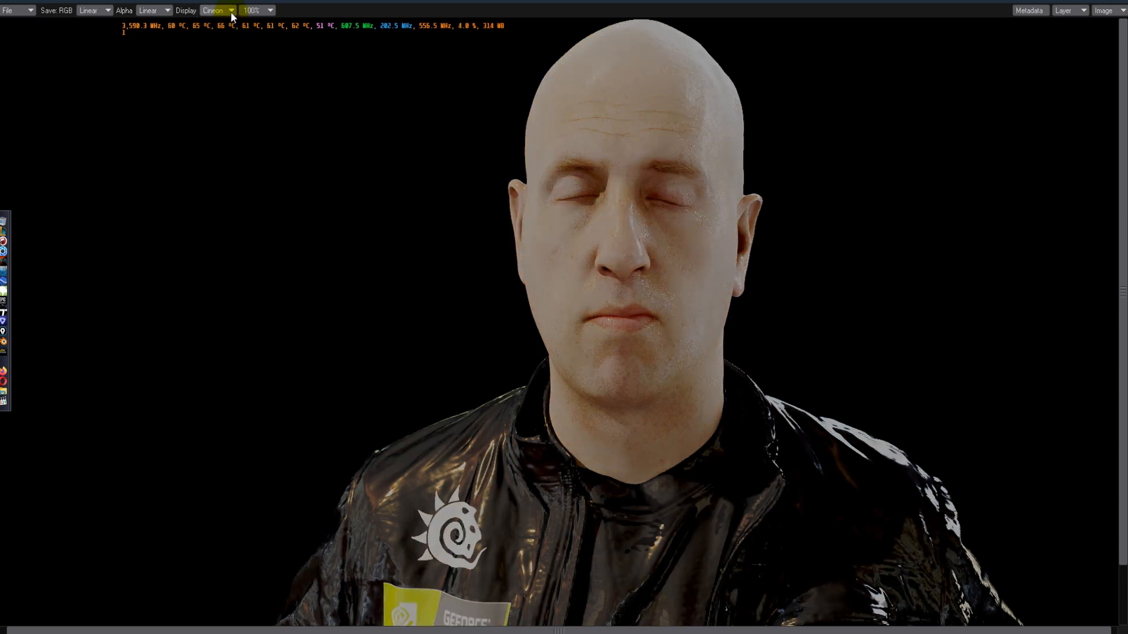
Step: Set the render display back to Linear and return to the scene's camera view
click(216, 10)
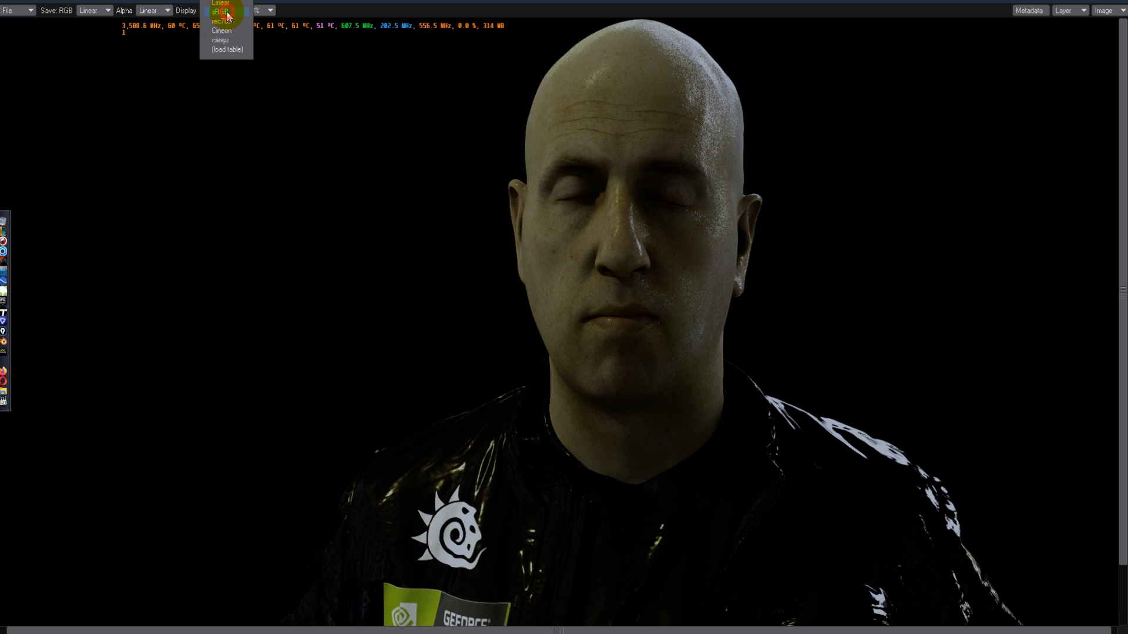
click(221, 4)
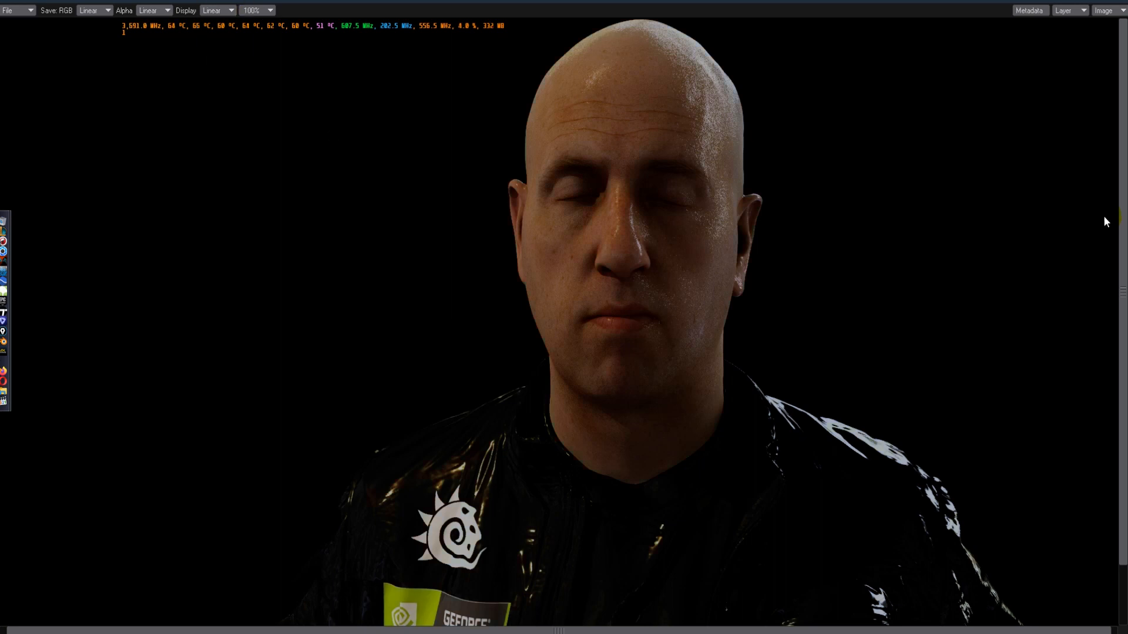
scroll(down, 3)
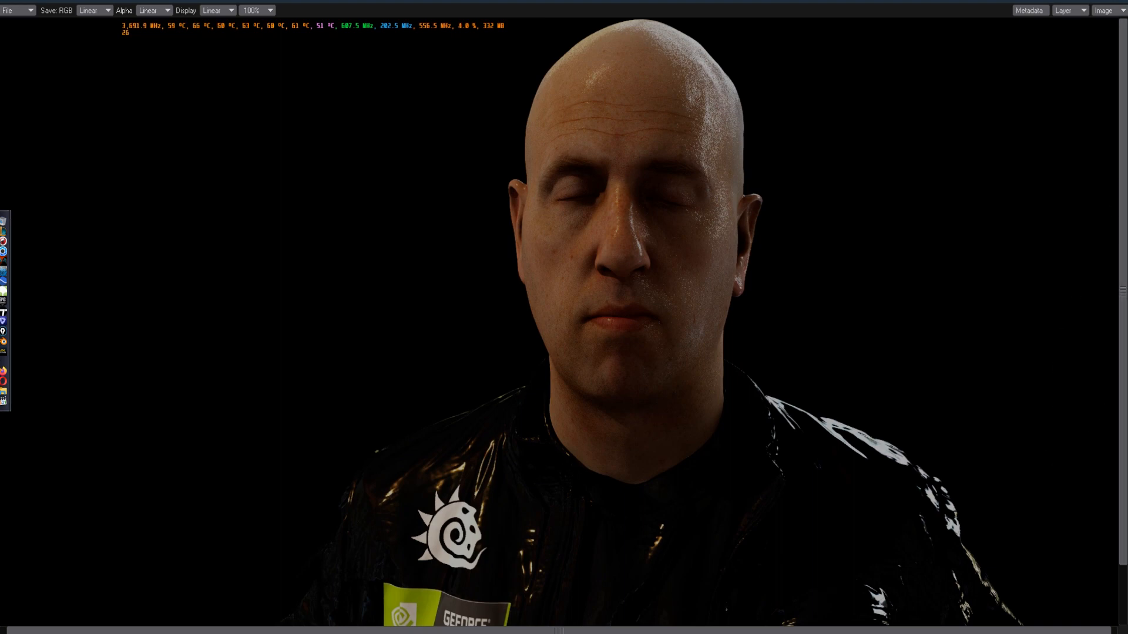
scroll(down, 3)
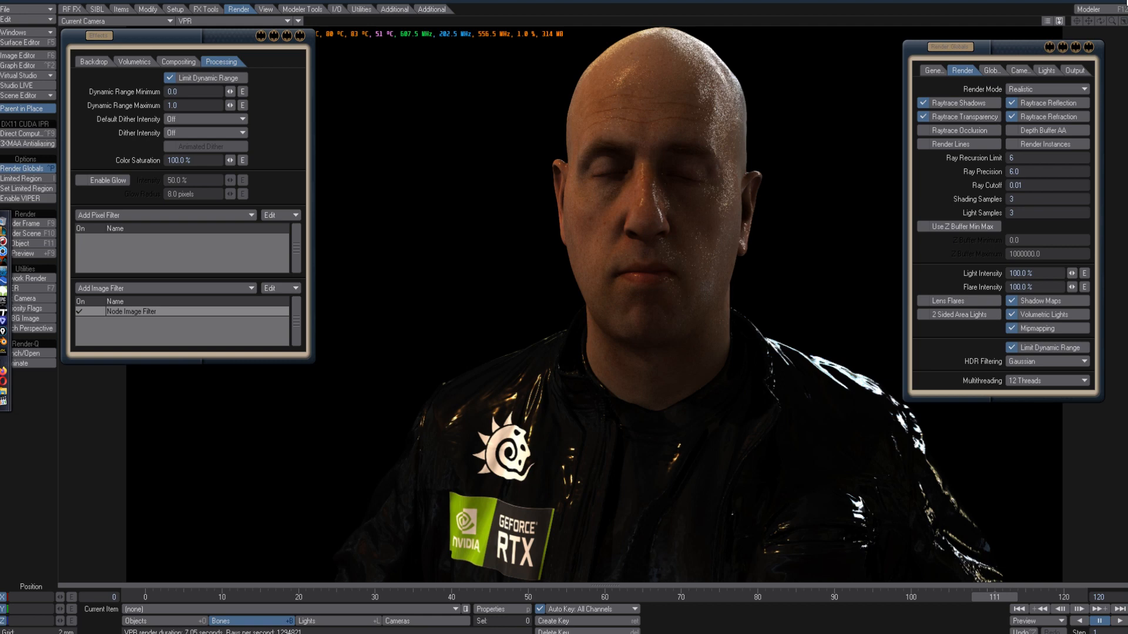
mouse_move(293, 70)
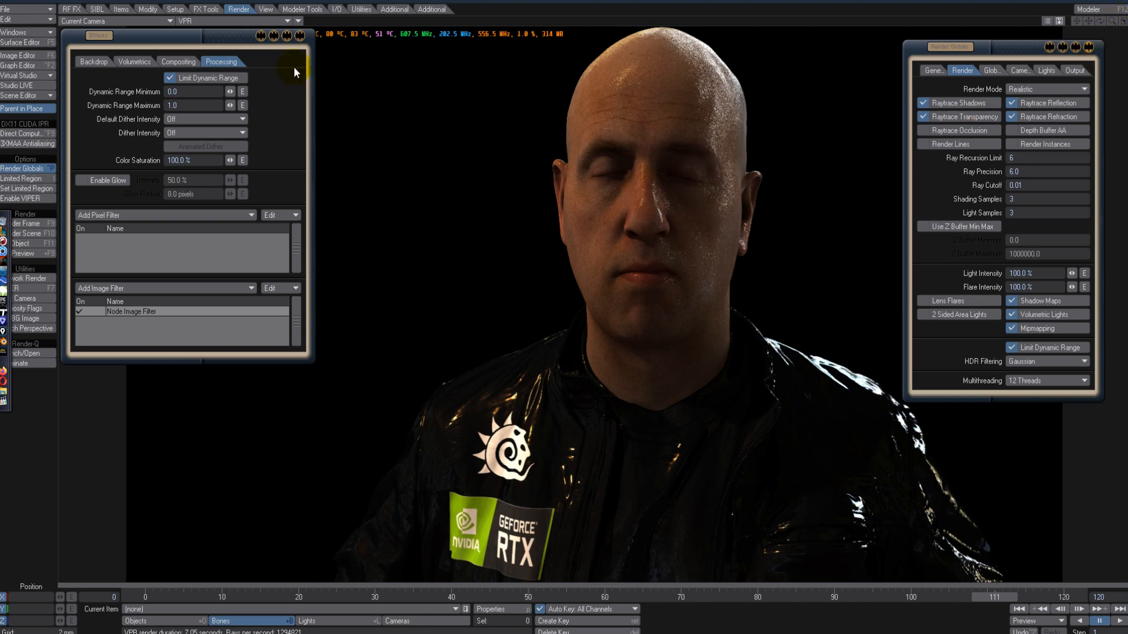
mouse_move(218, 48)
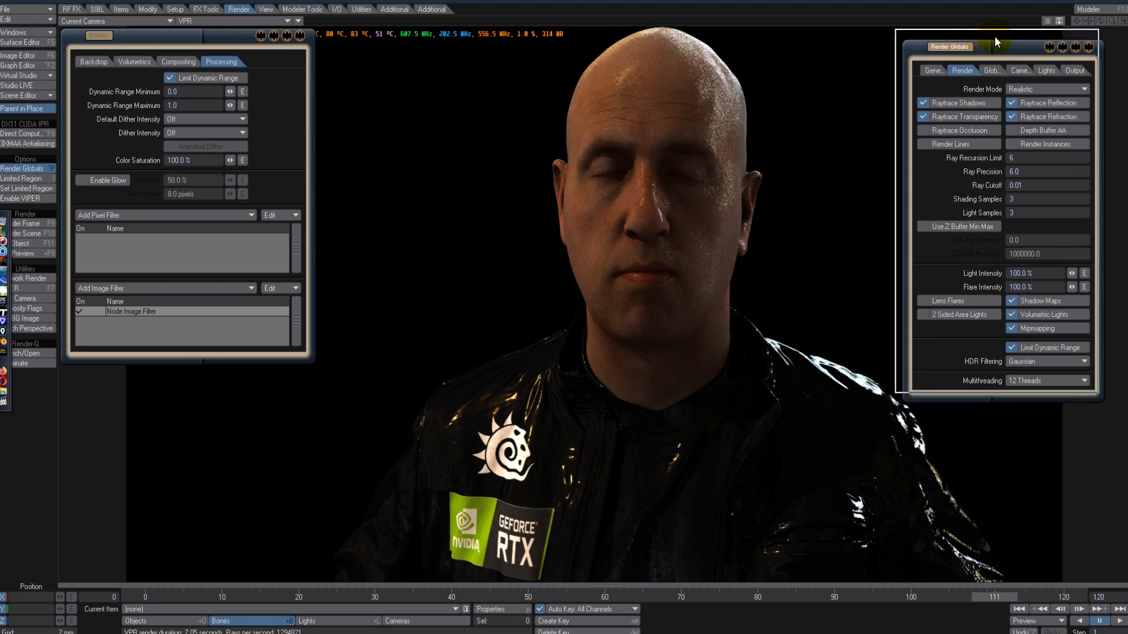
Step: Shift the render settings panel slightly aside while the profile frame renders
drag(949, 46, 950, 36)
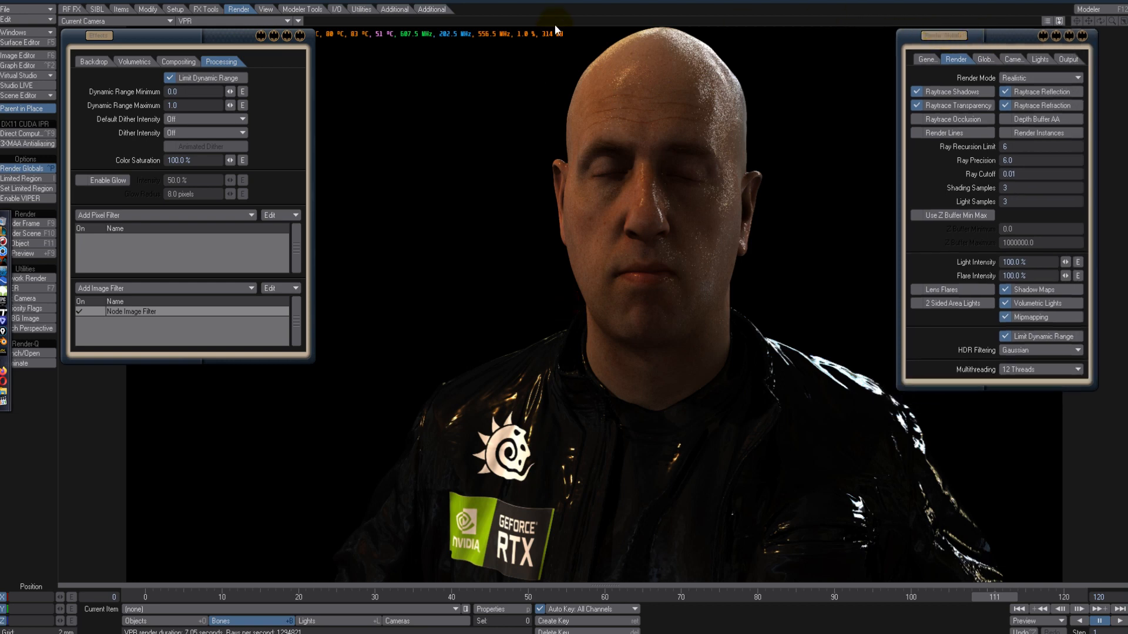
mouse_move(509, 361)
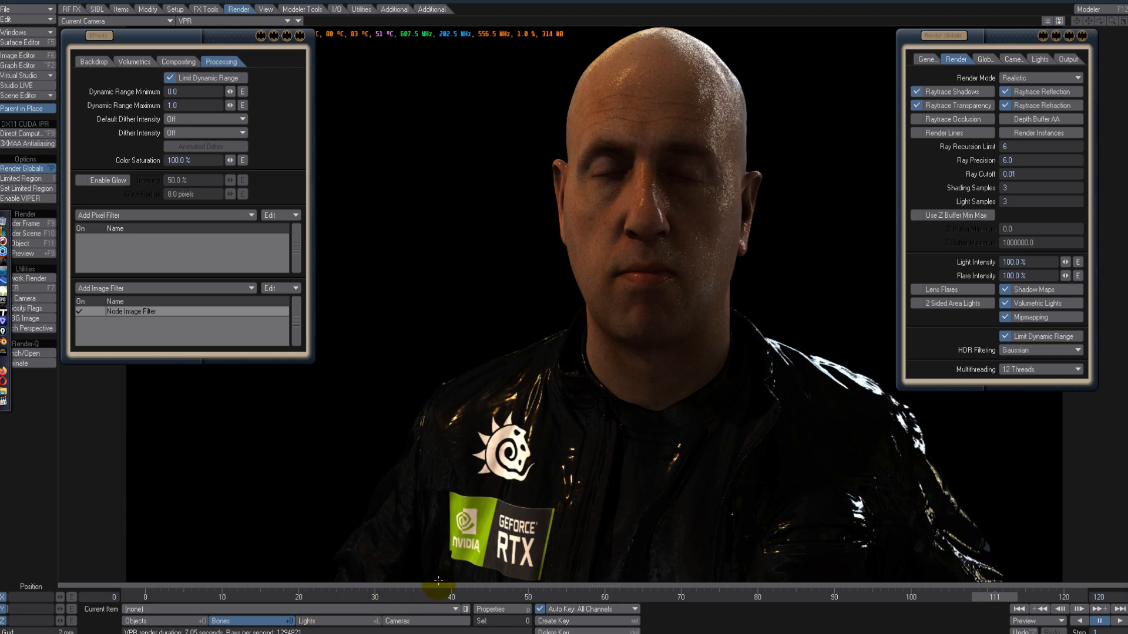
mouse_move(670, 337)
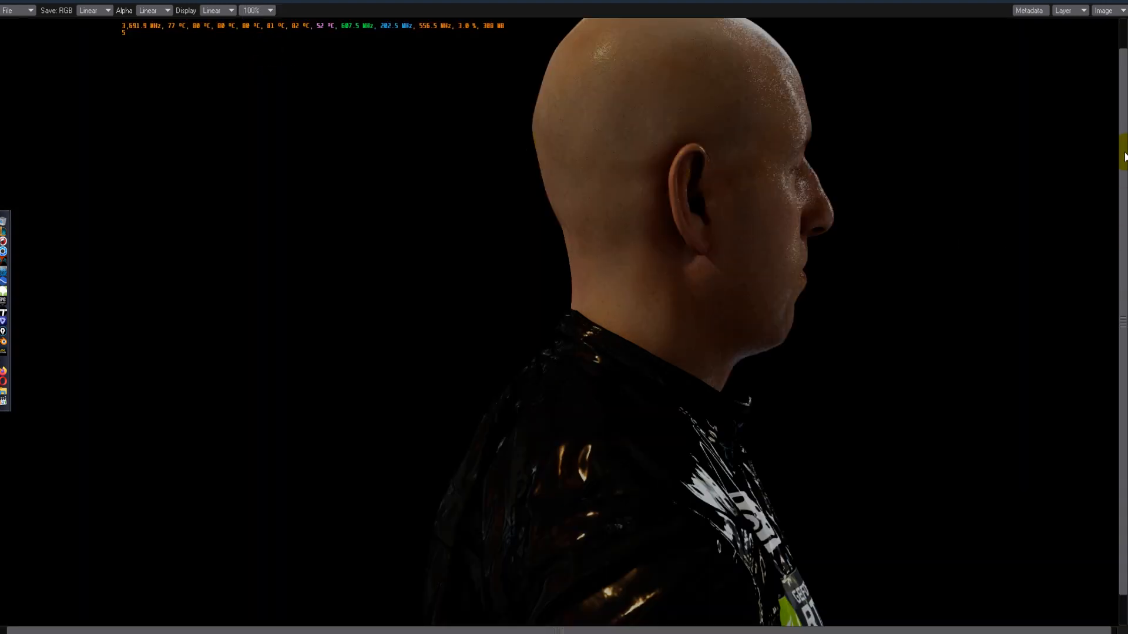
Step: Preview the profile render under the sRGB, Cineon and ciexyz display transforms
click(218, 10)
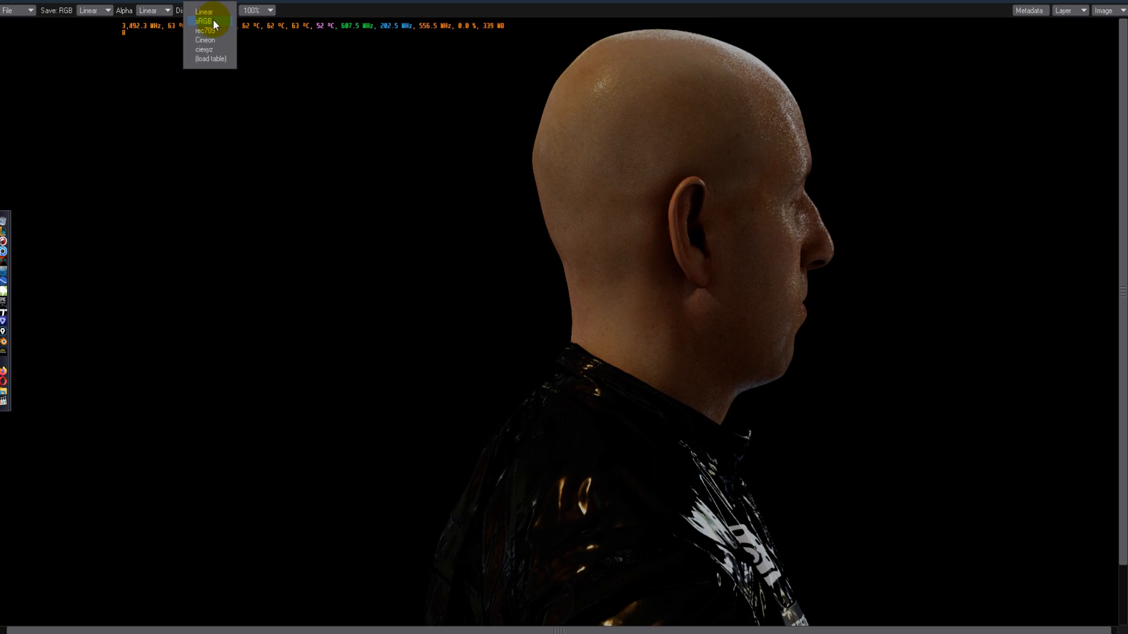
click(204, 21)
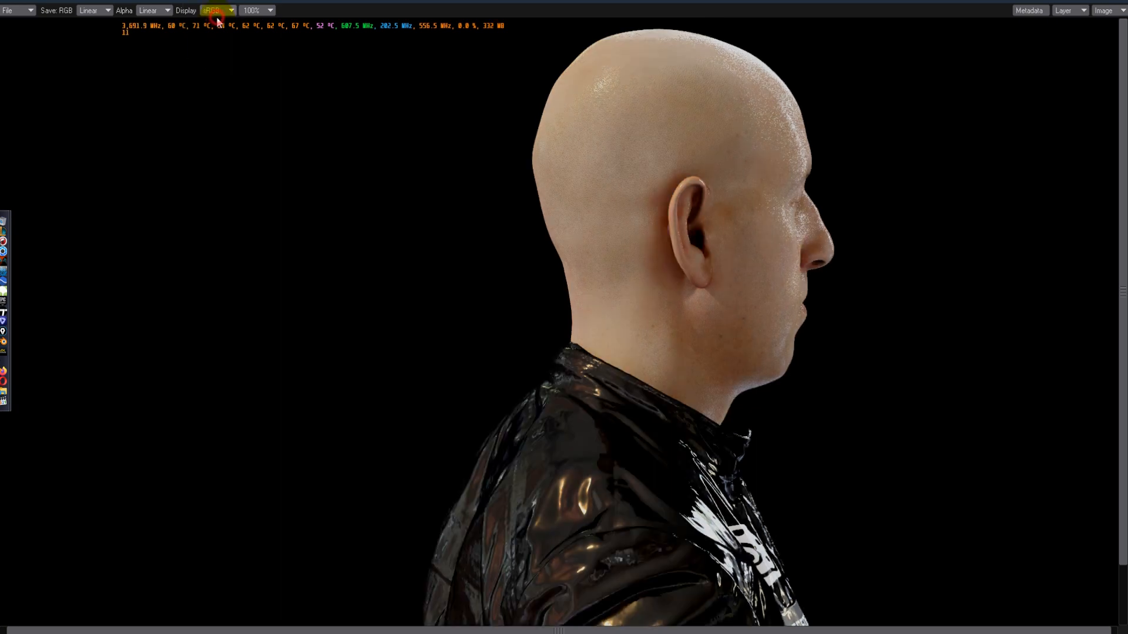
click(213, 10)
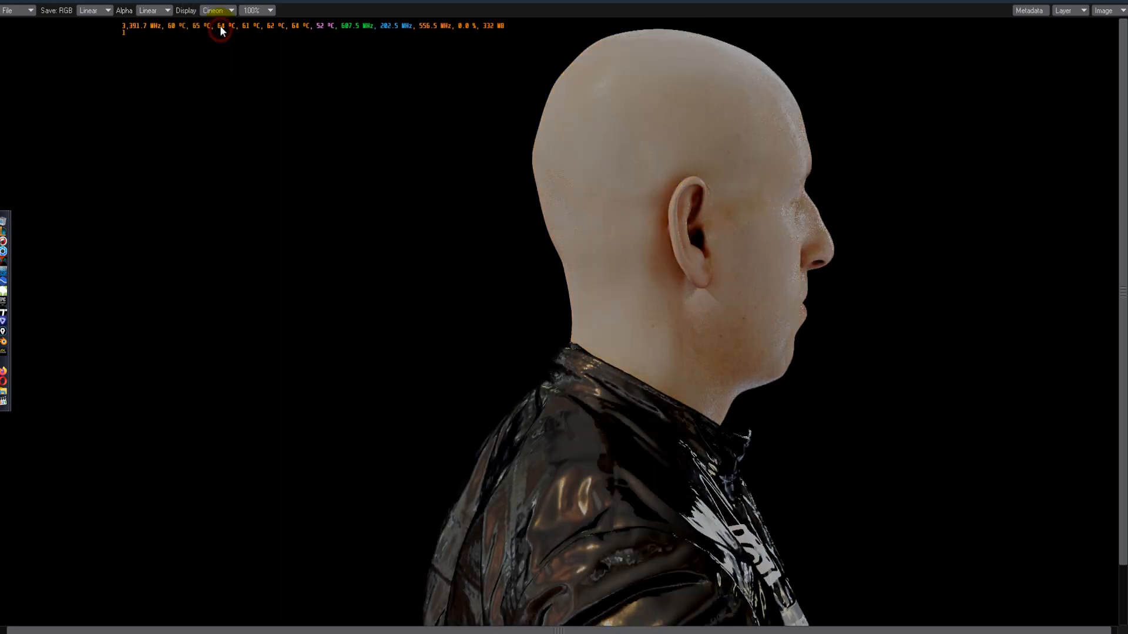
click(216, 11)
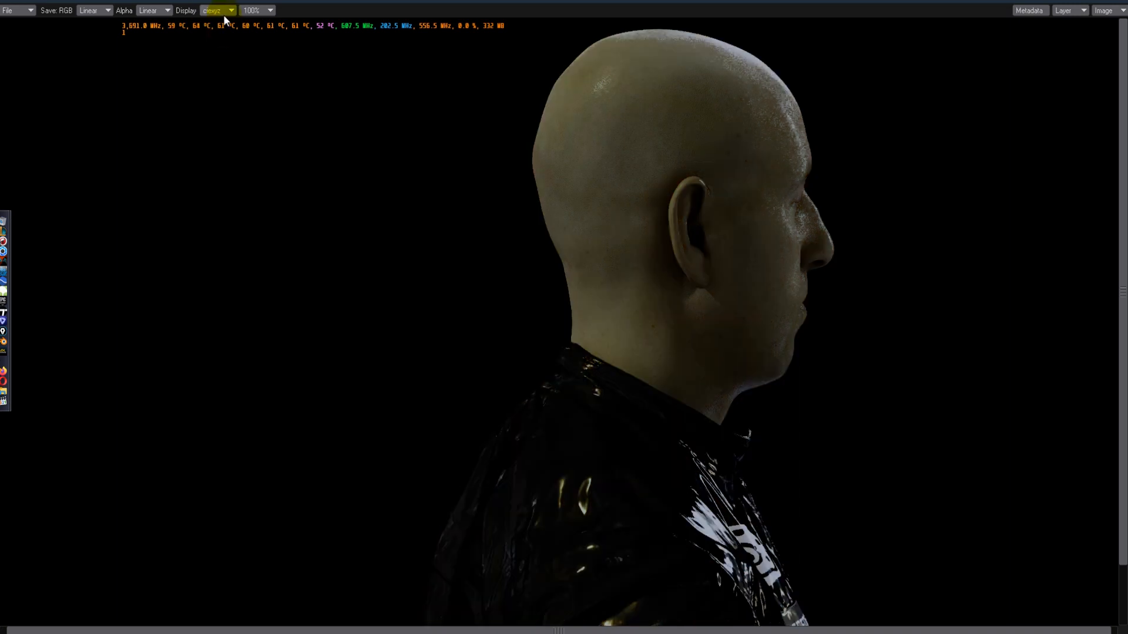
click(217, 10)
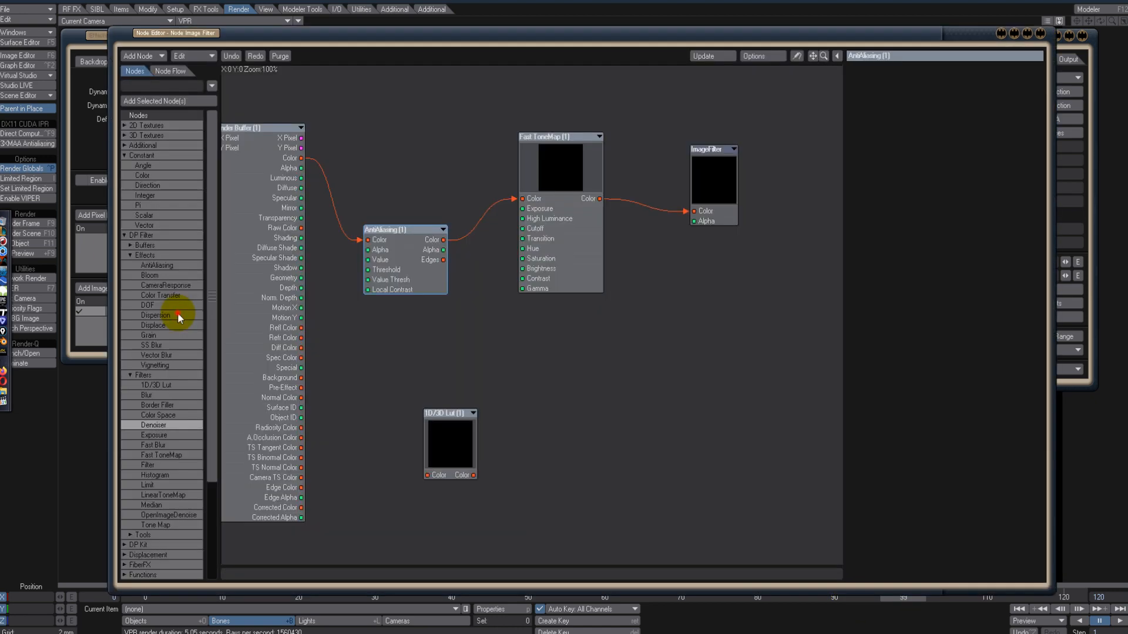
Step: Select the AntiAliasing node to show its edge-detection settings and nudge it aside
click(403, 242)
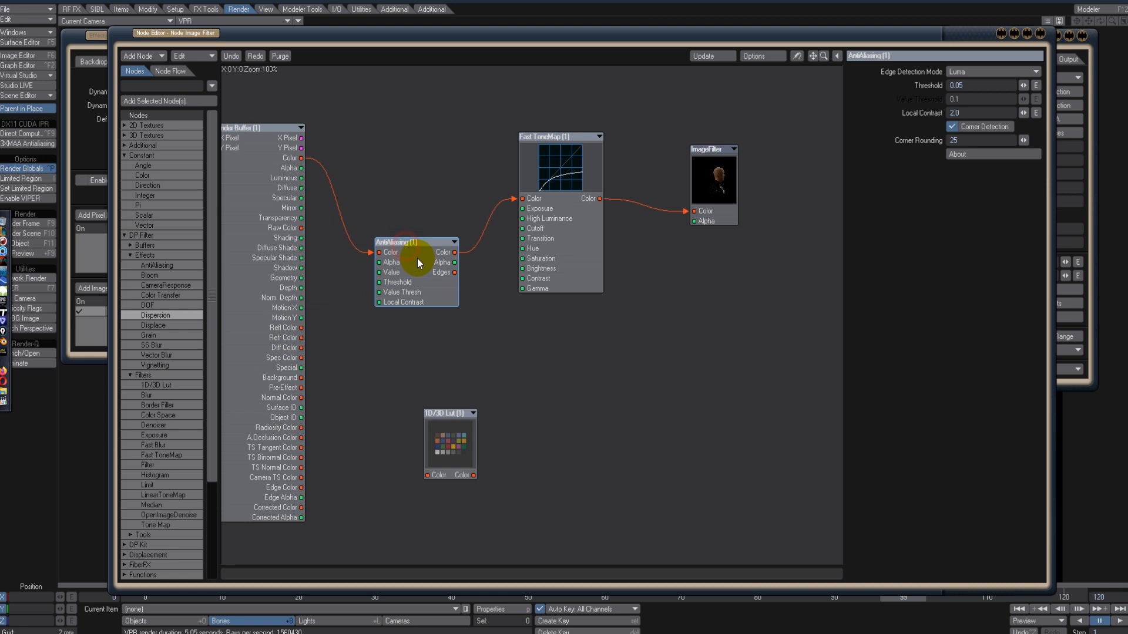
drag(416, 242, 396, 284)
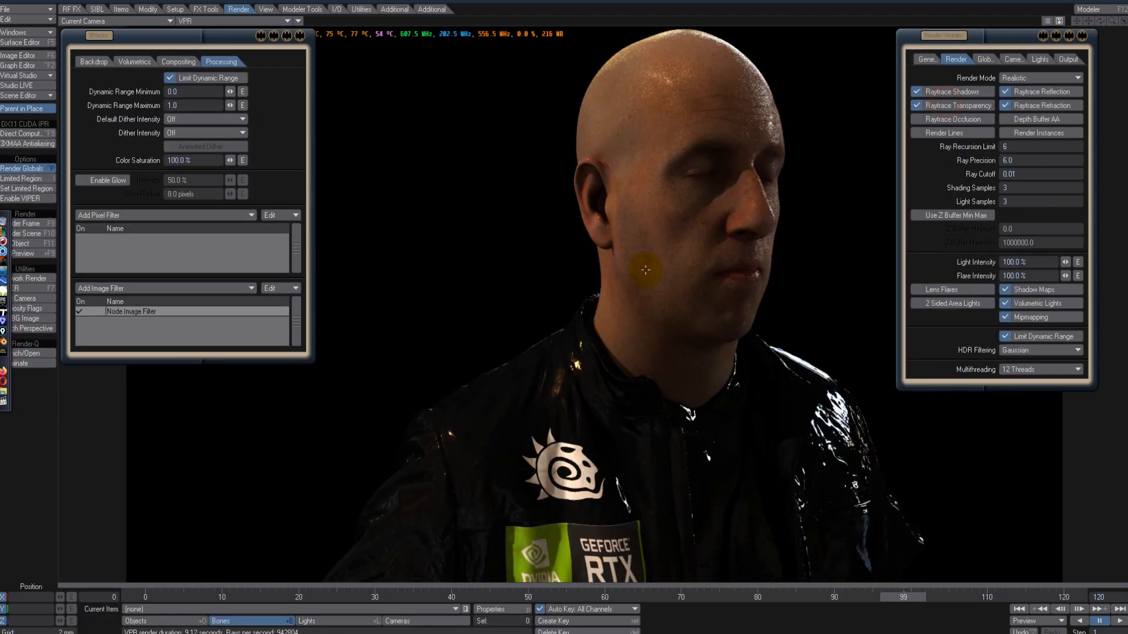
mouse_move(720, 308)
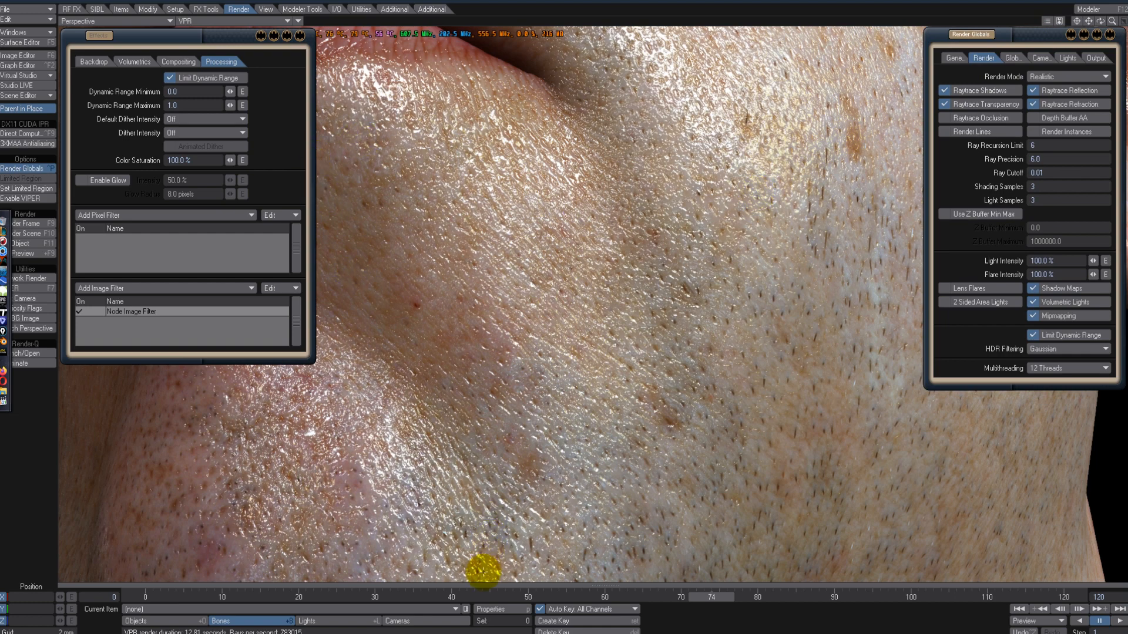
Step: Select the HDTV 1920x1080 camera and view the cheek close-up through Camera View
click(1036, 59)
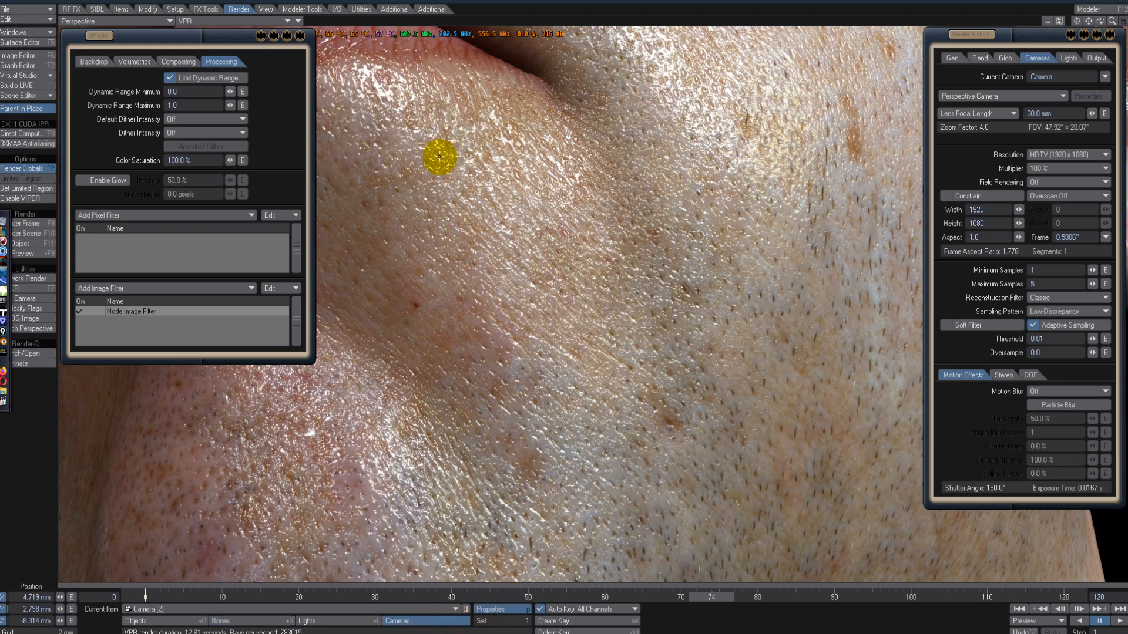
click(266, 8)
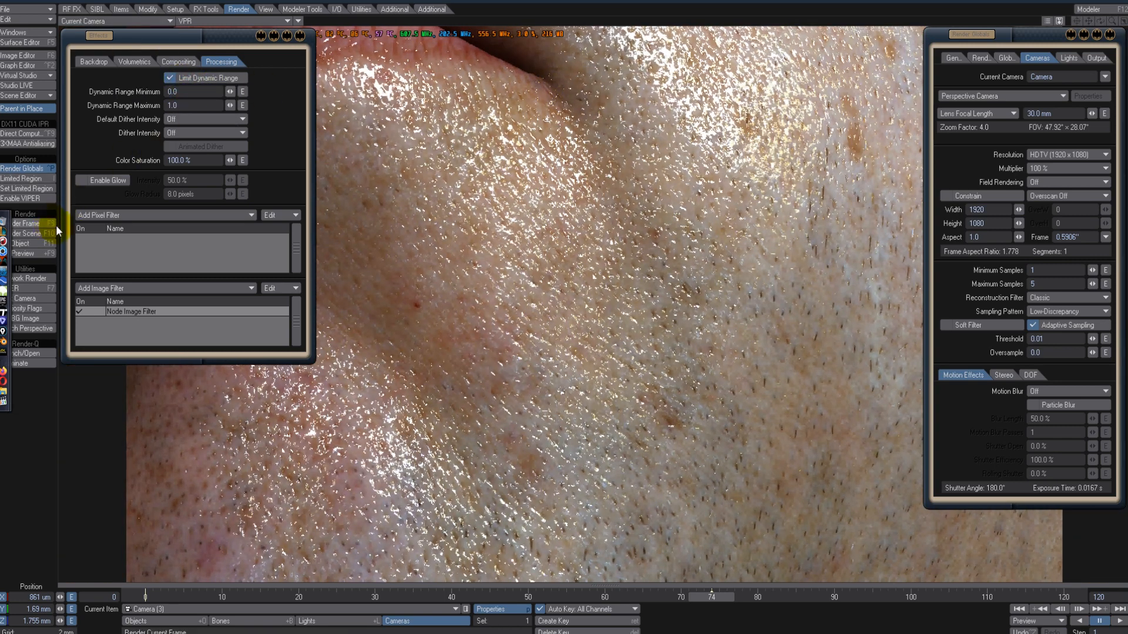
click(493, 610)
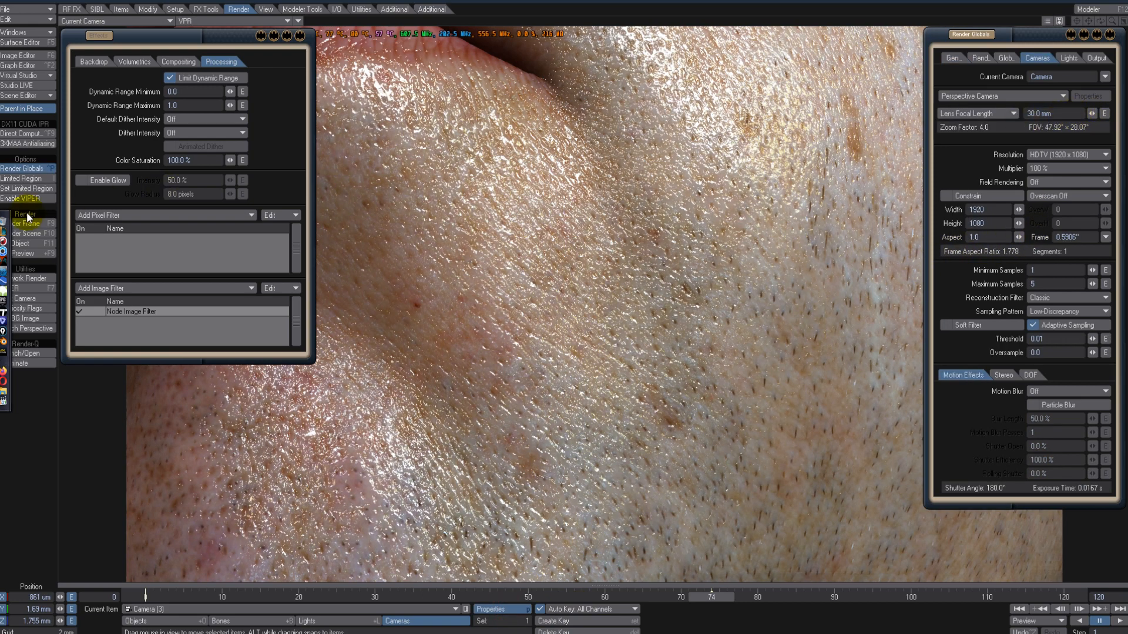
Step: Render frame 74 at full HD and continue from Render Status to the Image Viewer
click(24, 223)
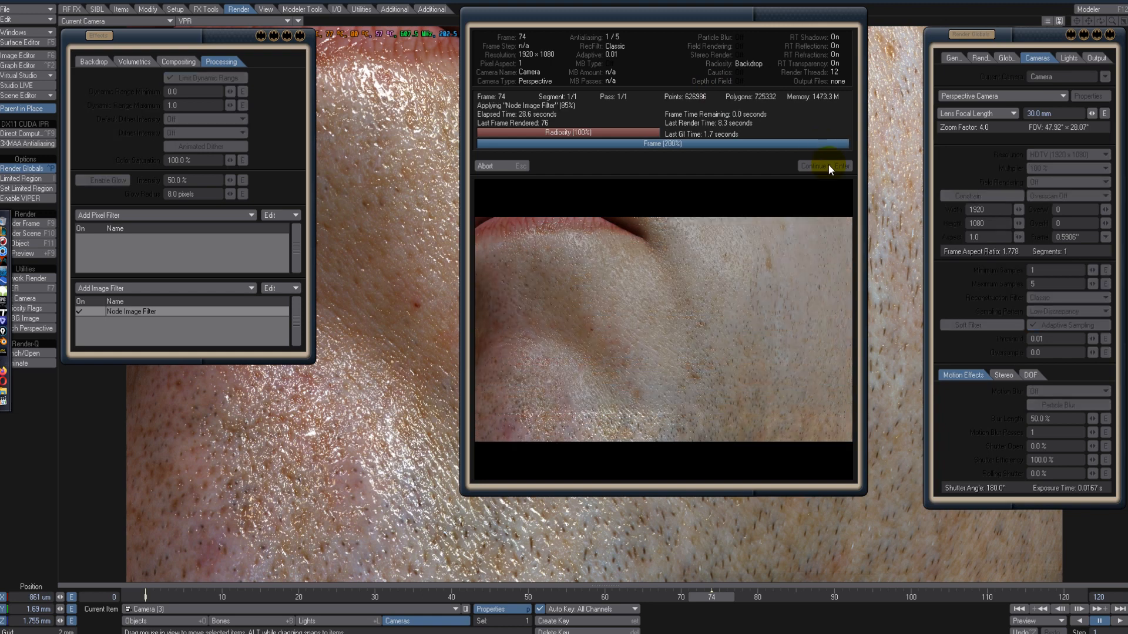
click(825, 165)
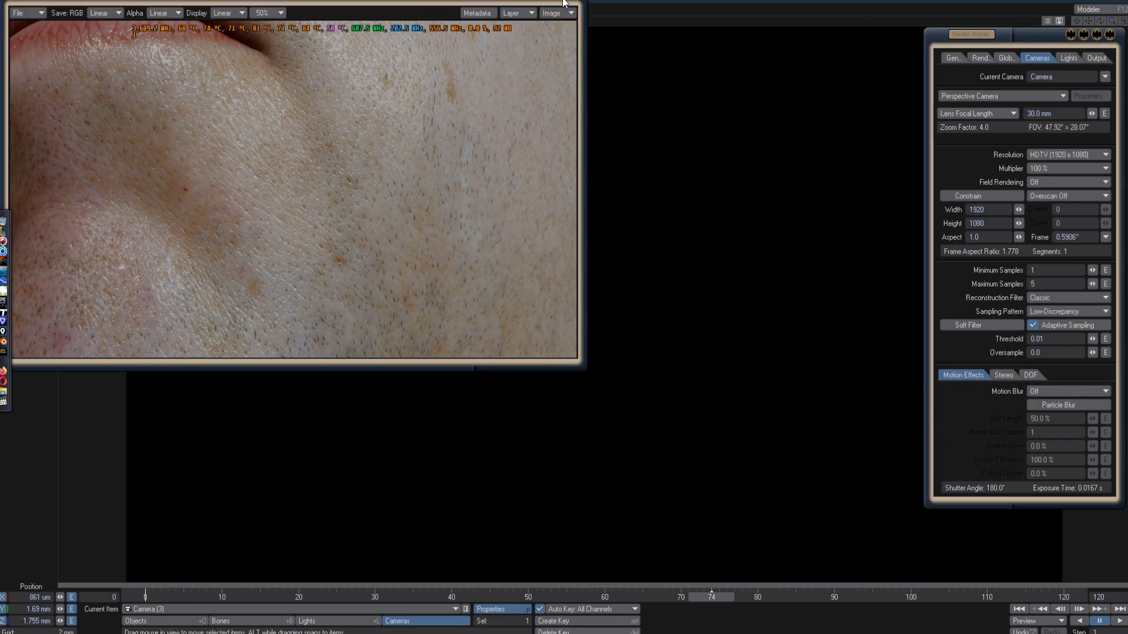
Step: View the cheek render at 100% under the sRGB, rec709 and Cineon transforms
click(267, 13)
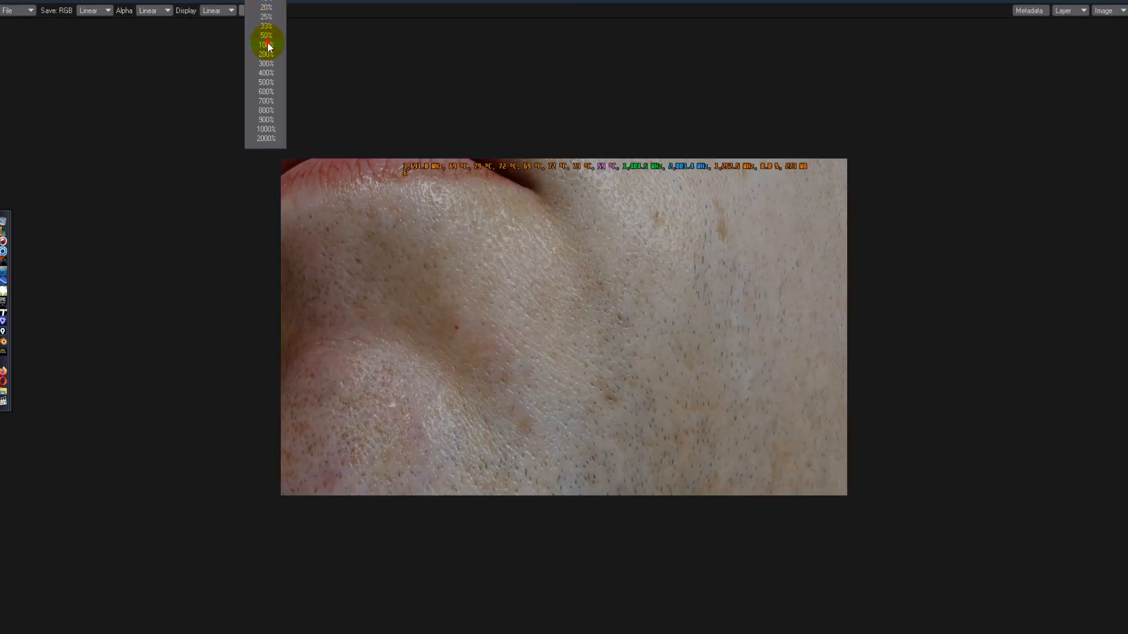
click(264, 44)
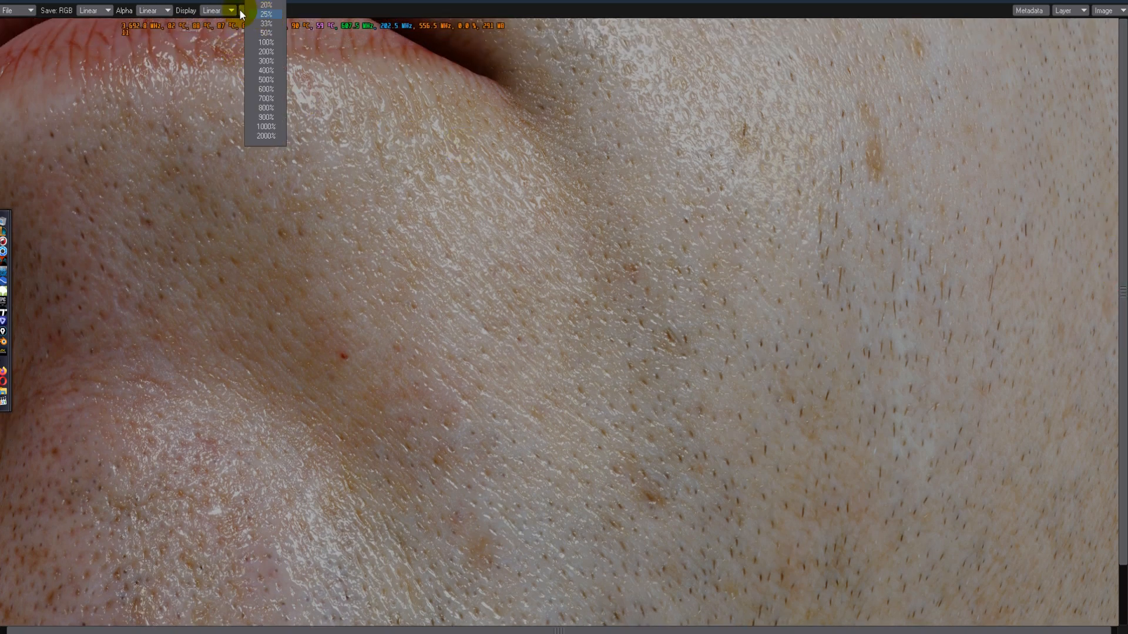
click(267, 43)
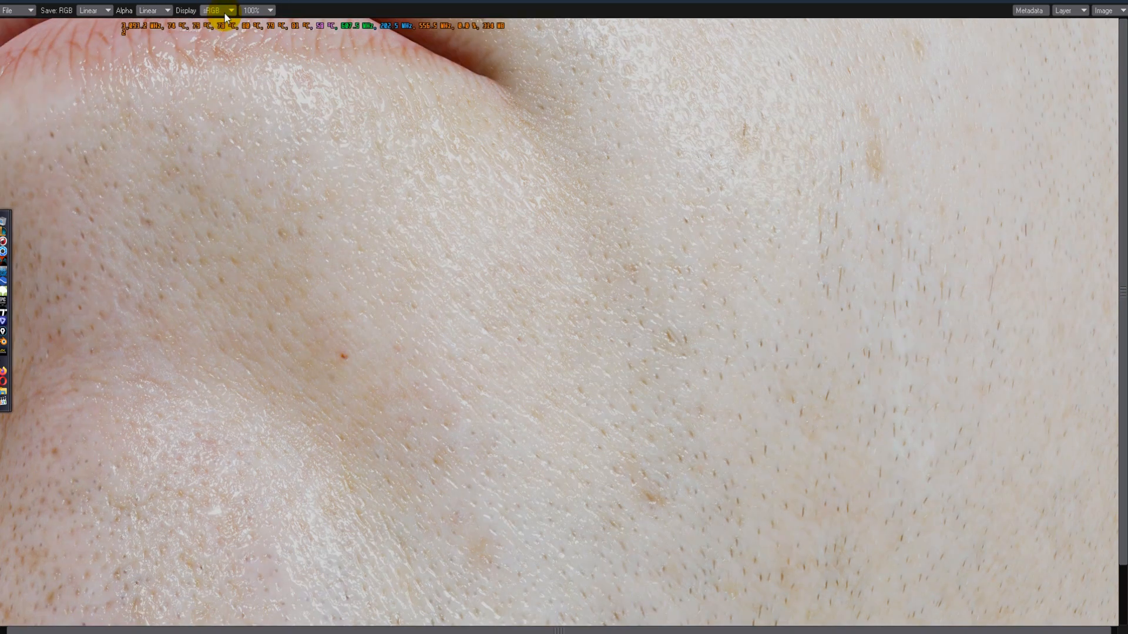
click(216, 10)
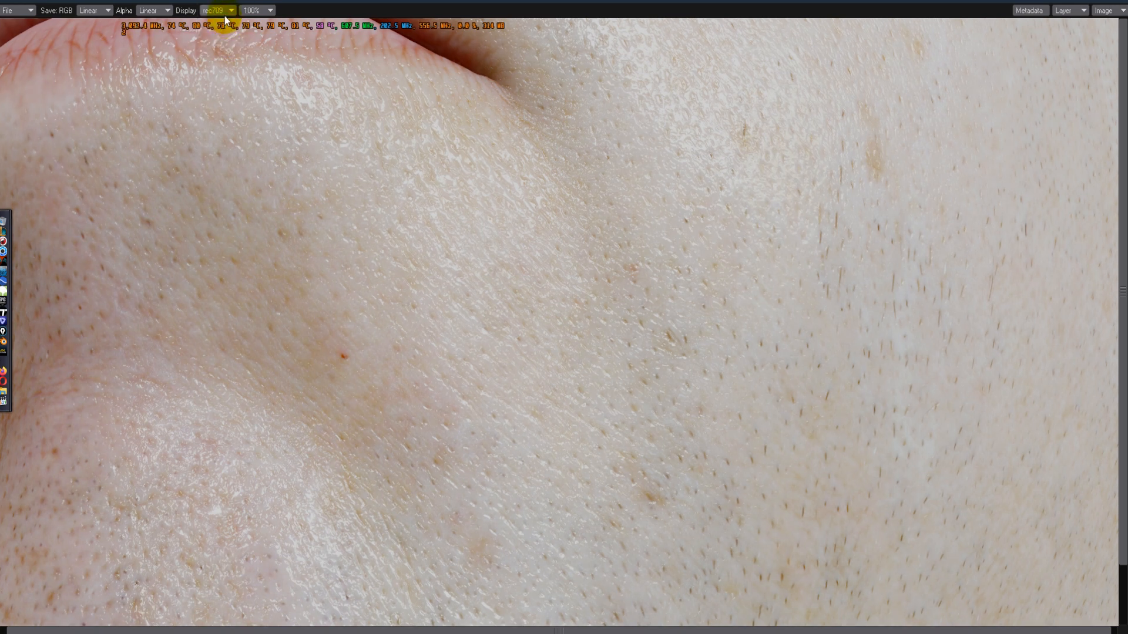
click(217, 11)
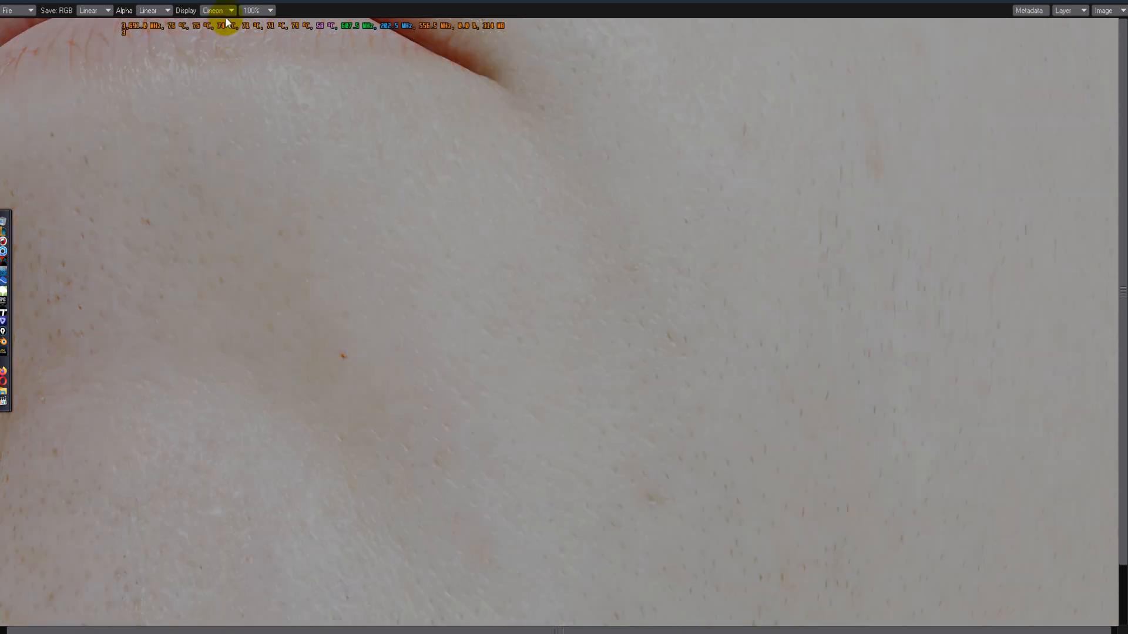
Step: Preview the render in ciexyz, set the display back to sRGB and close the viewer
click(216, 11)
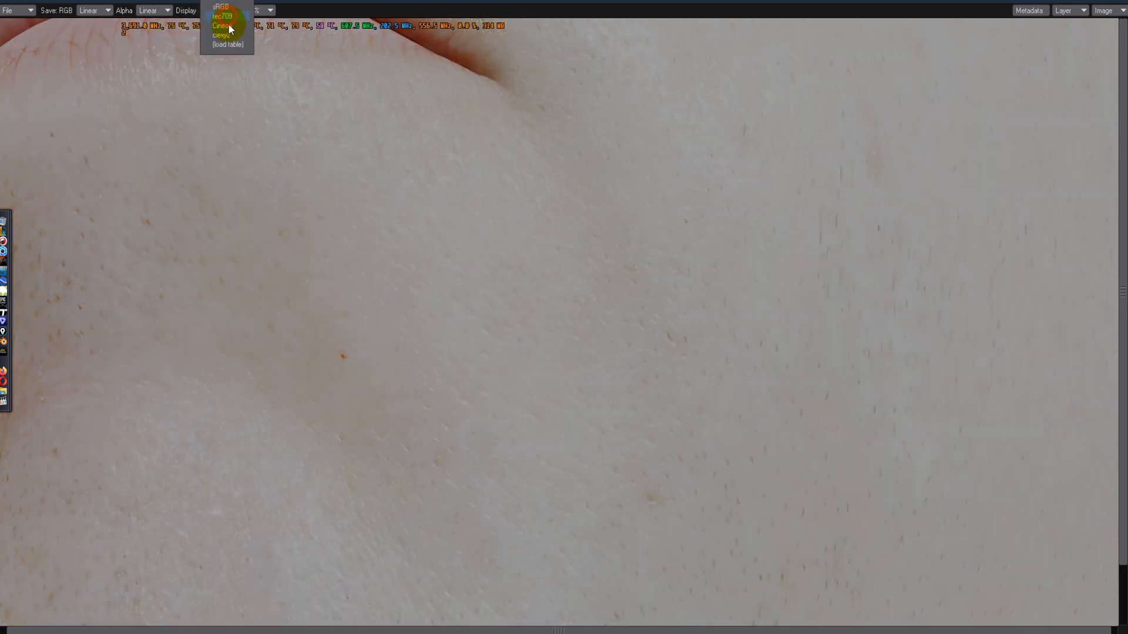
click(222, 36)
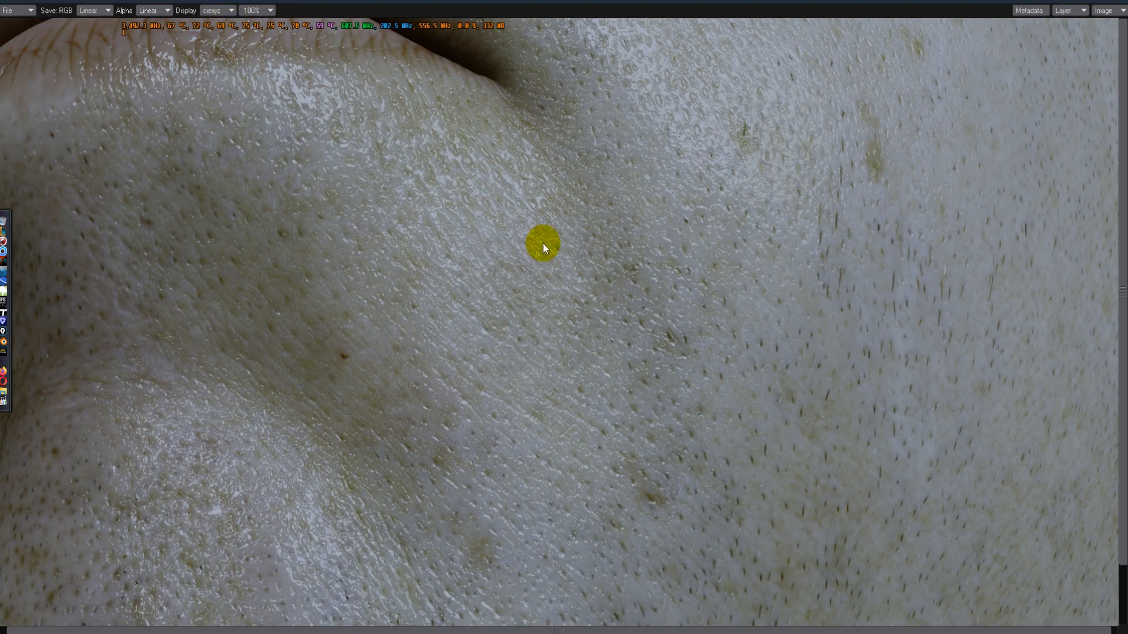
mouse_move(1115, 165)
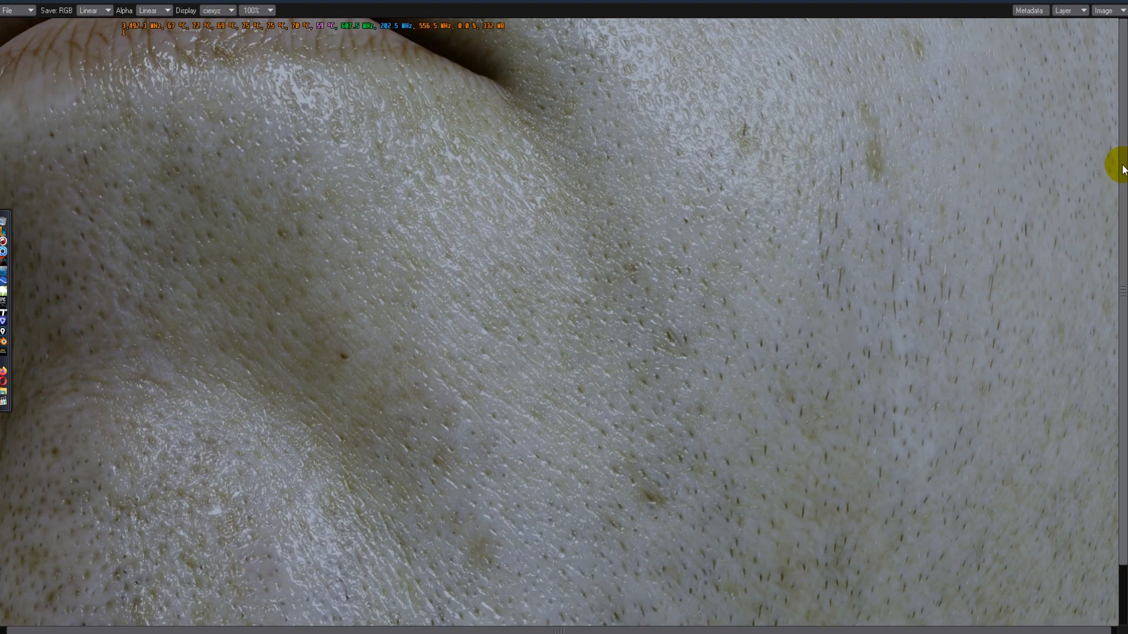
mouse_move(754, 161)
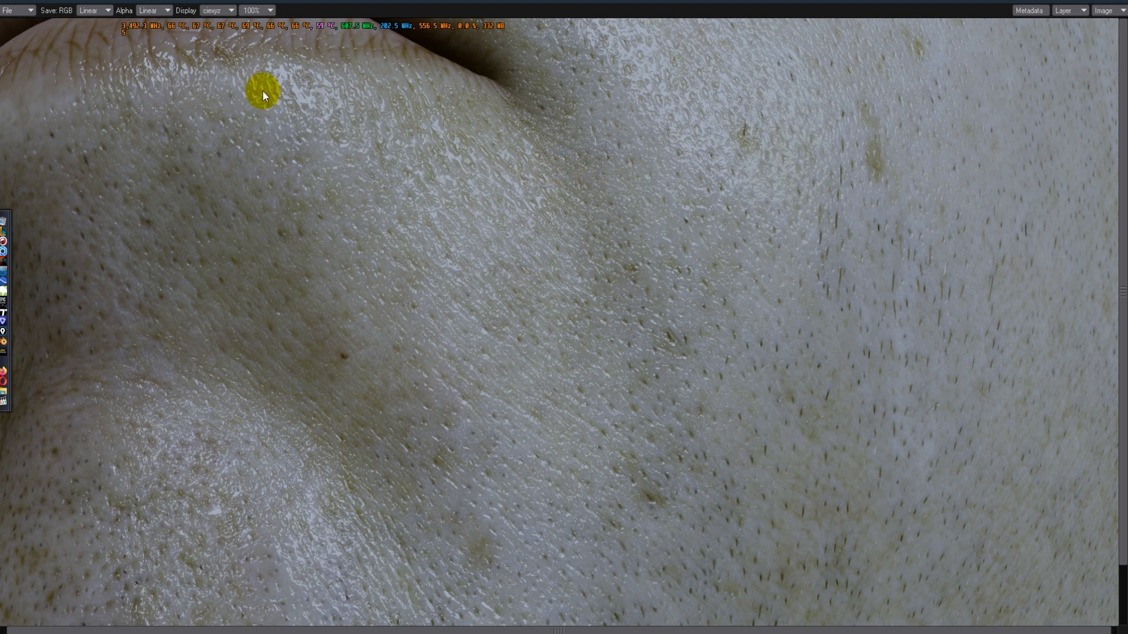
click(217, 10)
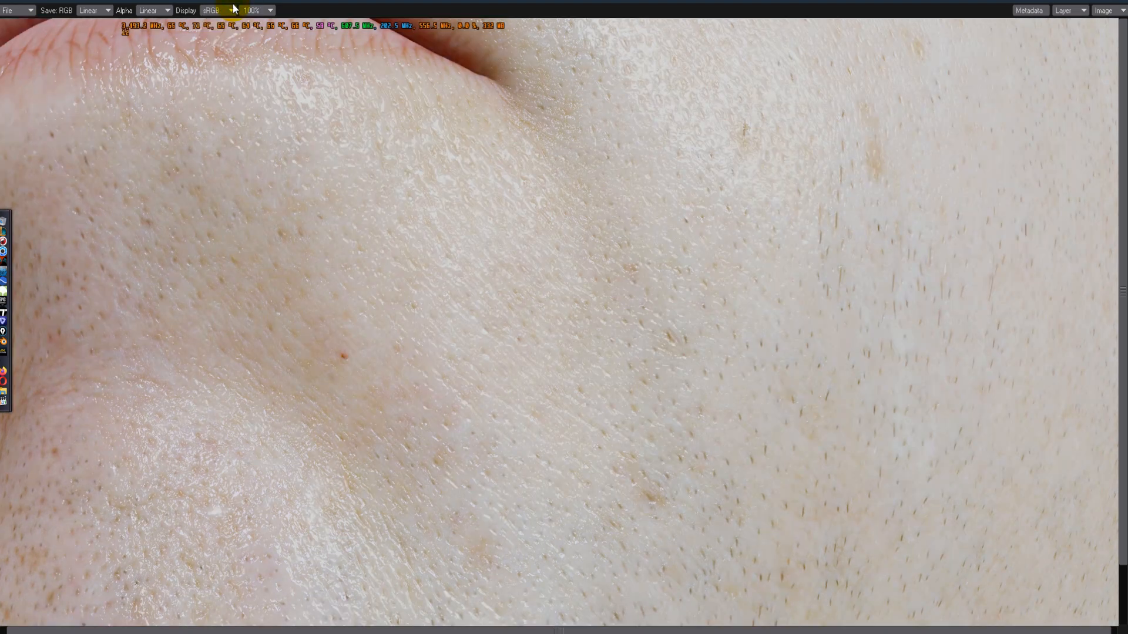
click(210, 10)
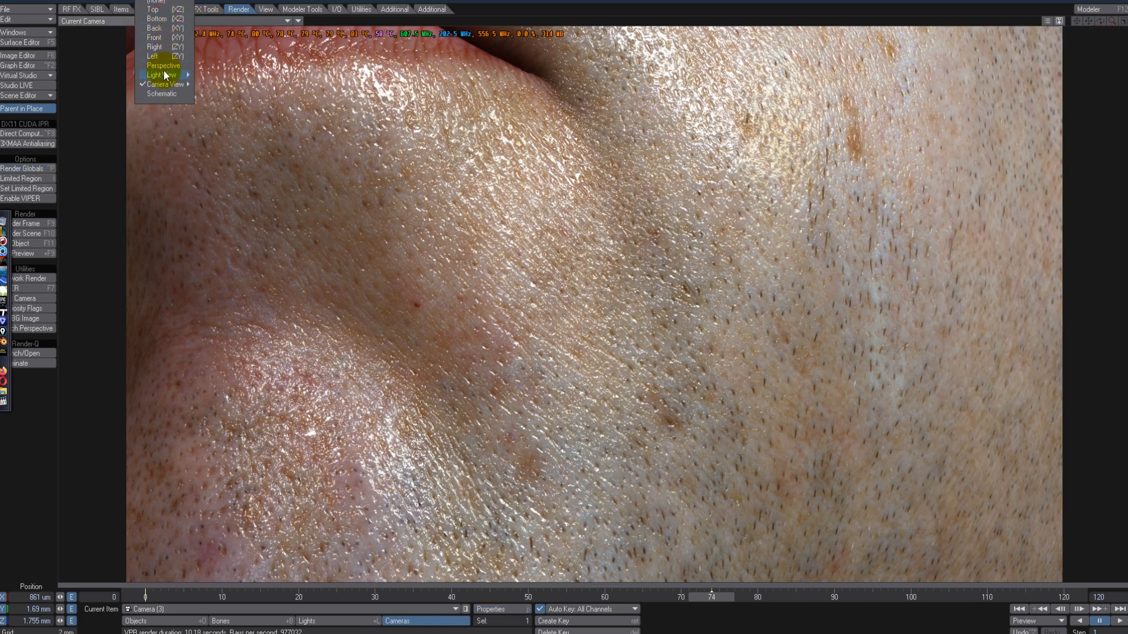
click(162, 66)
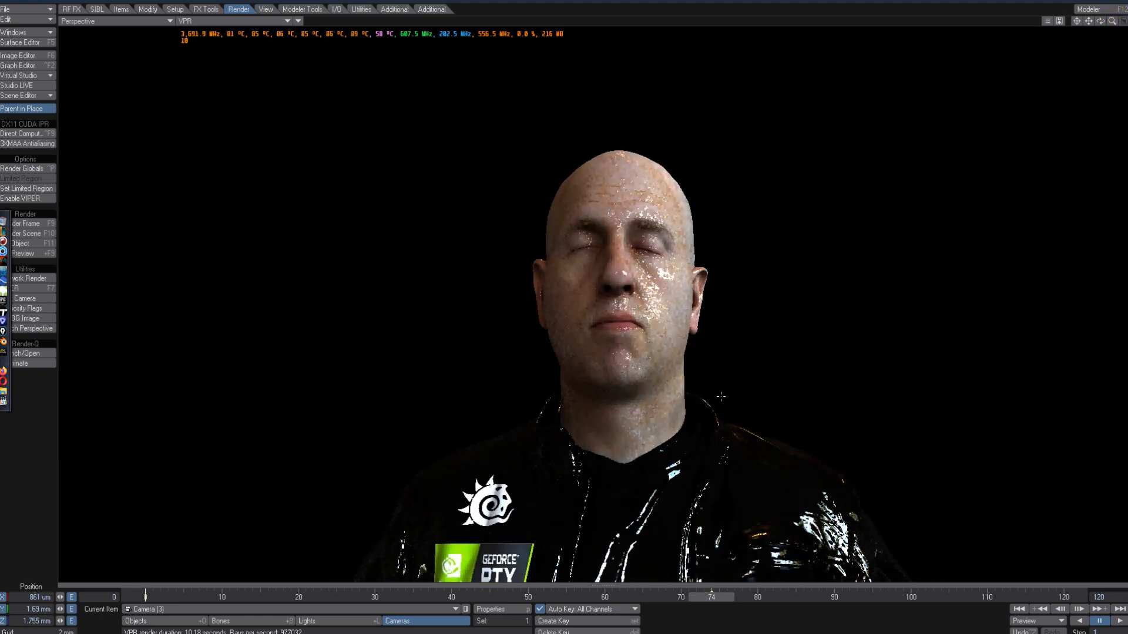
click(21, 43)
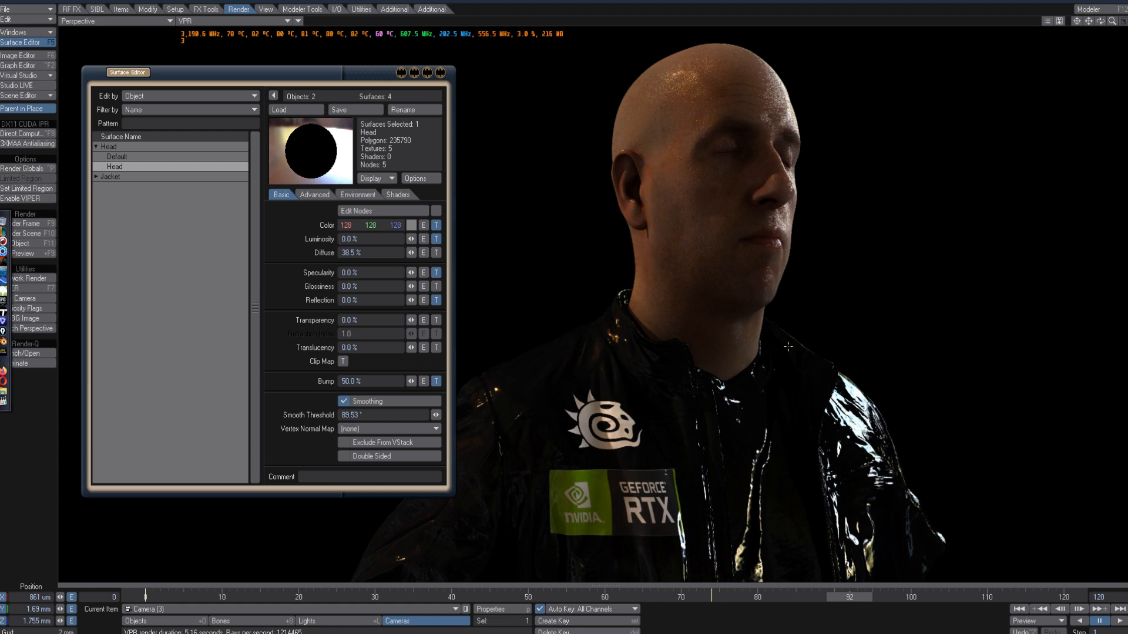
mouse_move(938, 454)
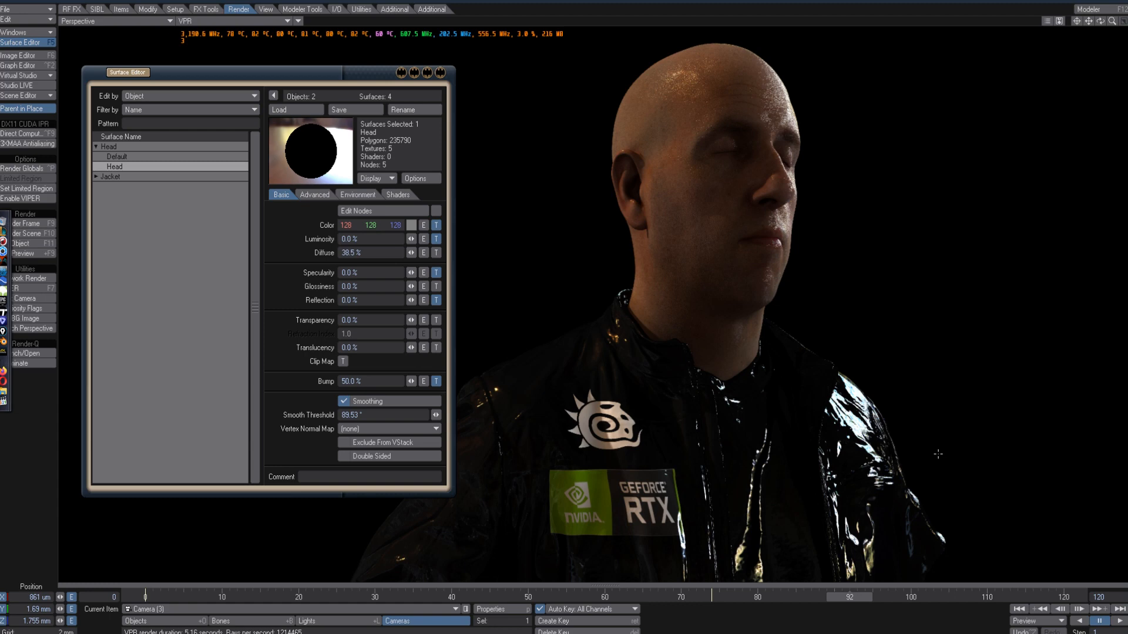